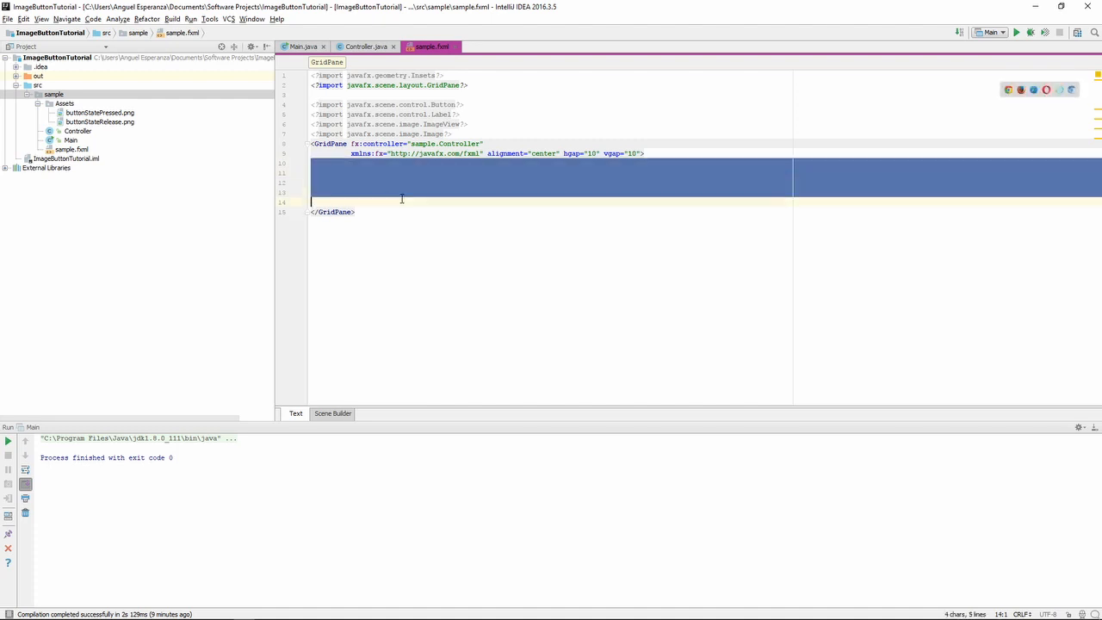
# Preview the pressed and released button PNG assets, then return to sample.fxml.
pyautogui.click(565, 211)
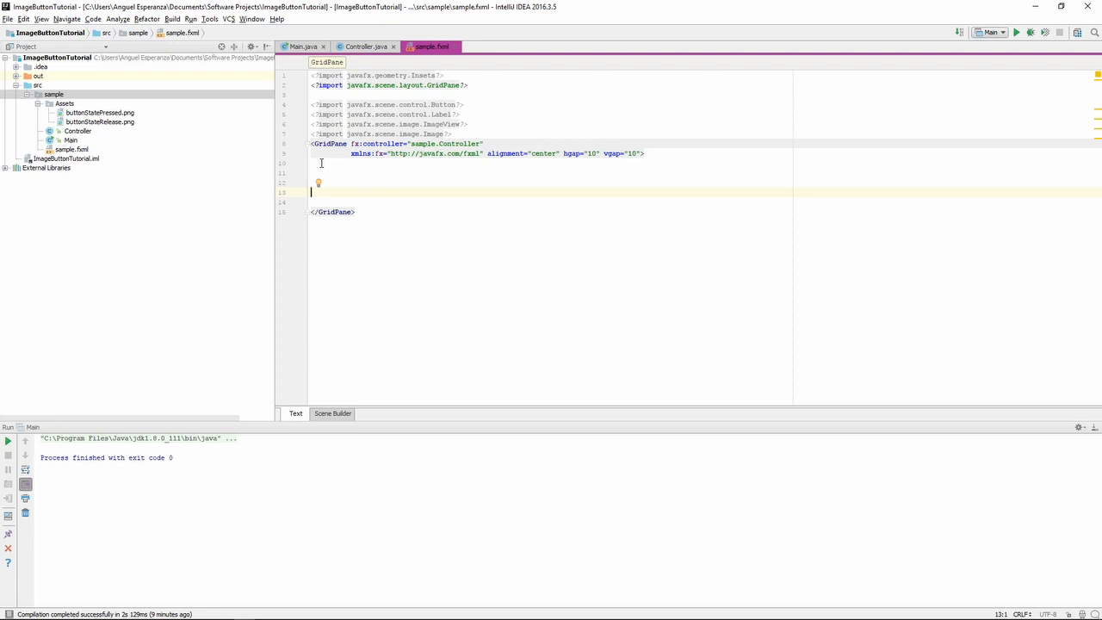
pyautogui.moveTo(224, 124)
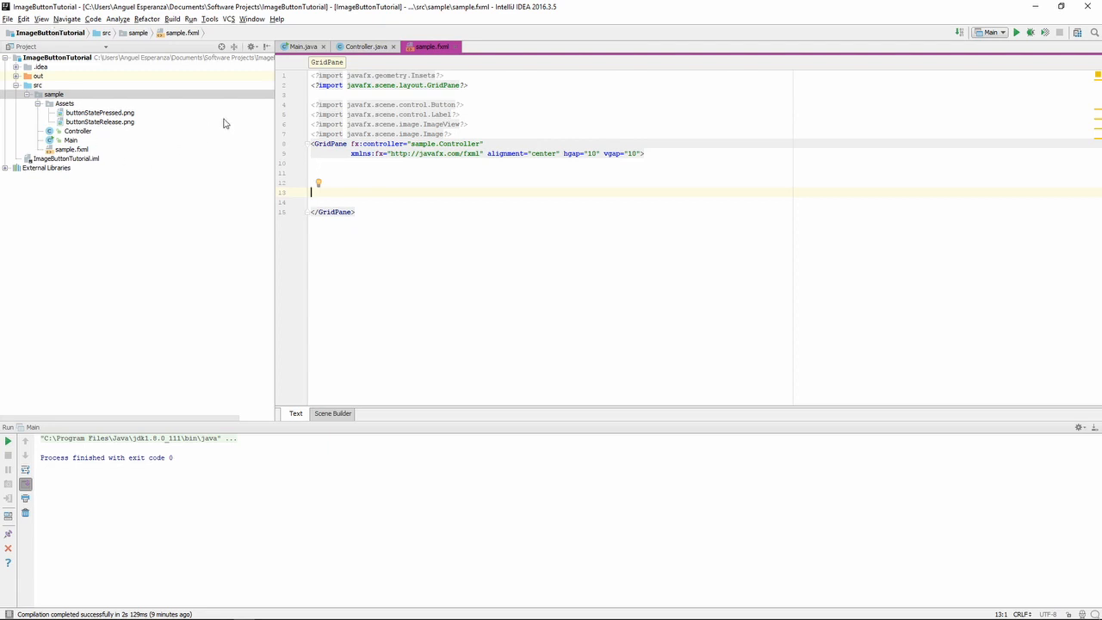
pyautogui.click(98, 121)
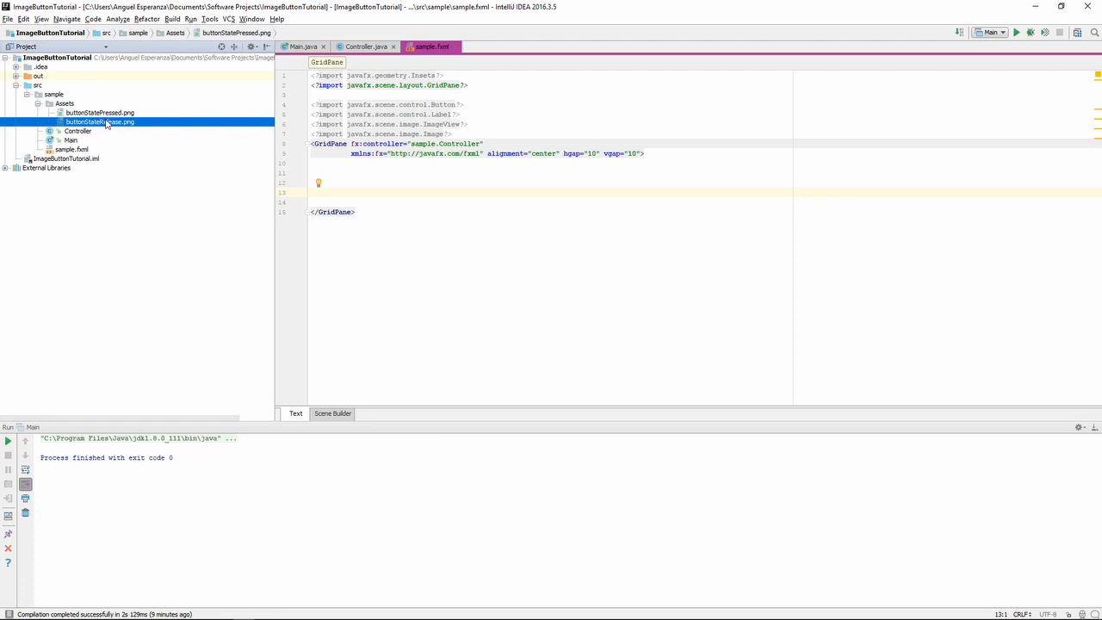
pyautogui.doubleClick(100, 112)
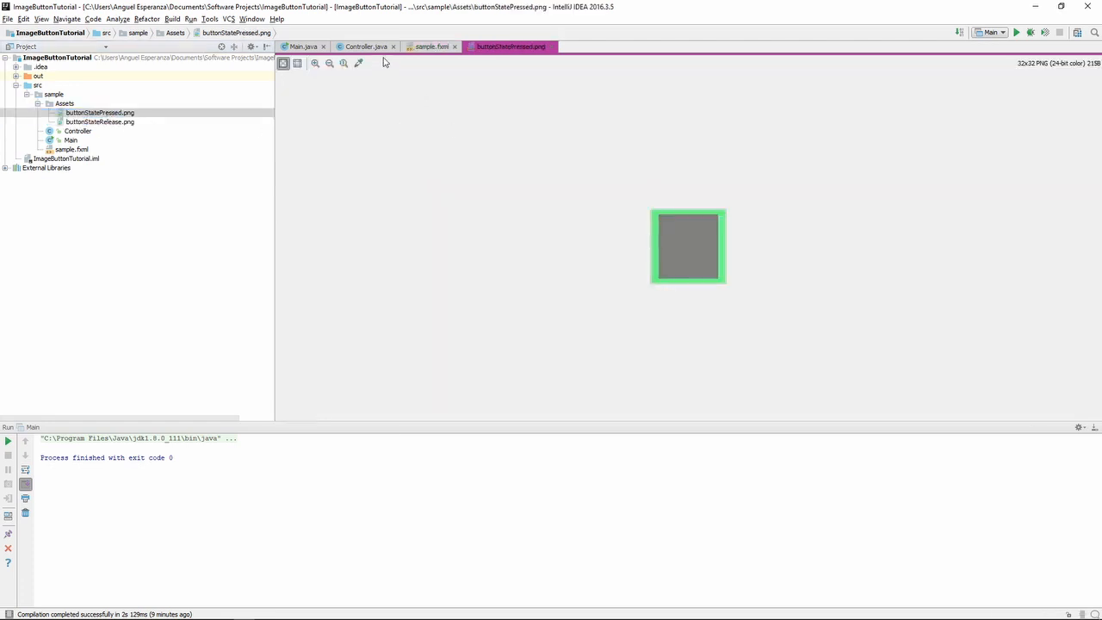
pyautogui.click(100, 121)
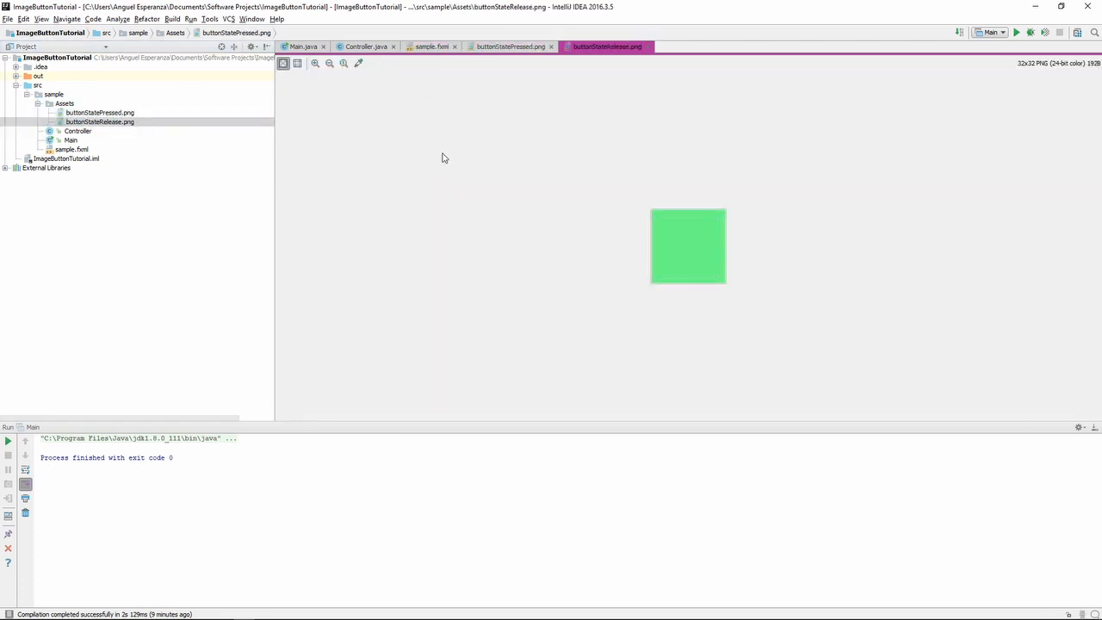
pyautogui.moveTo(680, 274)
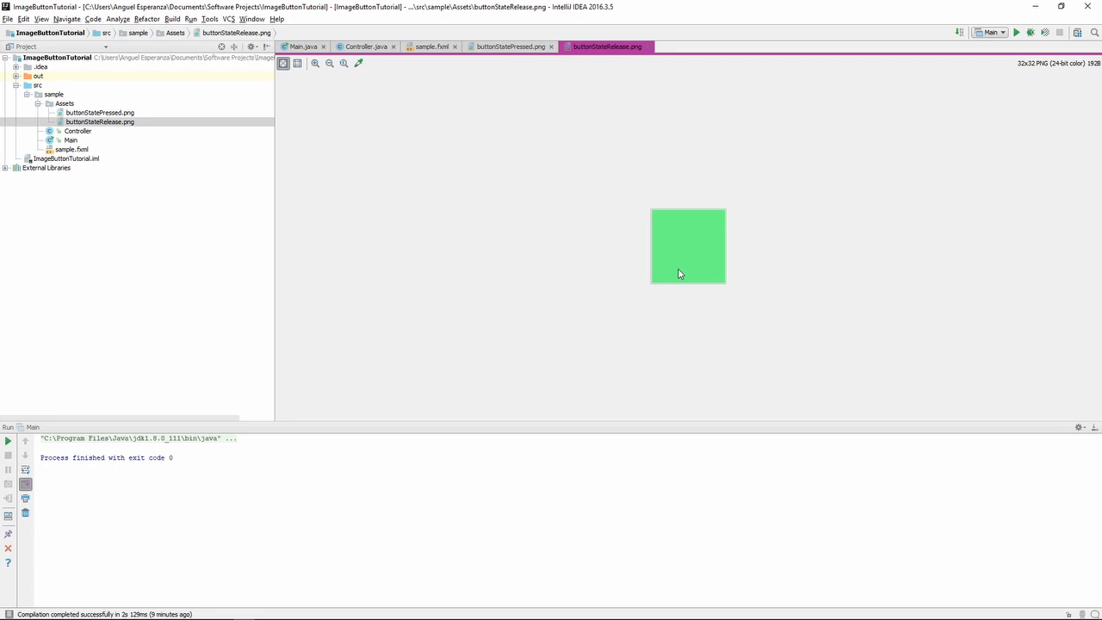
pyautogui.moveTo(374, 167)
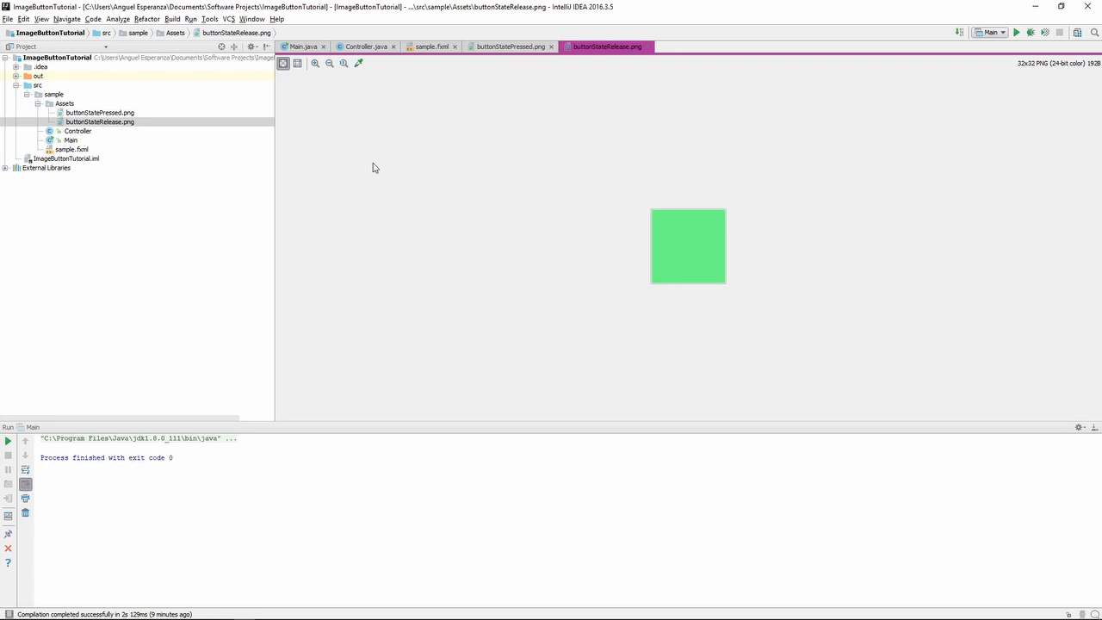
pyautogui.click(507, 47)
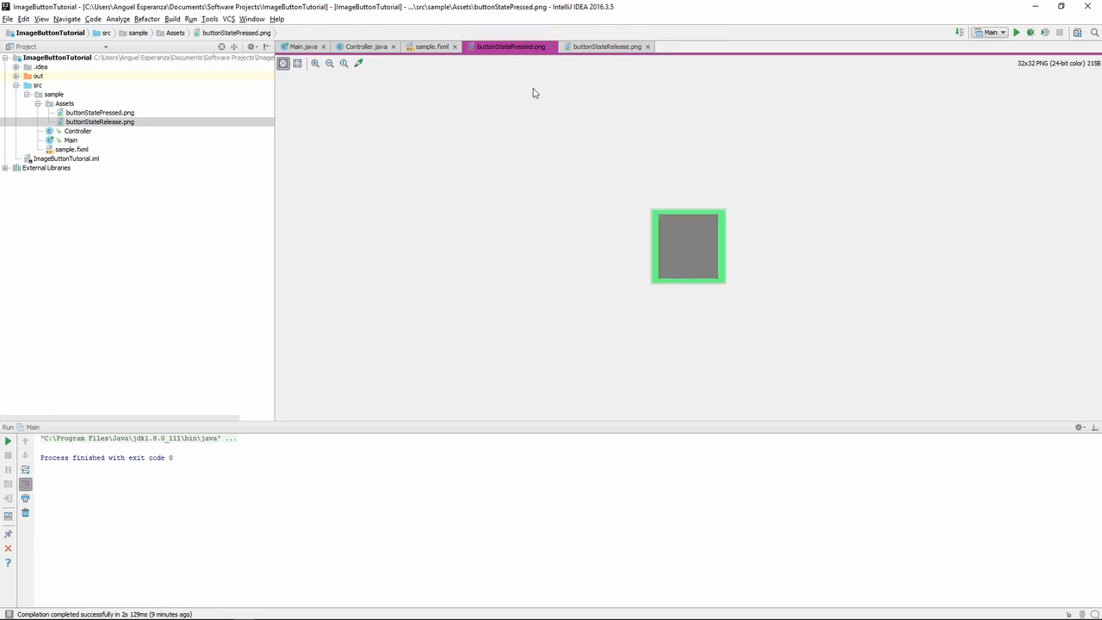
pyautogui.moveTo(758, 210)
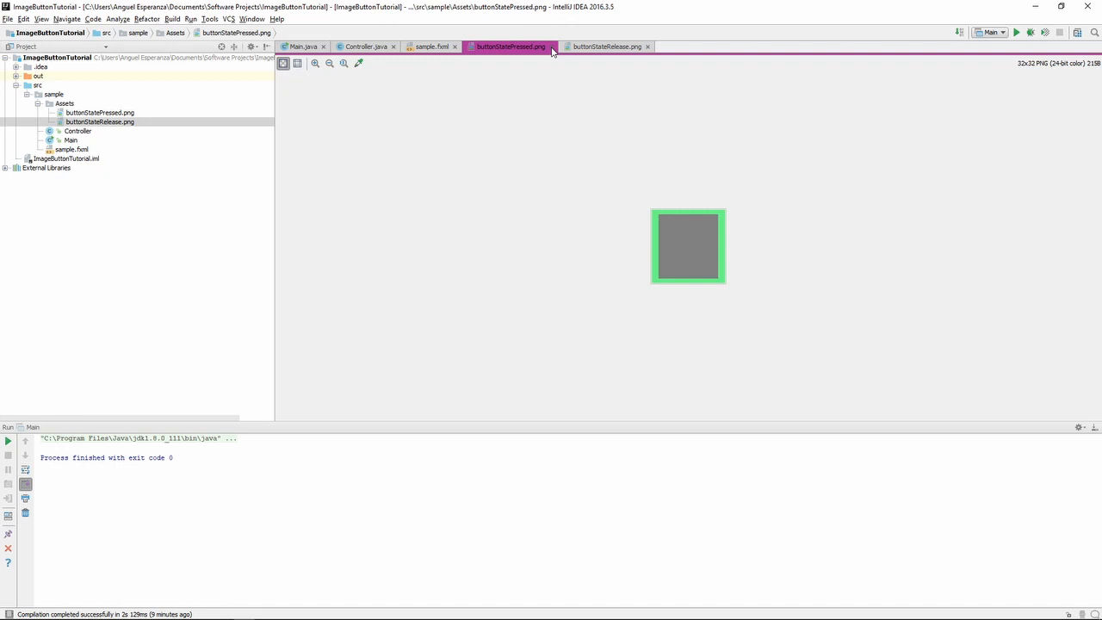
pyautogui.click(431, 46)
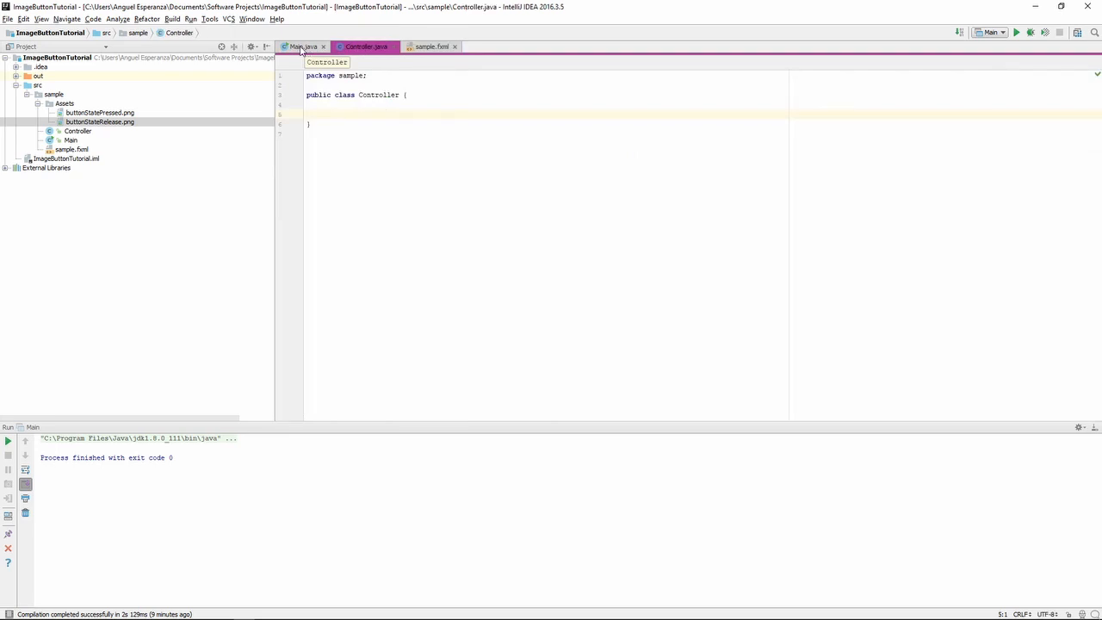
pyautogui.click(361, 46)
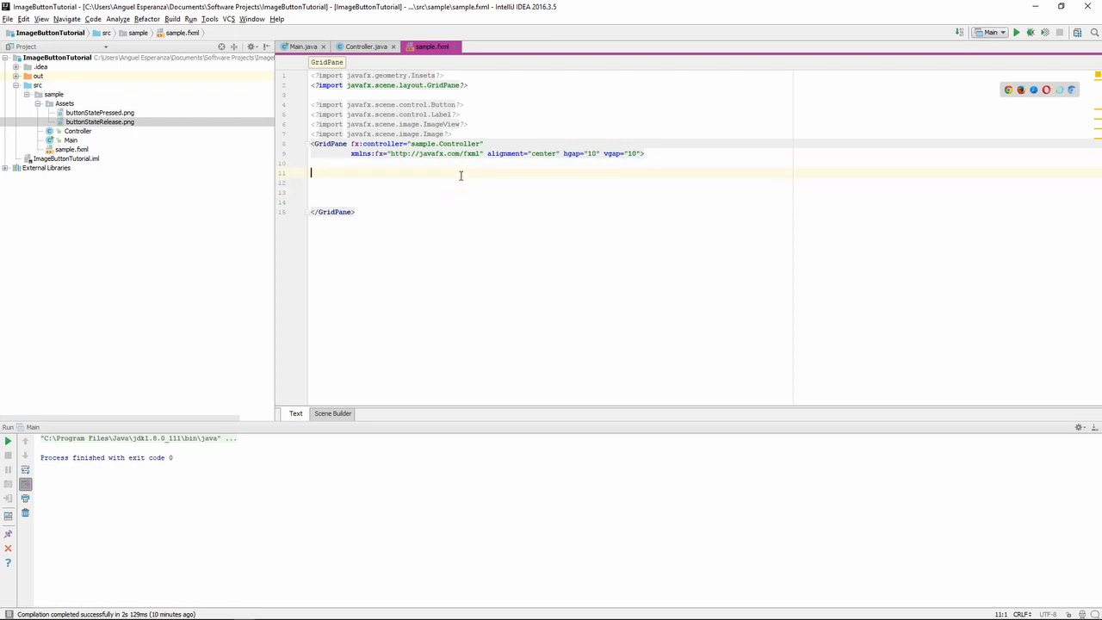
# Add <ImageView fx:id="imageView" GridPane.columnIndex="1" GridPane.rowIndex="1"> inside the GridPane.
pyautogui.press('enter')
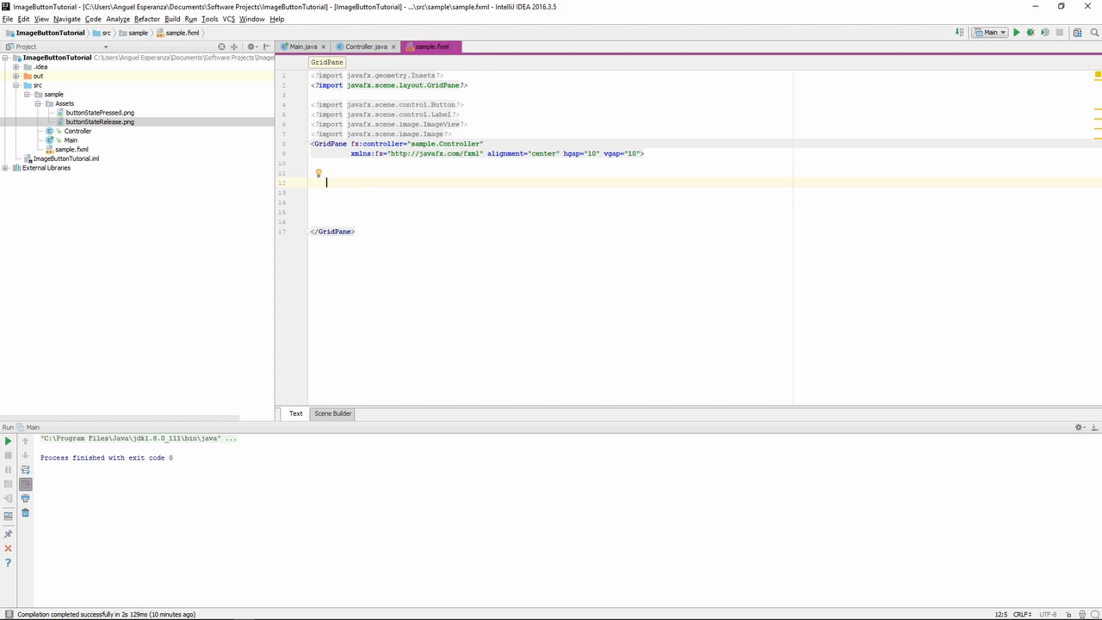
pyautogui.write('<>')
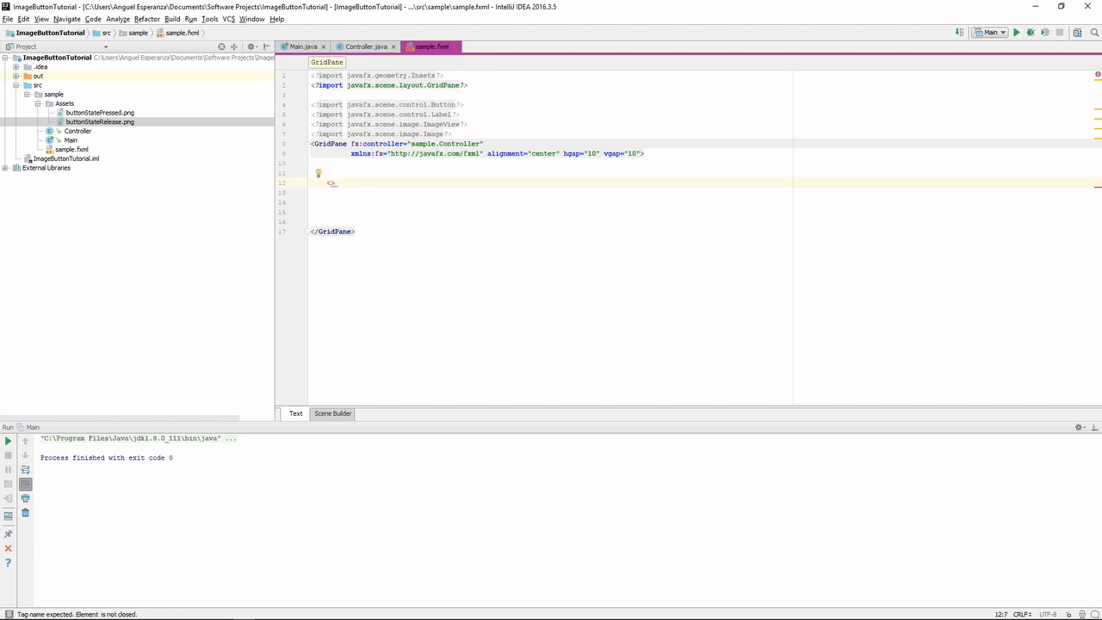
pyautogui.write('ImageView>')
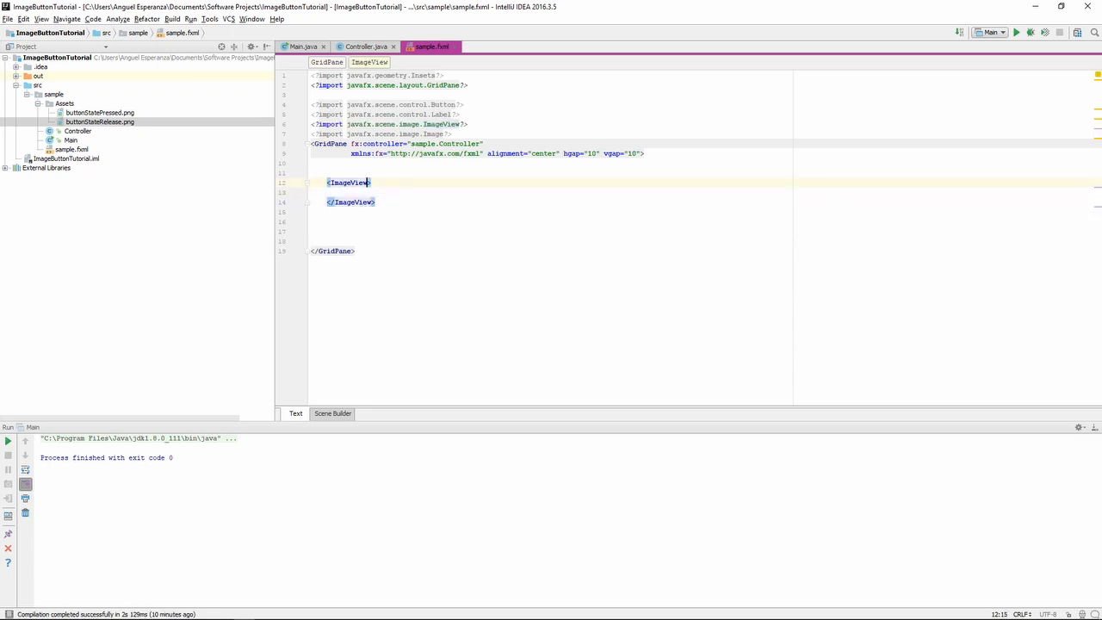
pyautogui.write('fx:id=""')
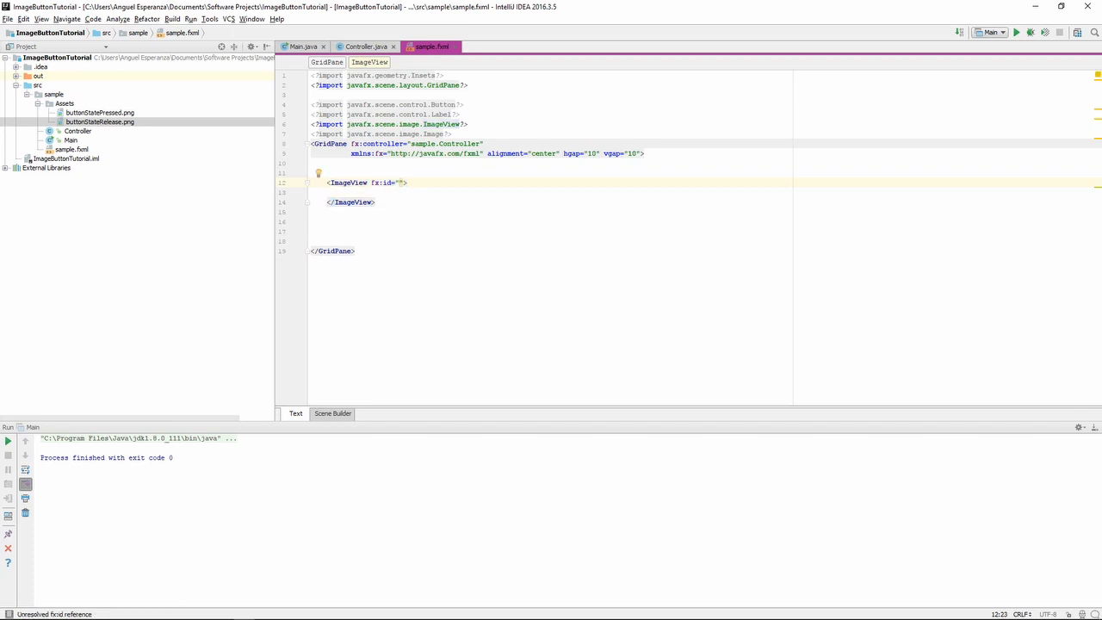
pyautogui.write('imageView')
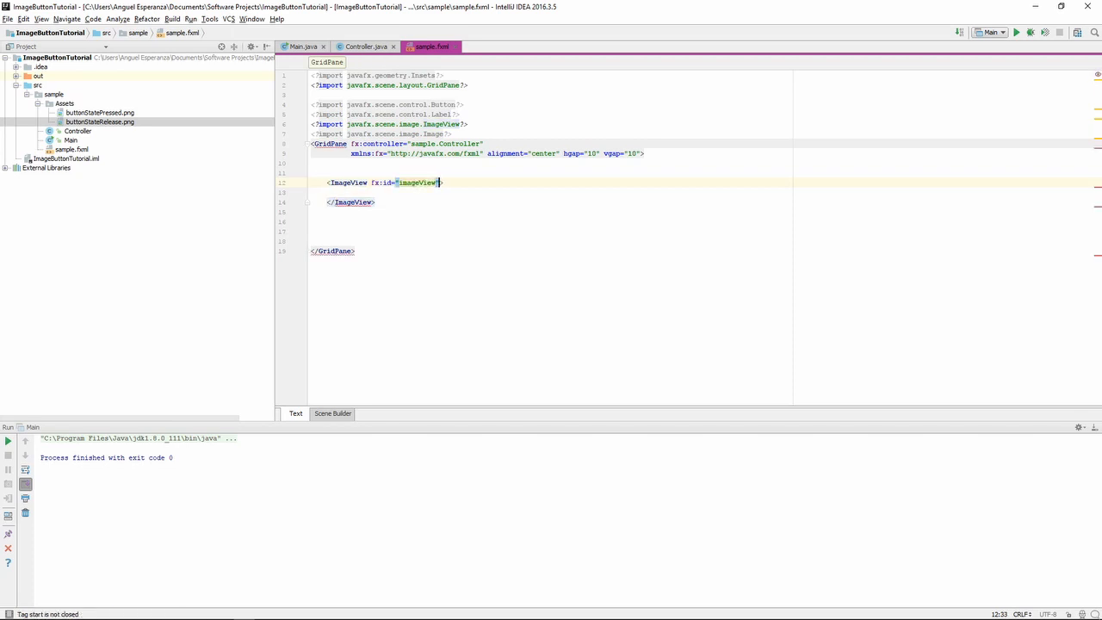
pyautogui.write(', Gri')
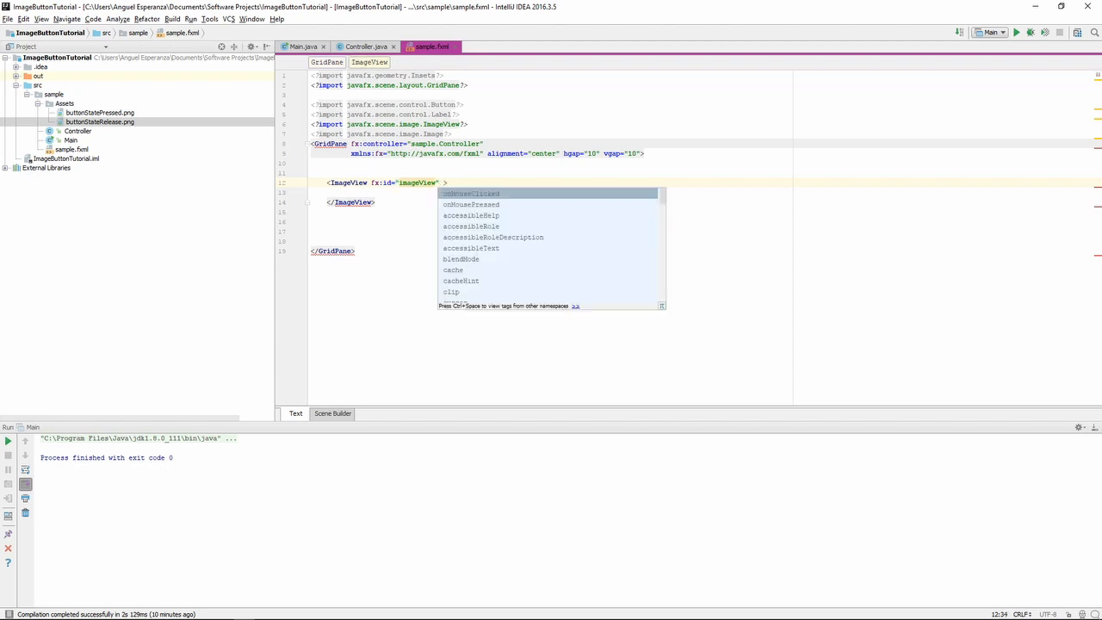
pyautogui.write('GridPane.columnIndex="')
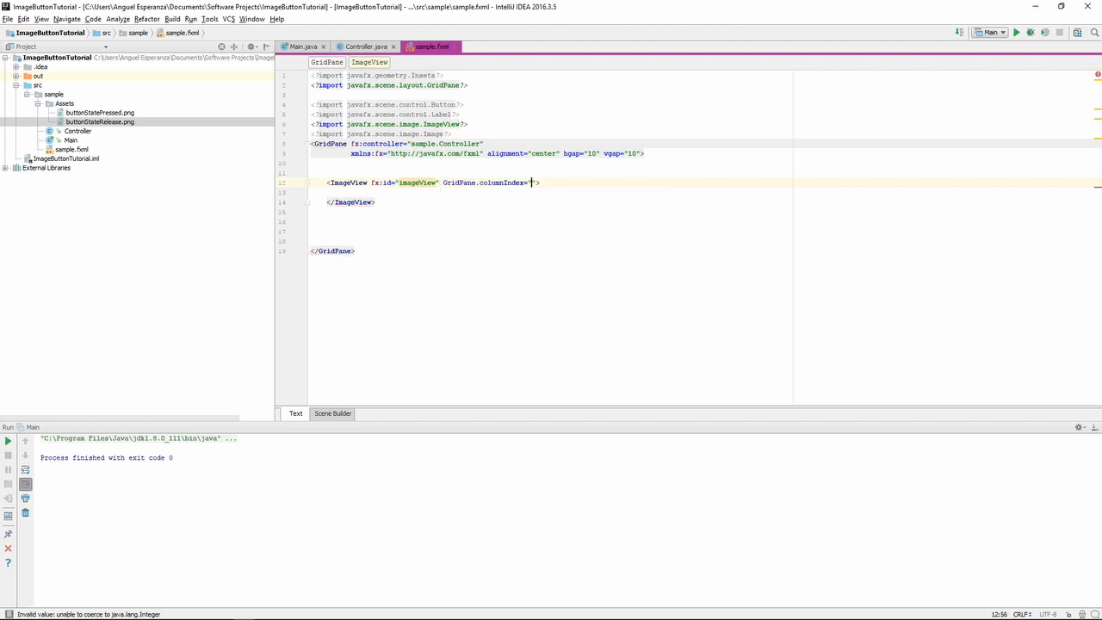
pyautogui.write('1" Gr')
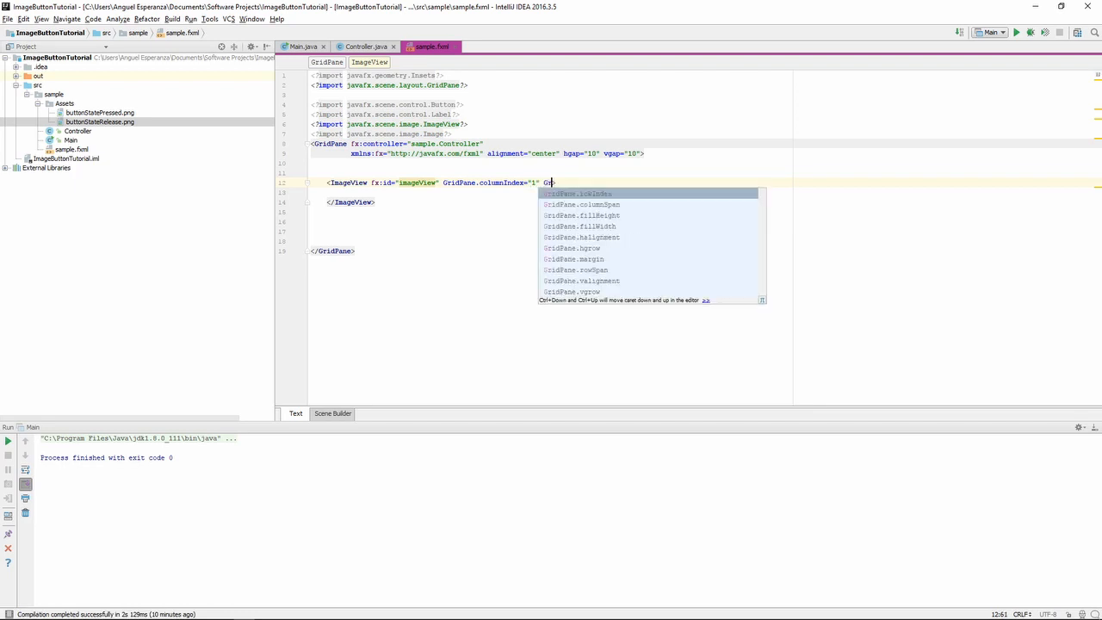
pyautogui.press('Down')
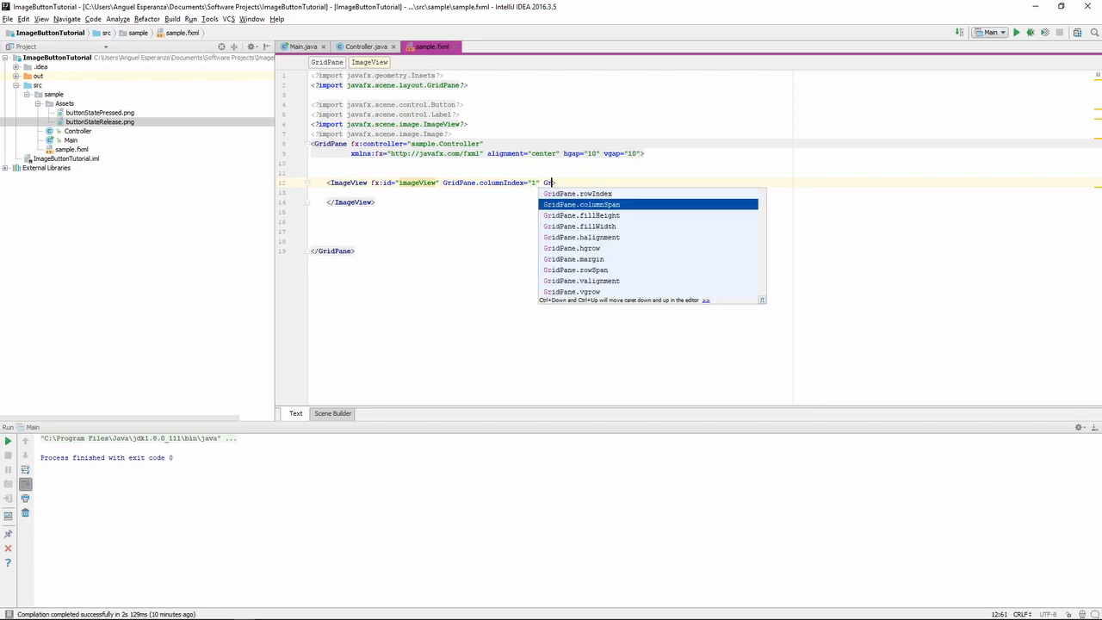
pyautogui.press('Up')
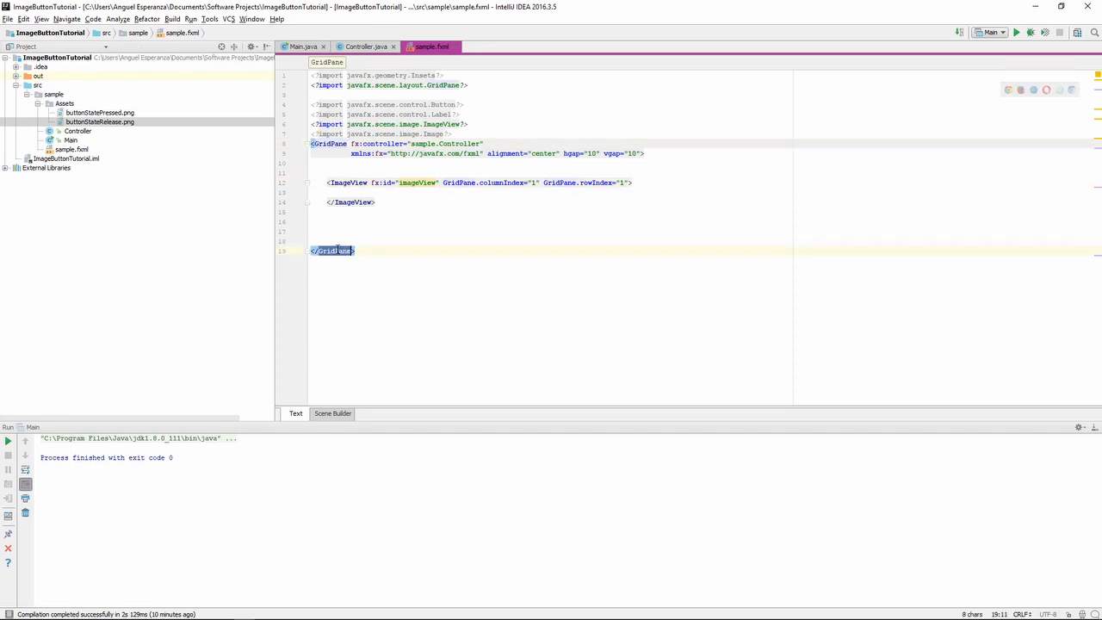
# Nest an <image> element inside the ImageView and begin an <Image tag within it.
pyautogui.click(572, 183)
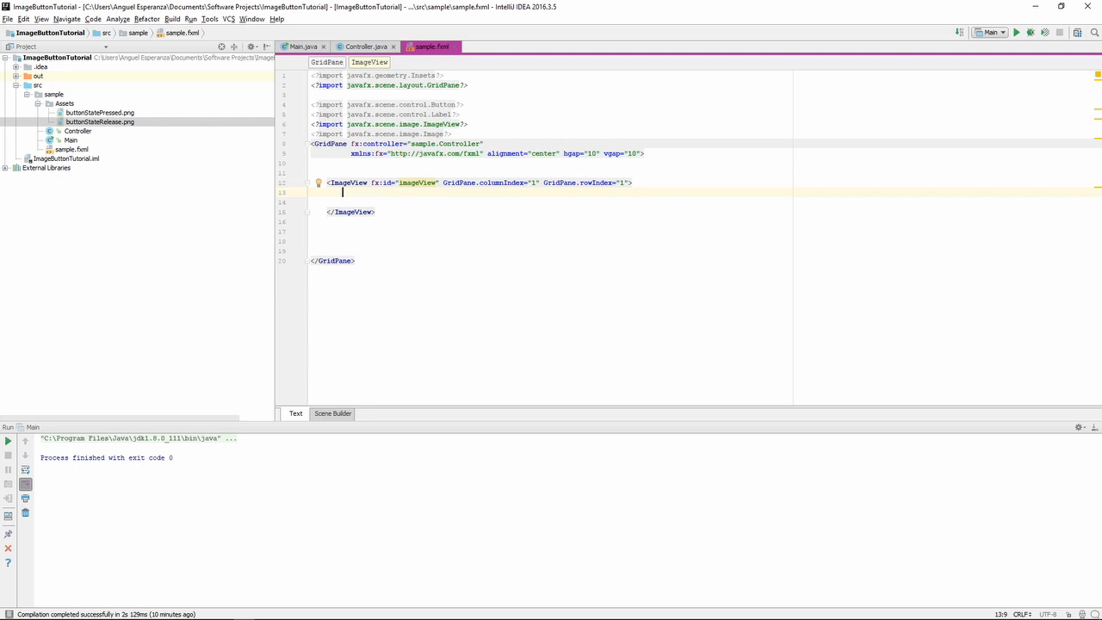
pyautogui.write('<Im')
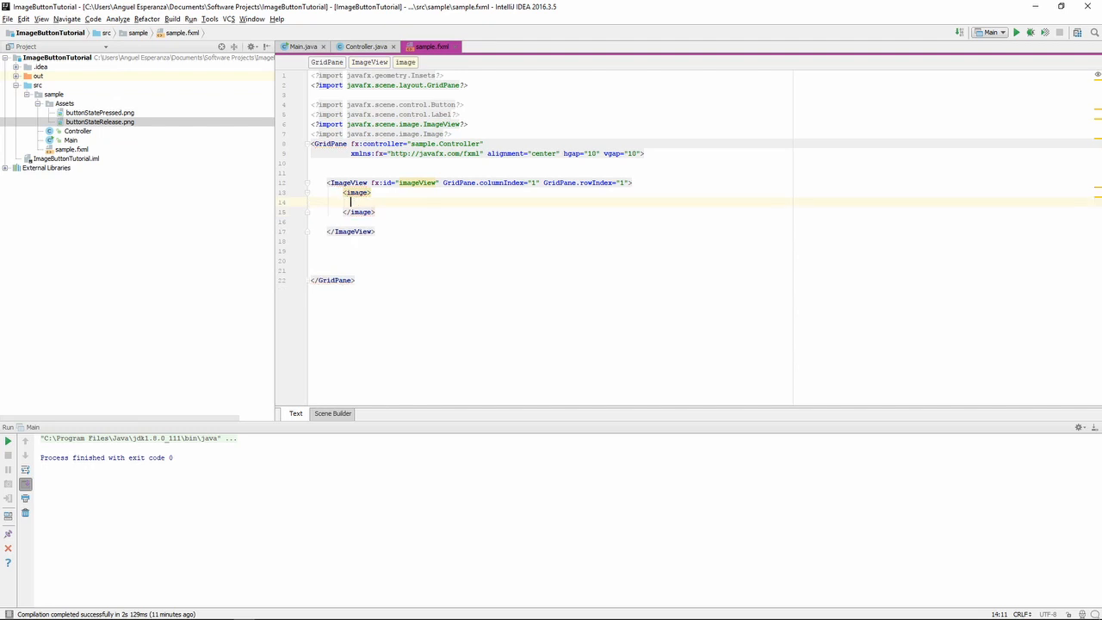
pyautogui.write('Ima')
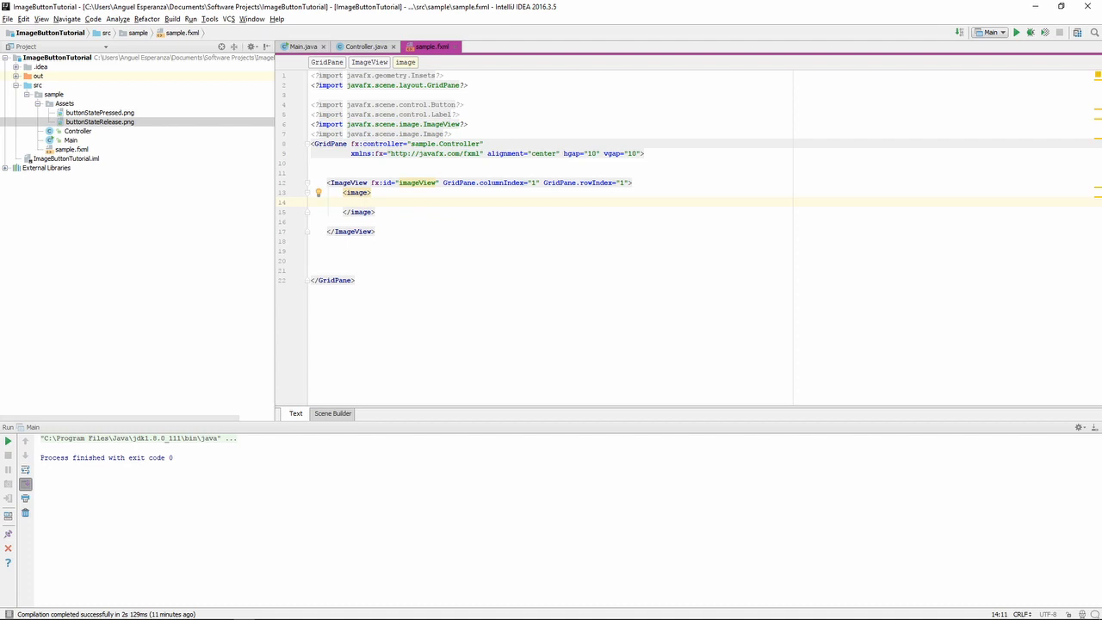
pyautogui.write('<Image')
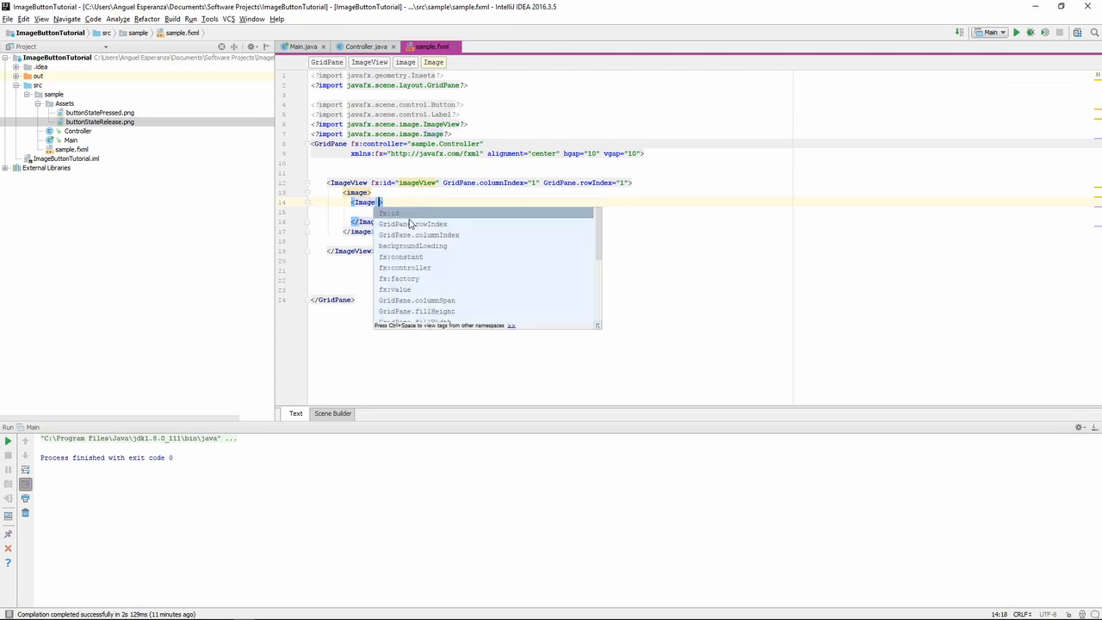
pyautogui.write('url="')
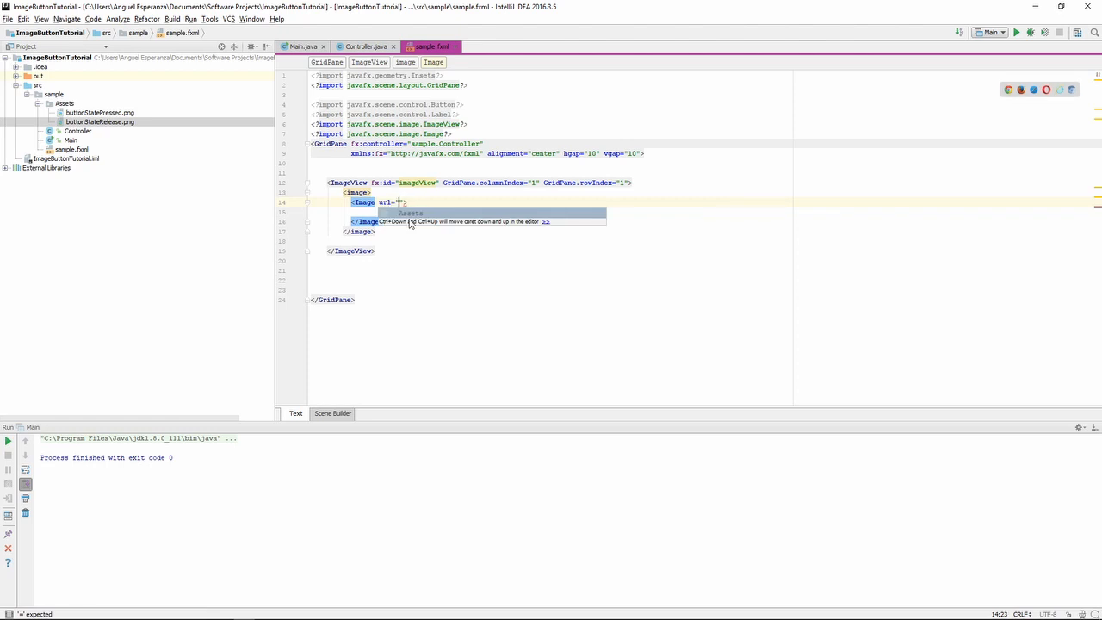
pyautogui.write('Assets/')
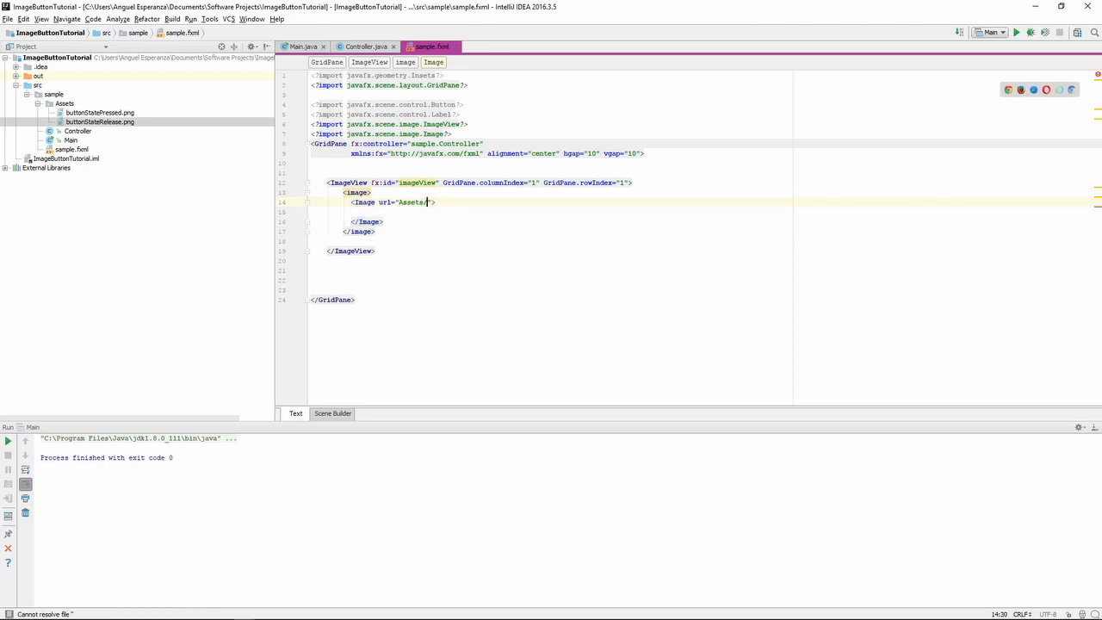
pyautogui.write('buttonStateRelease.png')
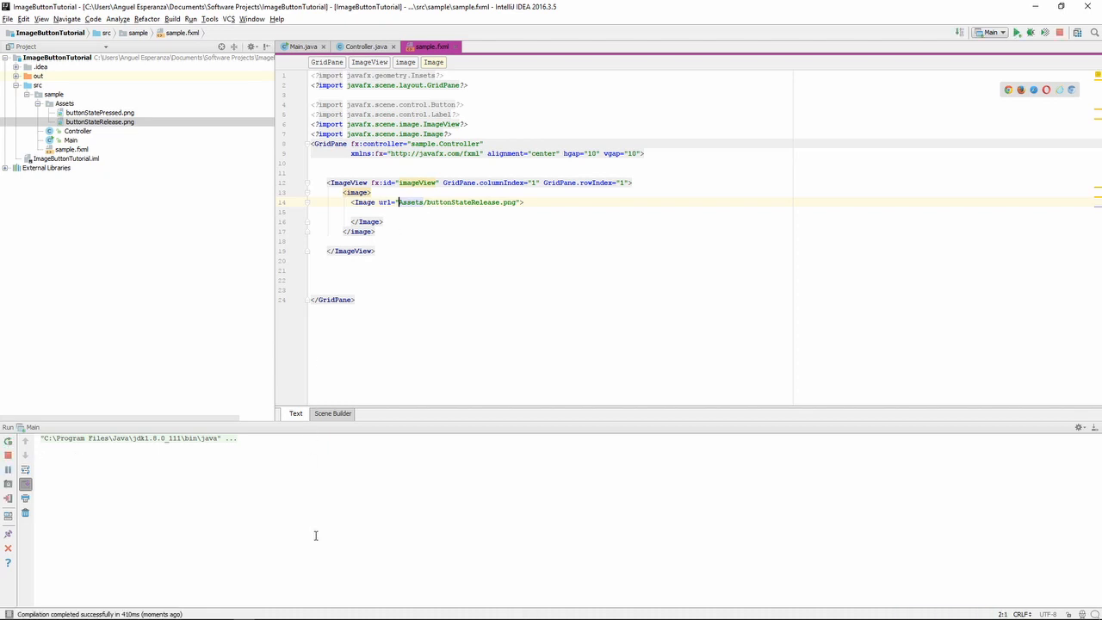
# Run the app to verify the image path resolves, then switch to Controller.java.
pyautogui.click(1016, 31)
pyautogui.write('@')
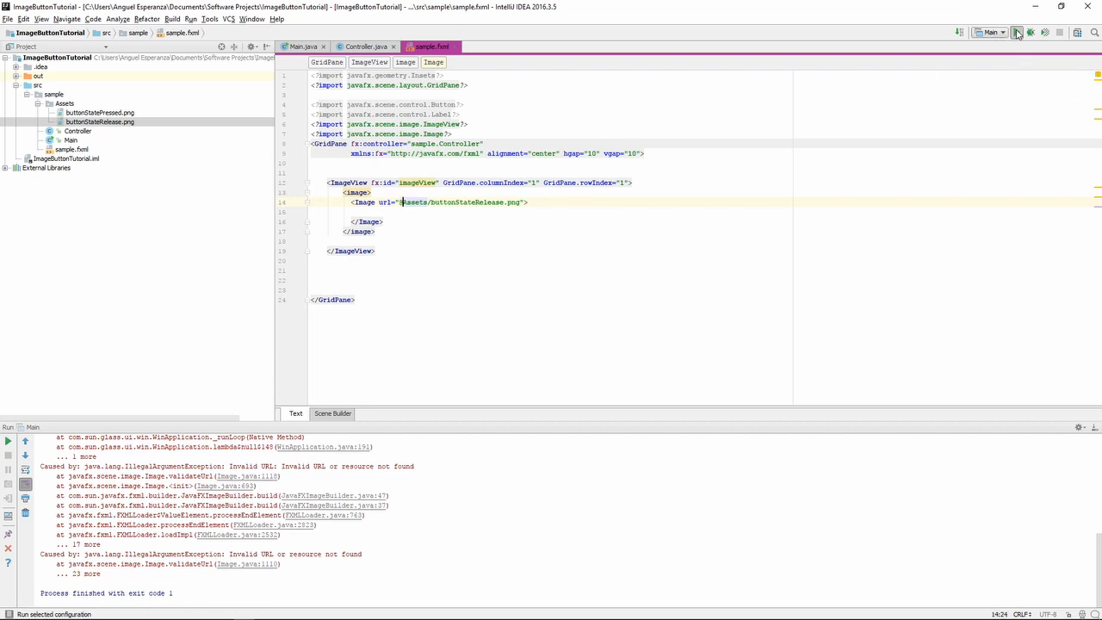
pyautogui.click(1016, 32)
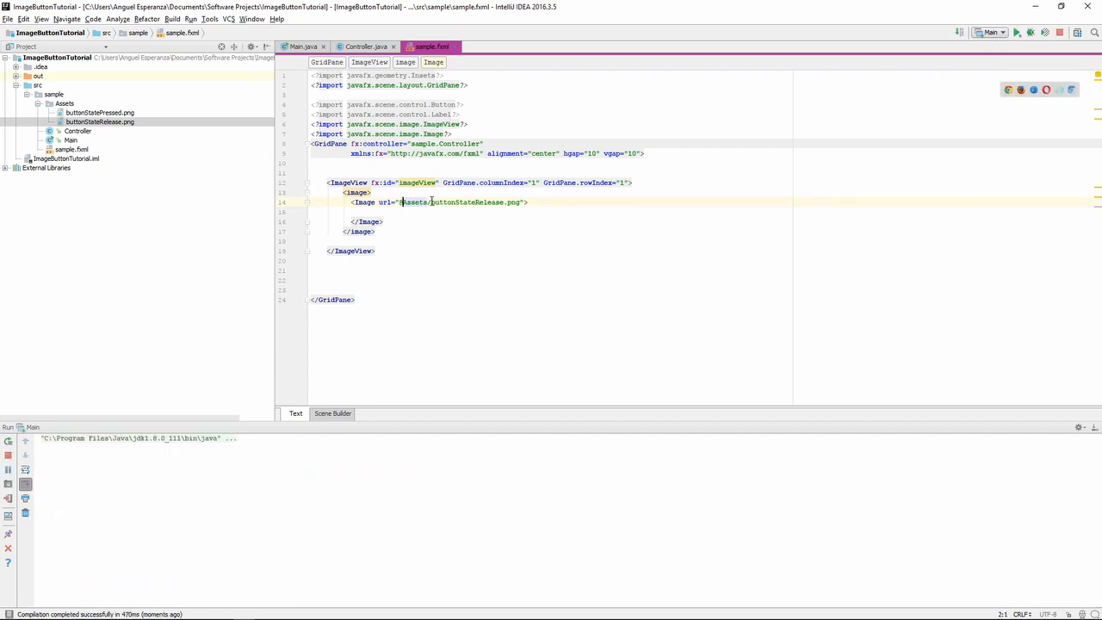
pyautogui.click(1016, 31)
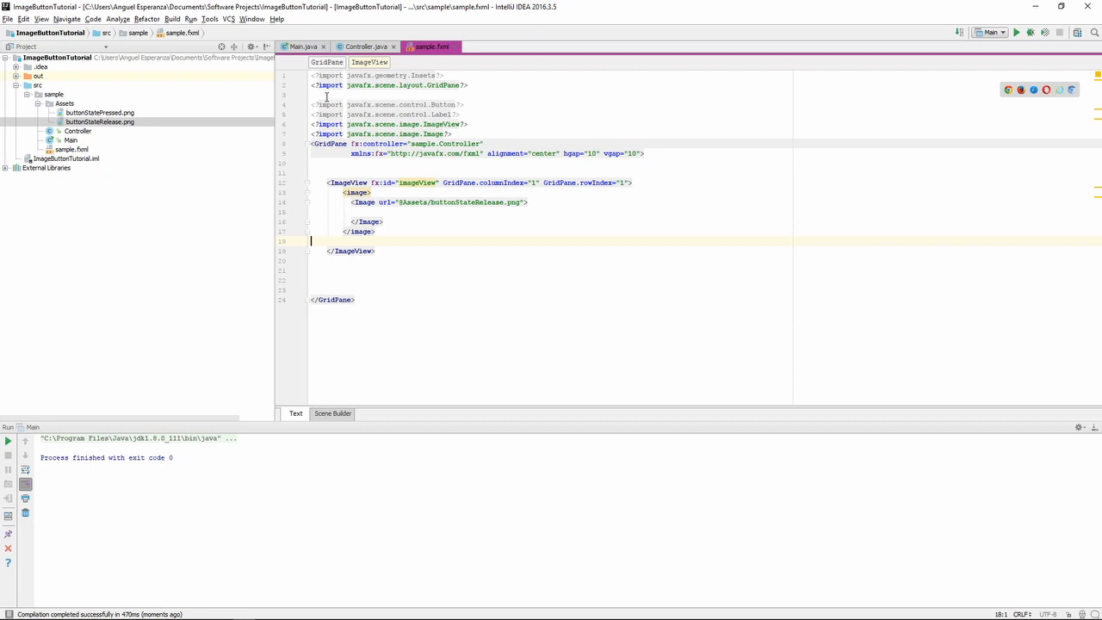
pyautogui.click(365, 47)
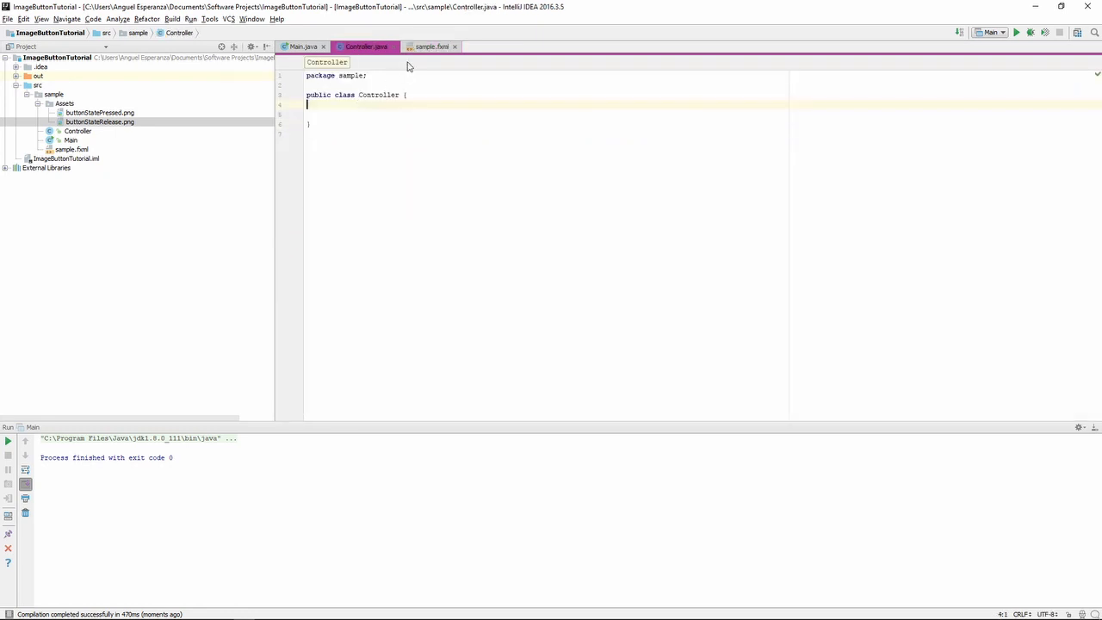
# Add onMousePressed="#mousePressed" to the ImageView in sample.fxml, then go to Controller.java.
pyautogui.click(432, 46)
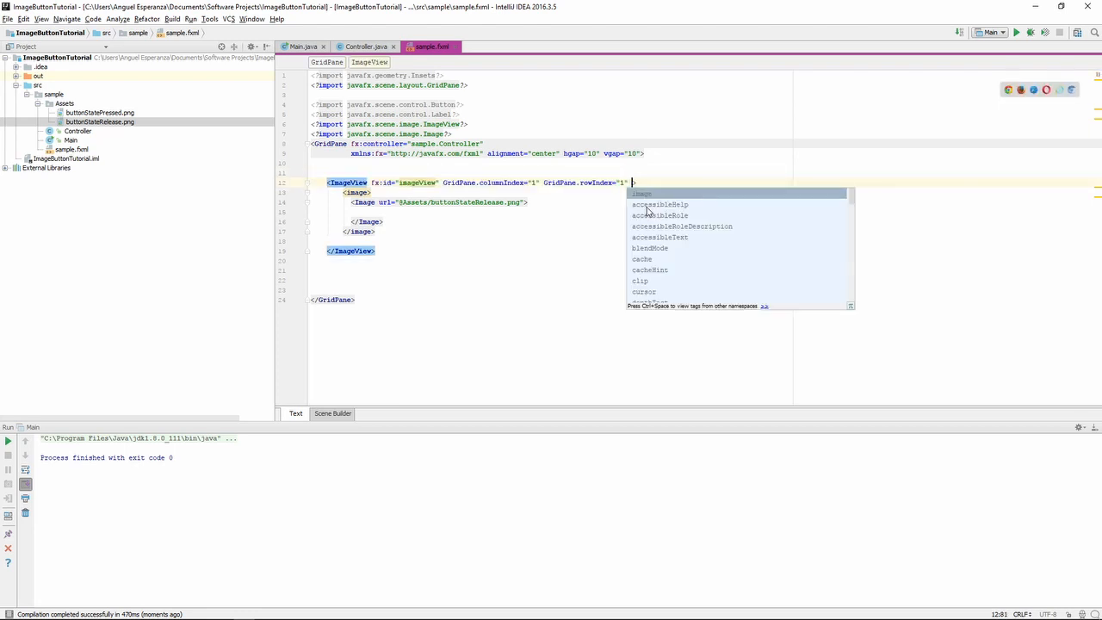
pyautogui.write('onMouse')
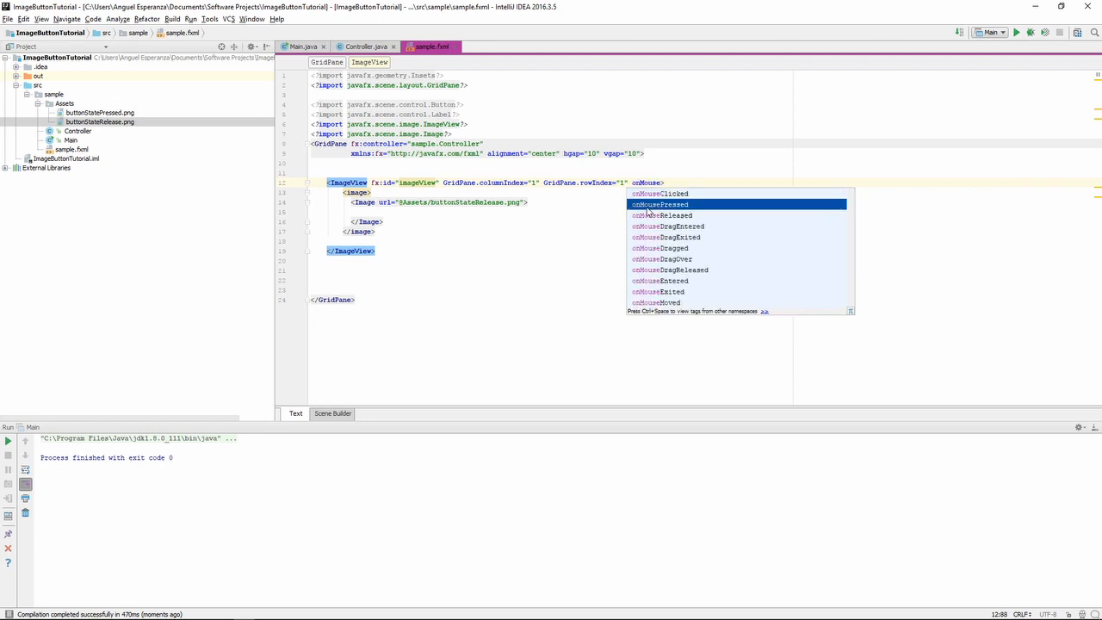
pyautogui.click(661, 203)
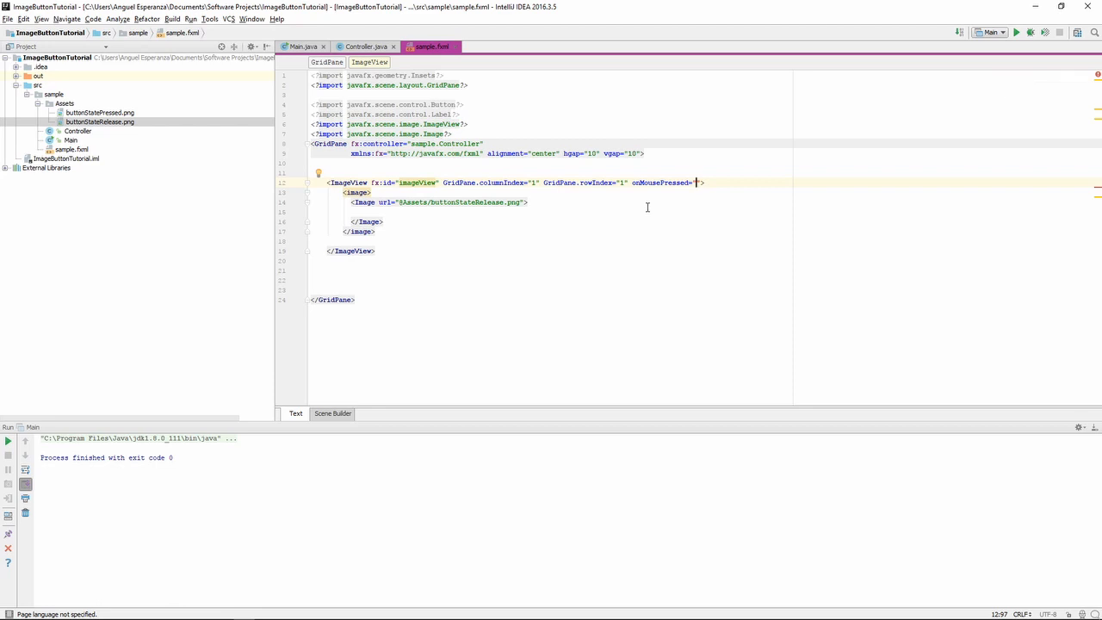
pyautogui.write('#')
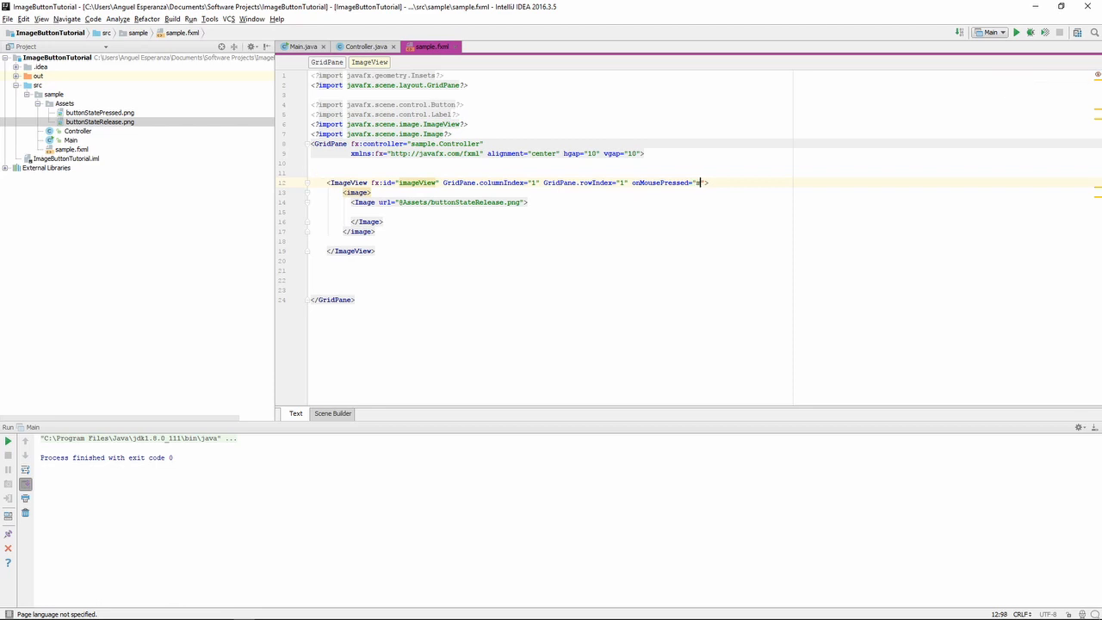
pyautogui.write('ousePressed')
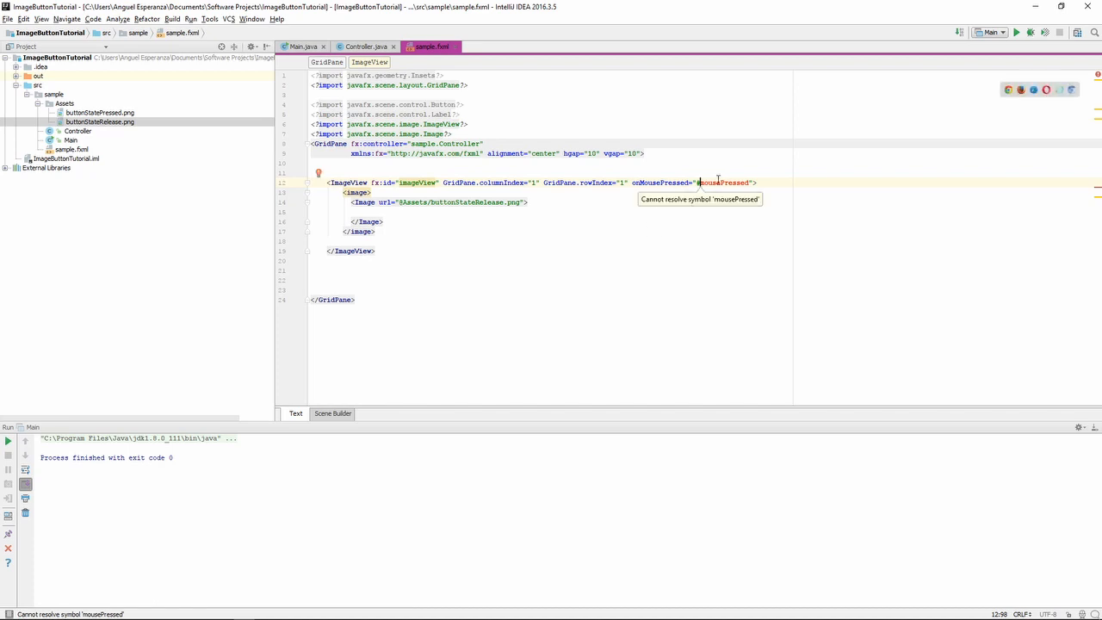
pyautogui.doubleClick(724, 183)
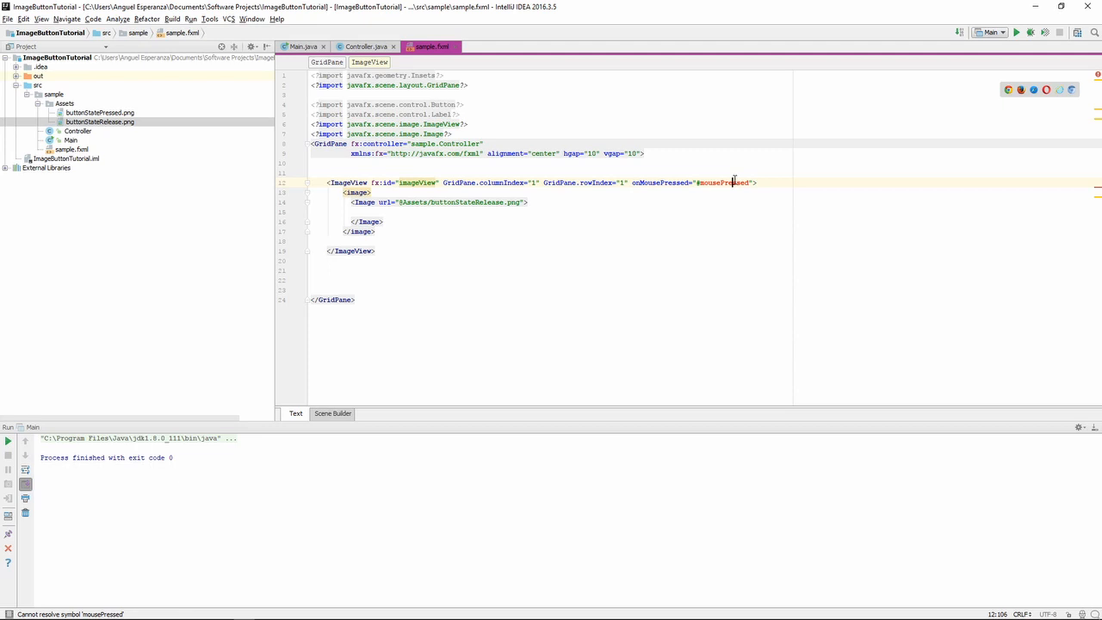
pyautogui.click(366, 47)
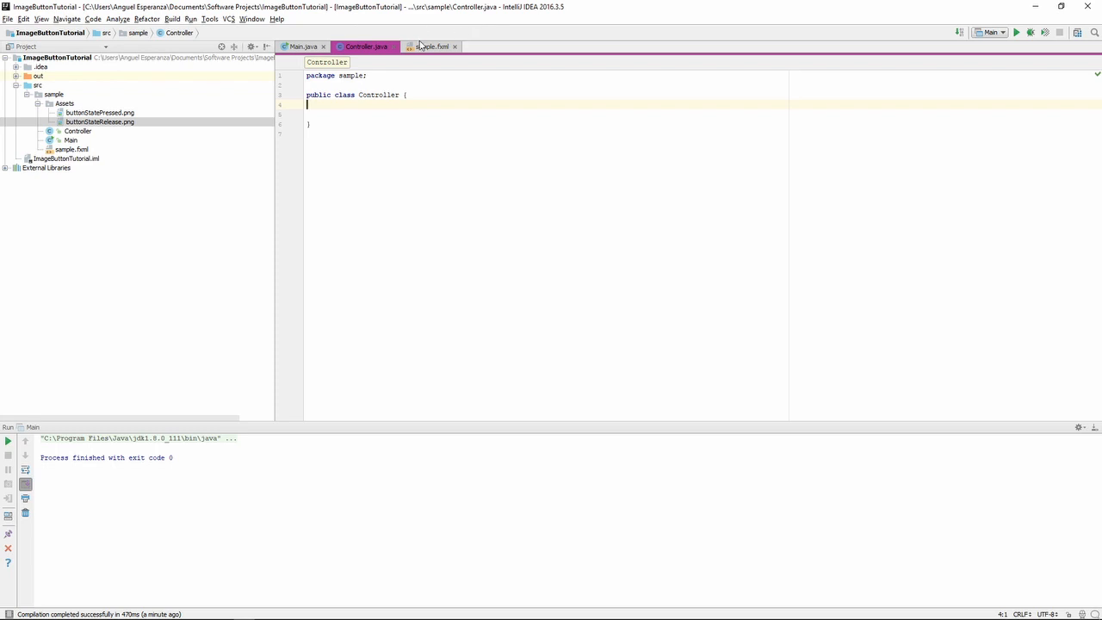
# Create the mousePressed method in Controller printing "Image has been clicked!!!!" and run the app.
pyautogui.click(434, 45)
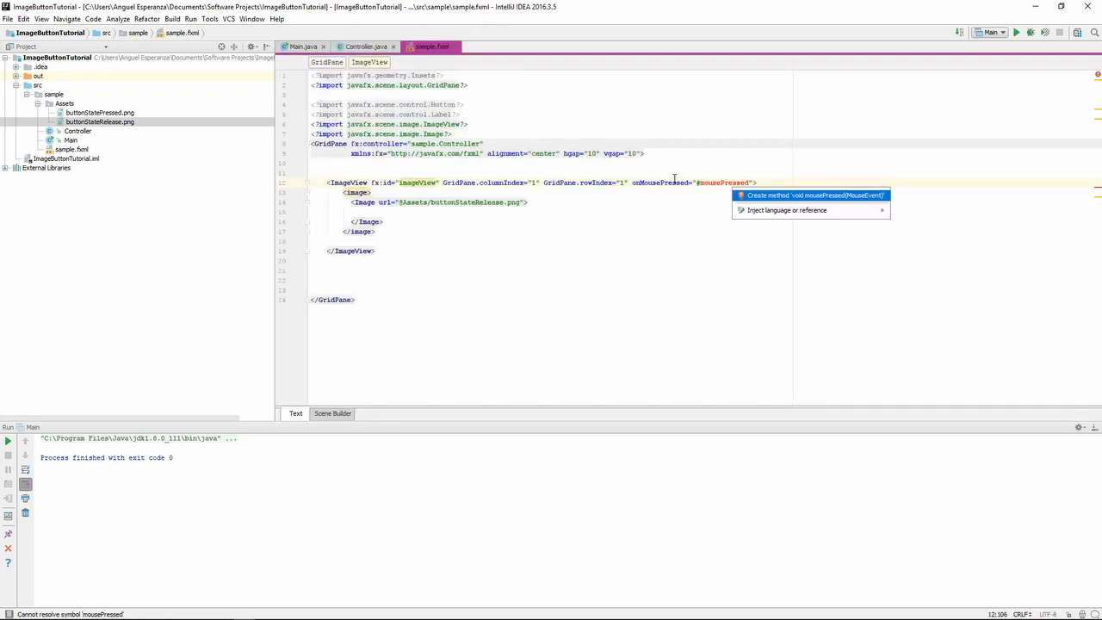
pyautogui.click(815, 196)
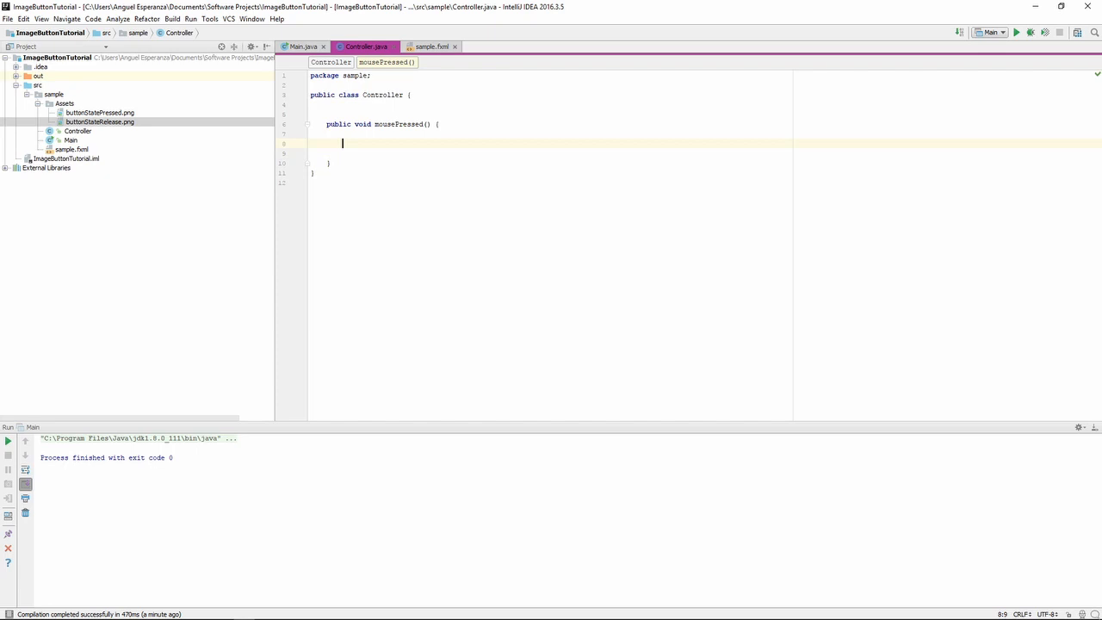
pyautogui.write('System.out.println()')
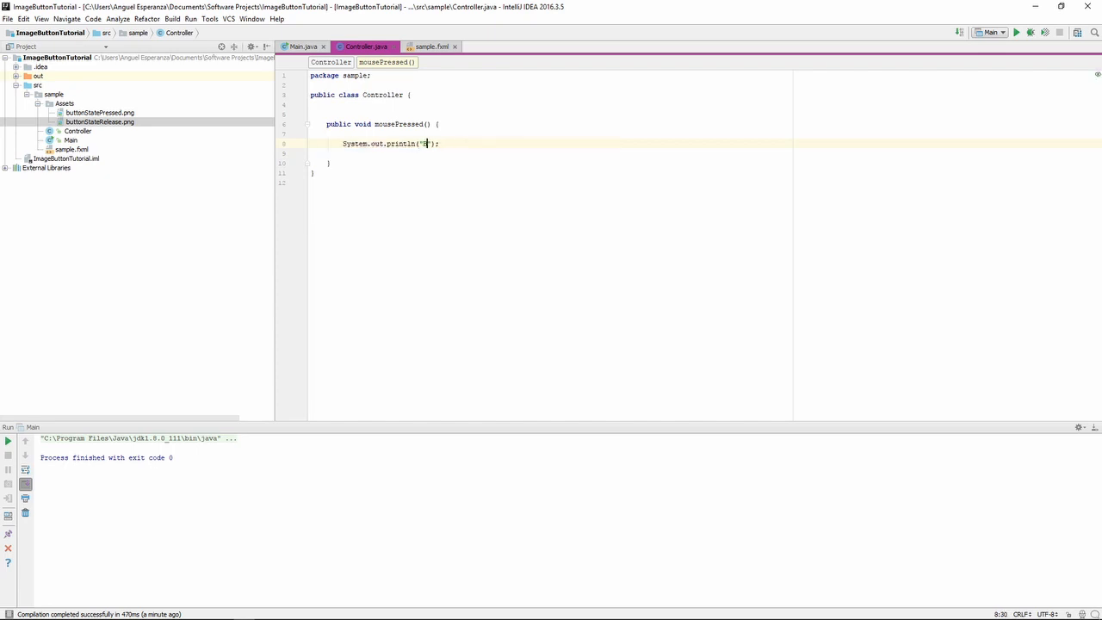
pyautogui.write('Image has been p')
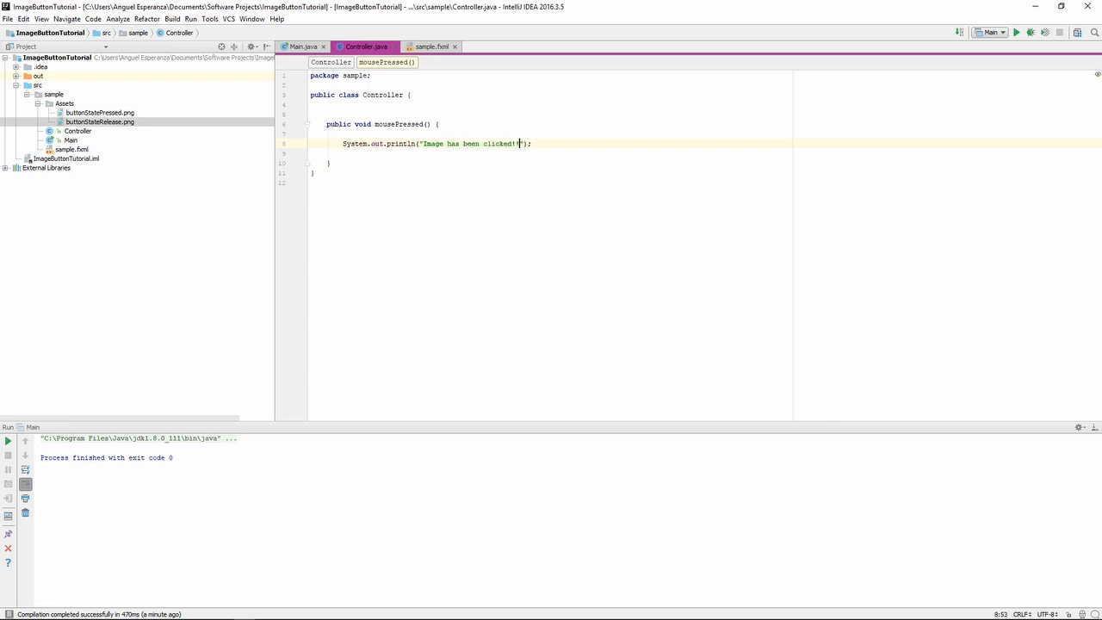
pyautogui.write('!!!!')
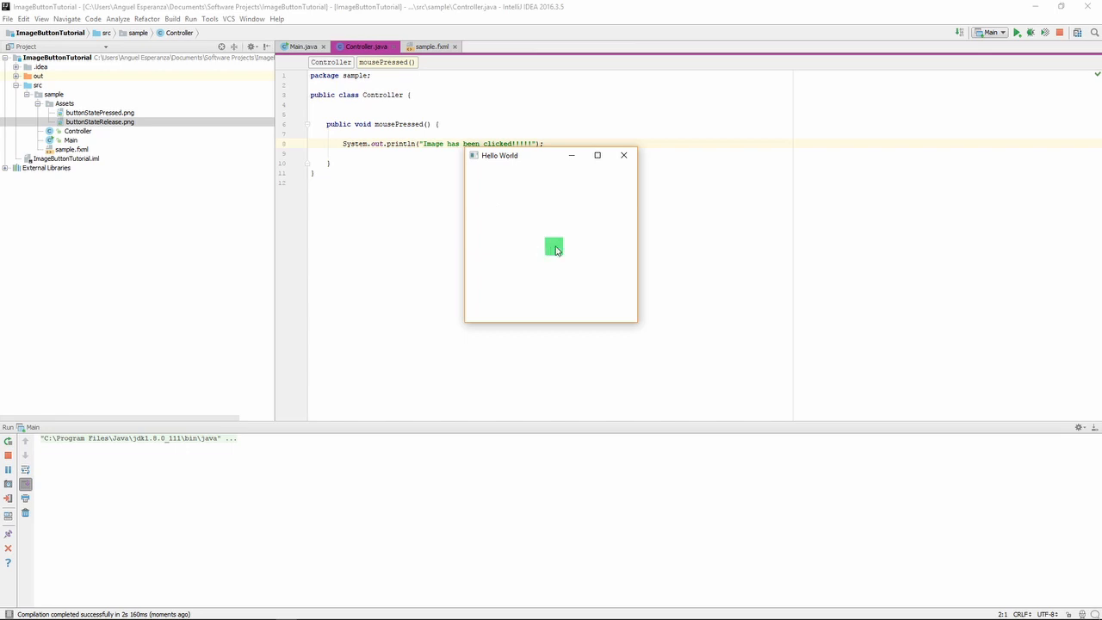
# Click the green image in the running app twice to see the clicked message in the console.
pyautogui.click(554, 248)
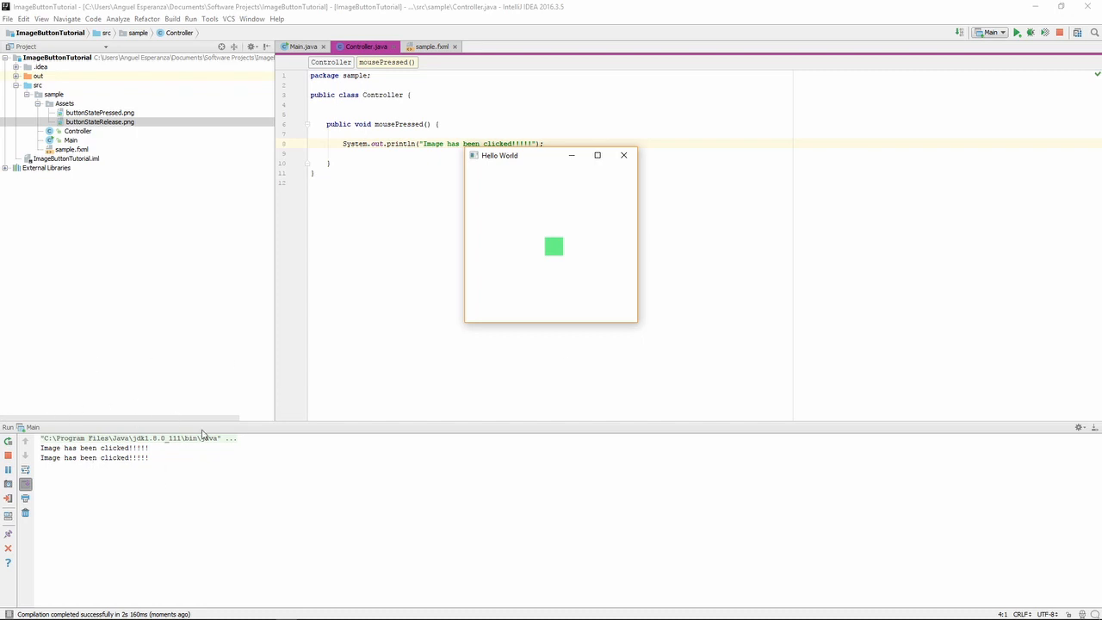
pyautogui.click(554, 248)
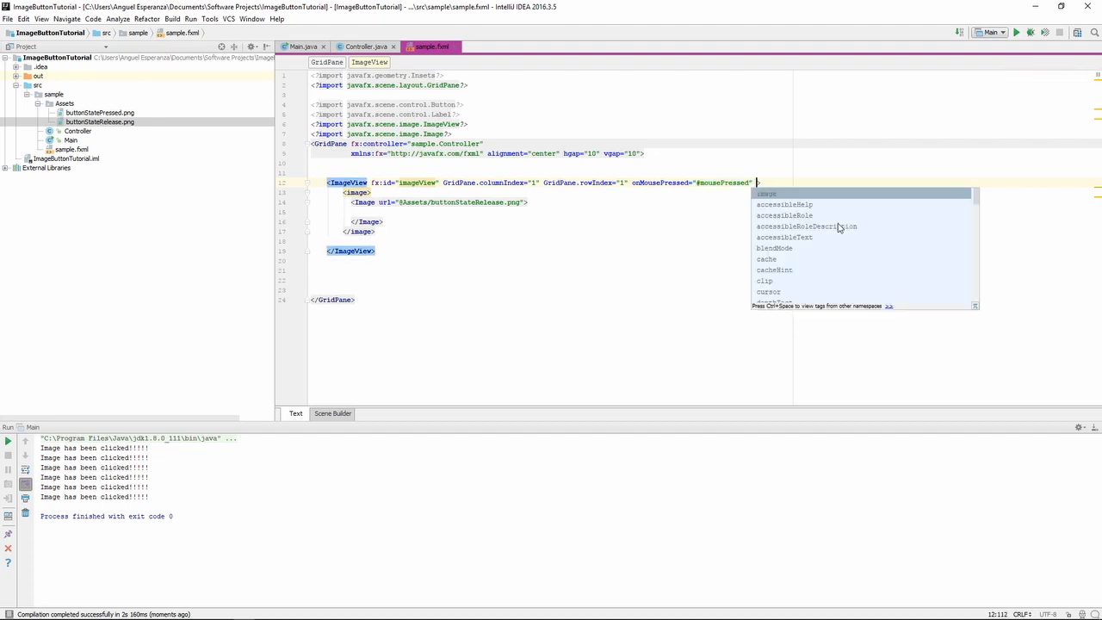
# Add onMouseReleased="#mouseReleased" and create a mouseReleased method with a println message, then run.
pyautogui.write('onMouseReleased="')
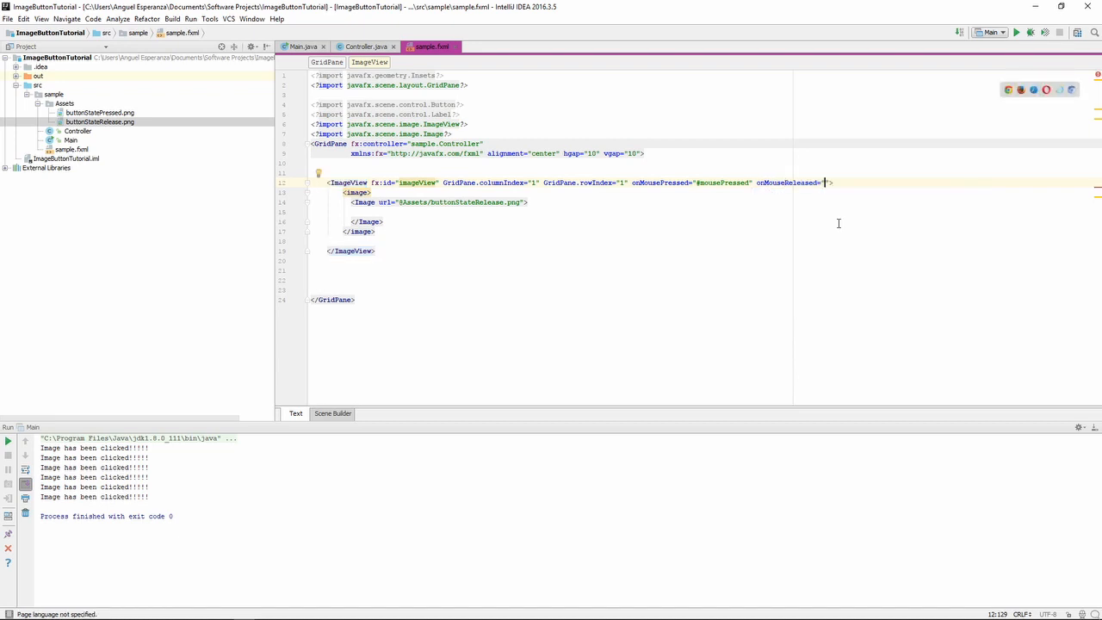
pyautogui.write('#mouse')
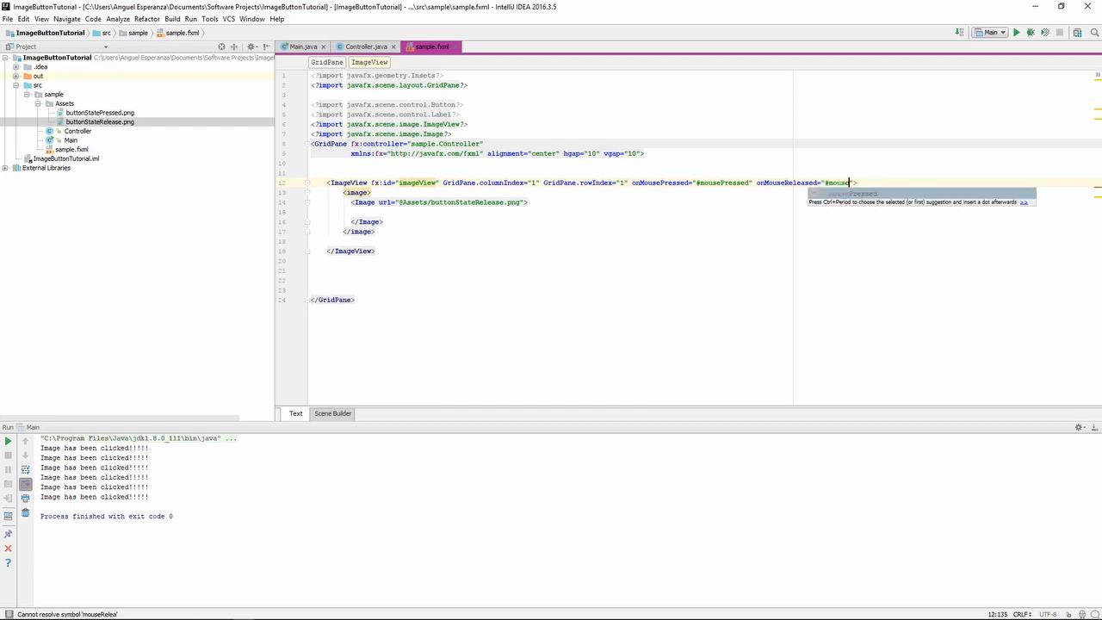
pyautogui.write('Released')
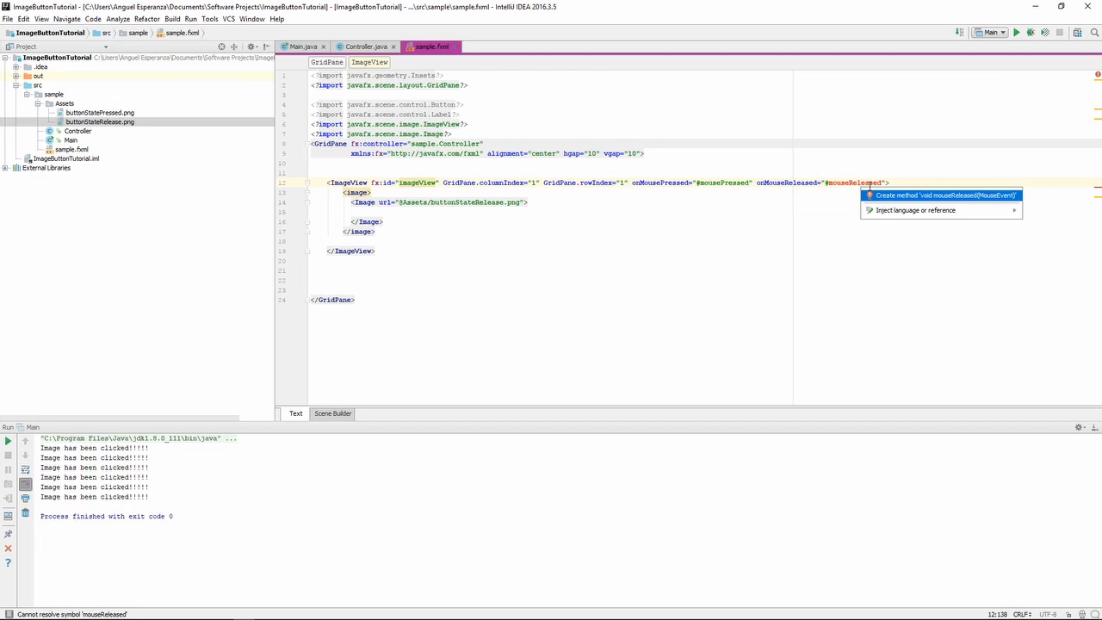
pyautogui.click(944, 197)
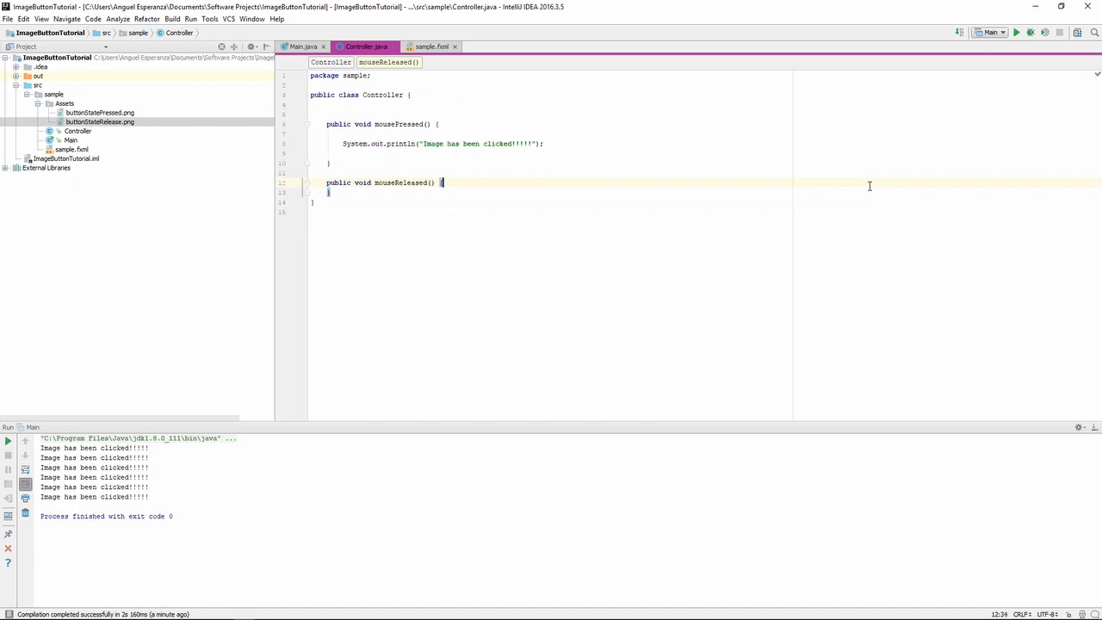
pyautogui.write('sout')
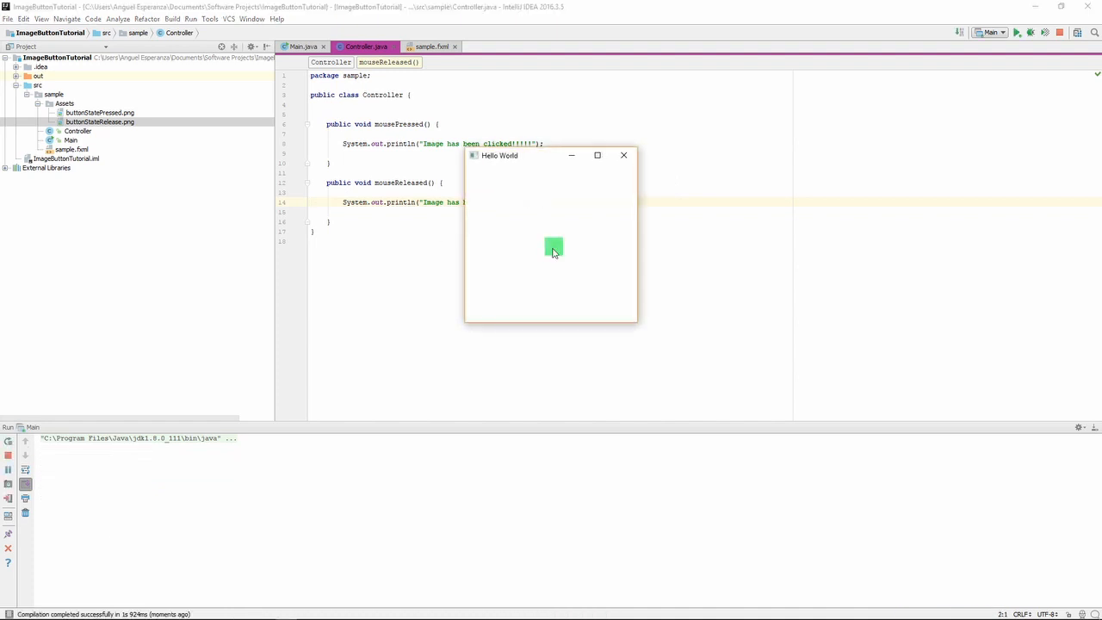
# Click the image to log alternating clicked and released messages, then close the Hello World window.
pyautogui.click(554, 248)
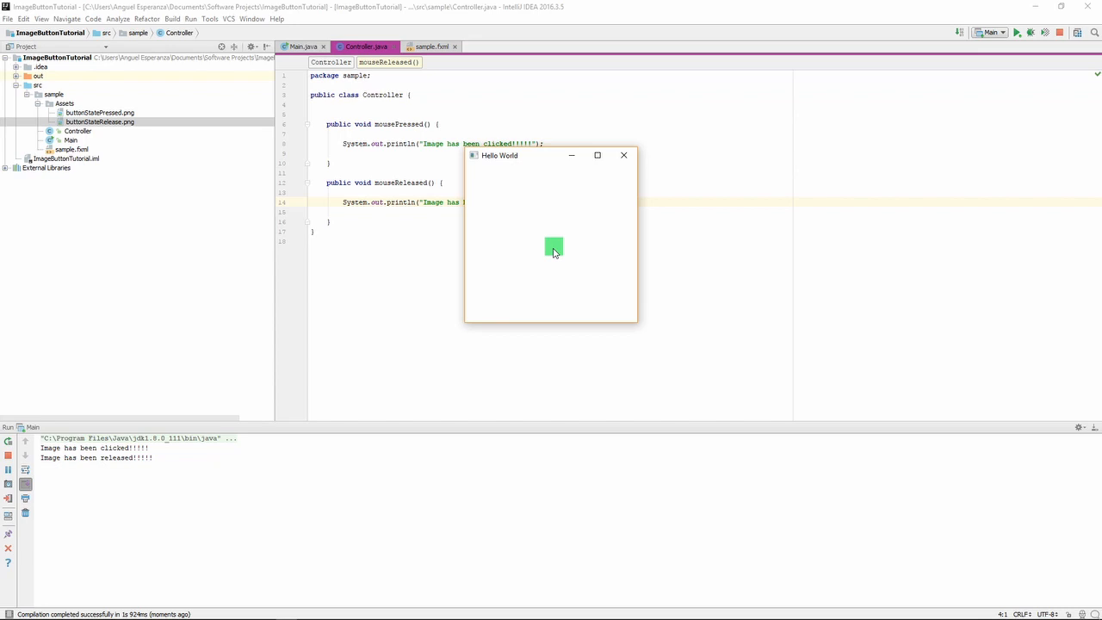
pyautogui.click(555, 248)
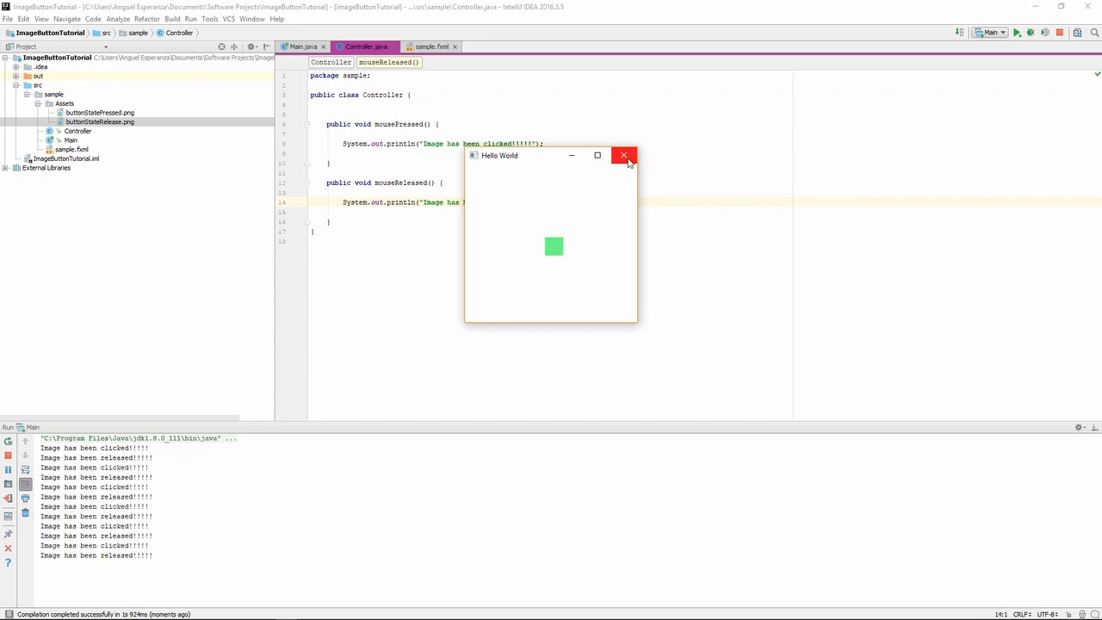
pyautogui.click(623, 155)
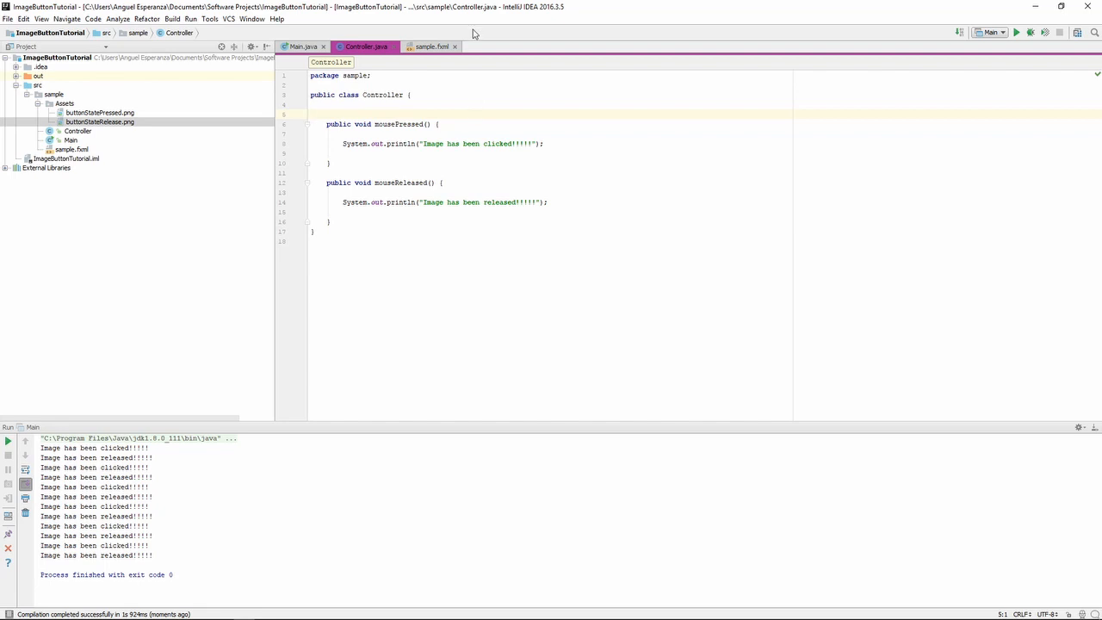
# Check the ImageView's fx:id imageView in sample.fxml against the Controller class.
pyautogui.click(430, 46)
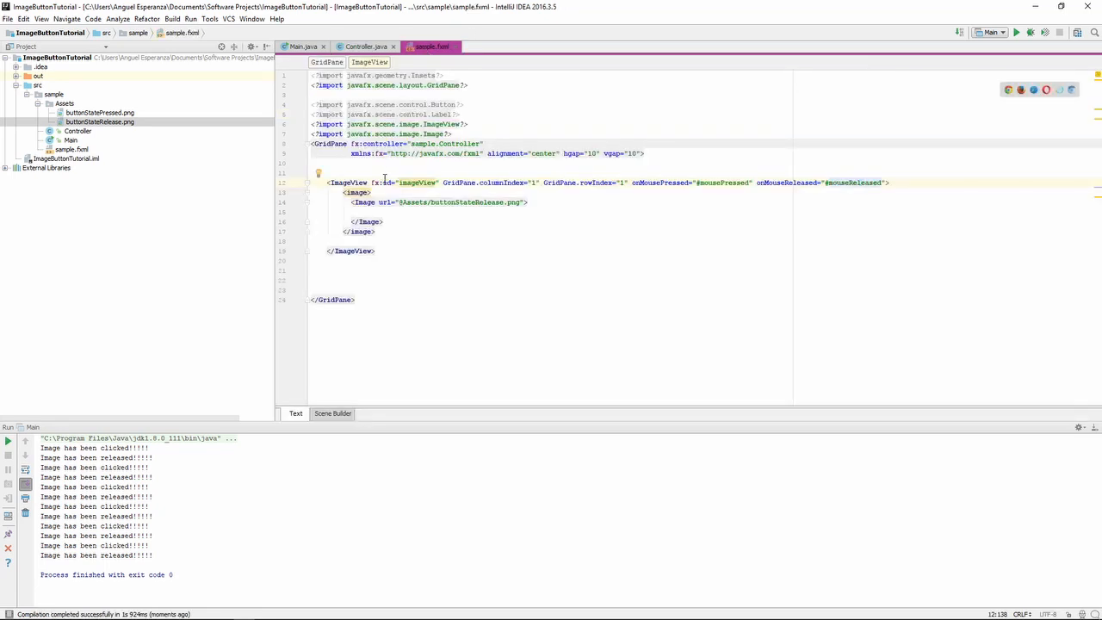
pyautogui.moveTo(331, 183); pyautogui.dragTo(412, 182)
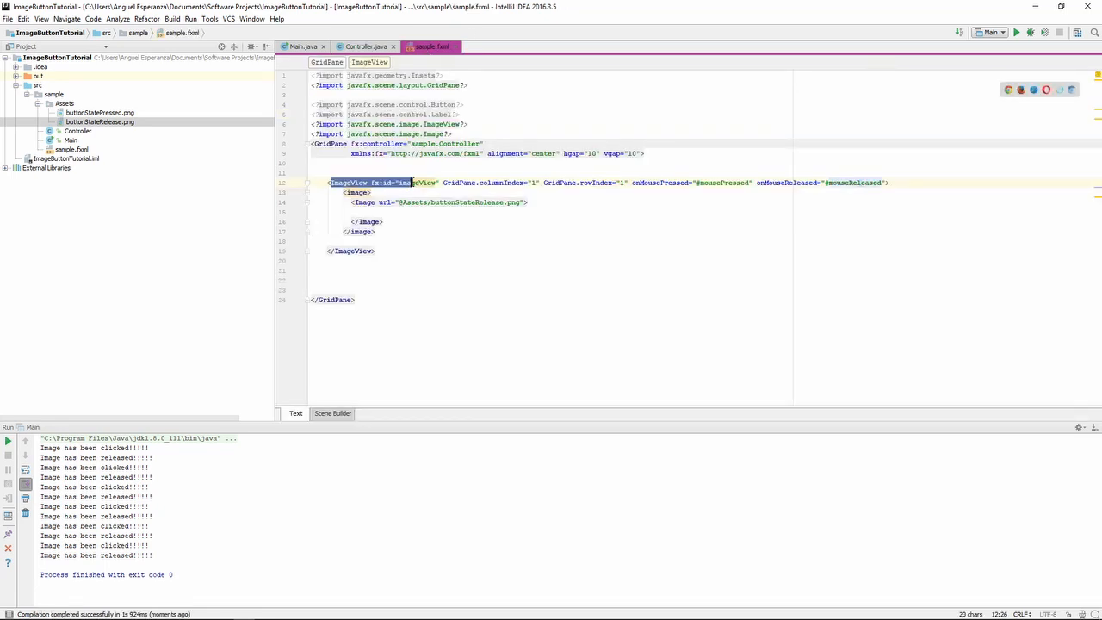
pyautogui.click(365, 45)
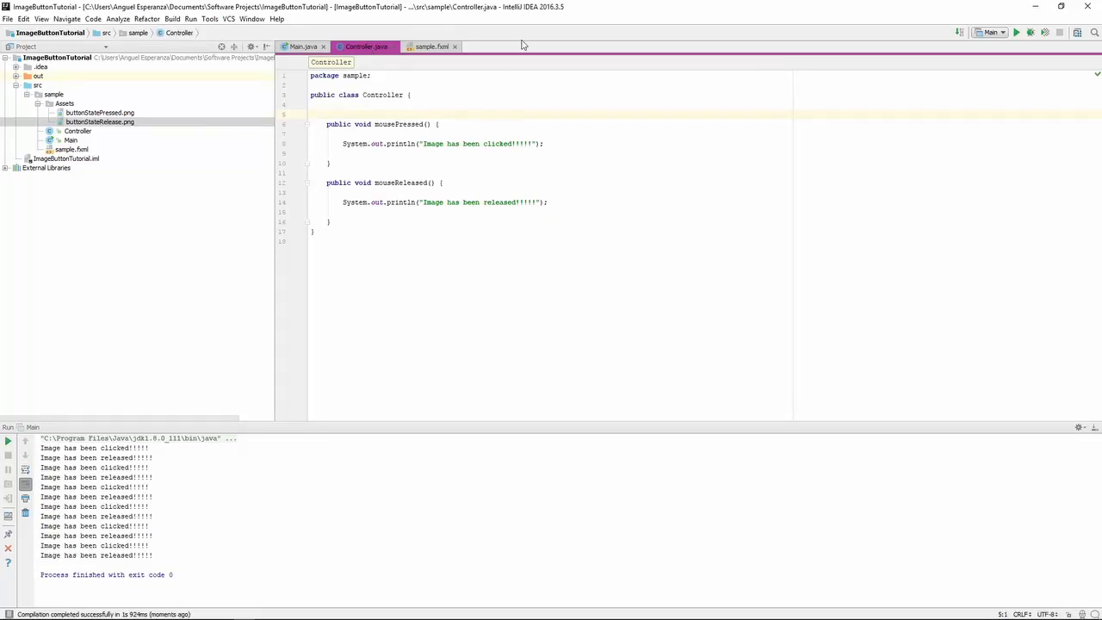
pyautogui.click(434, 47)
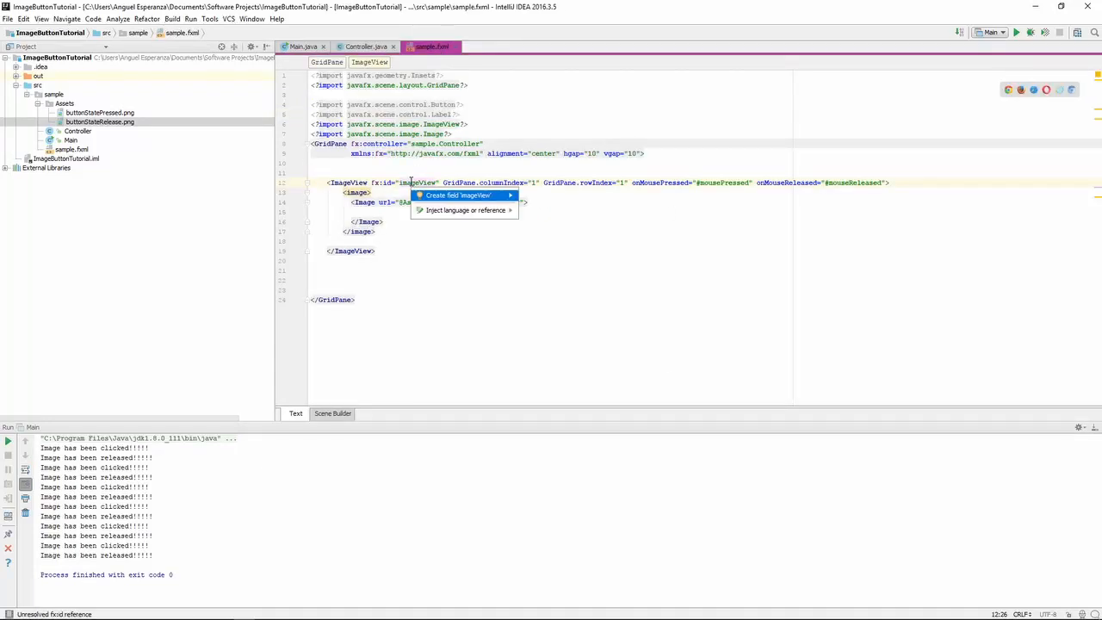
# Create a public ImageView imageView field in Controller.java with the ImageView import.
pyautogui.click(458, 194)
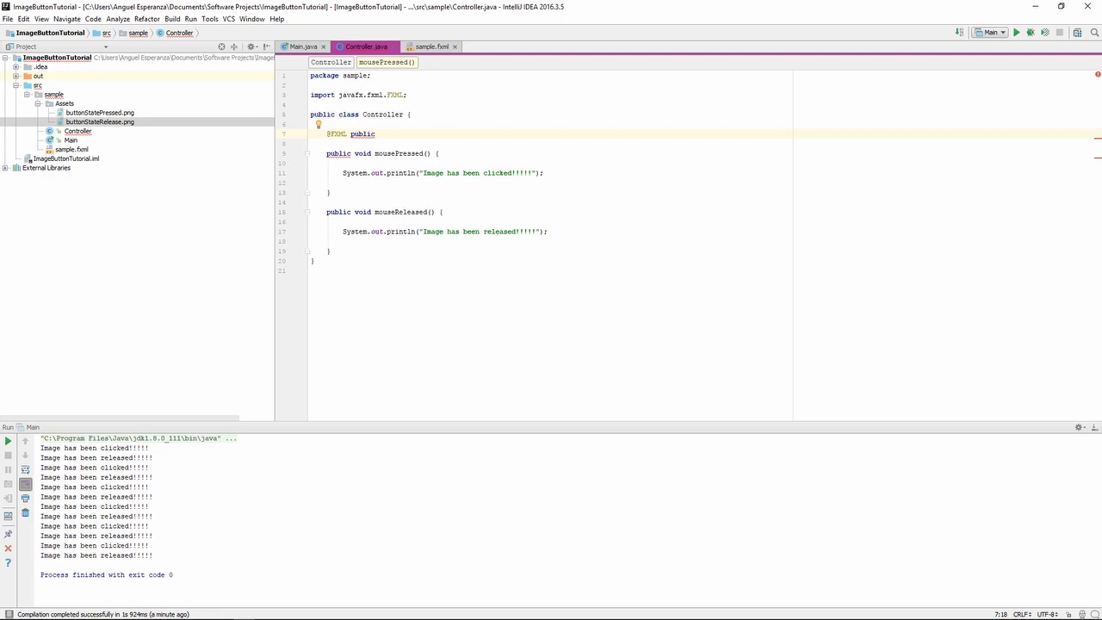
pyautogui.write('ImageView')
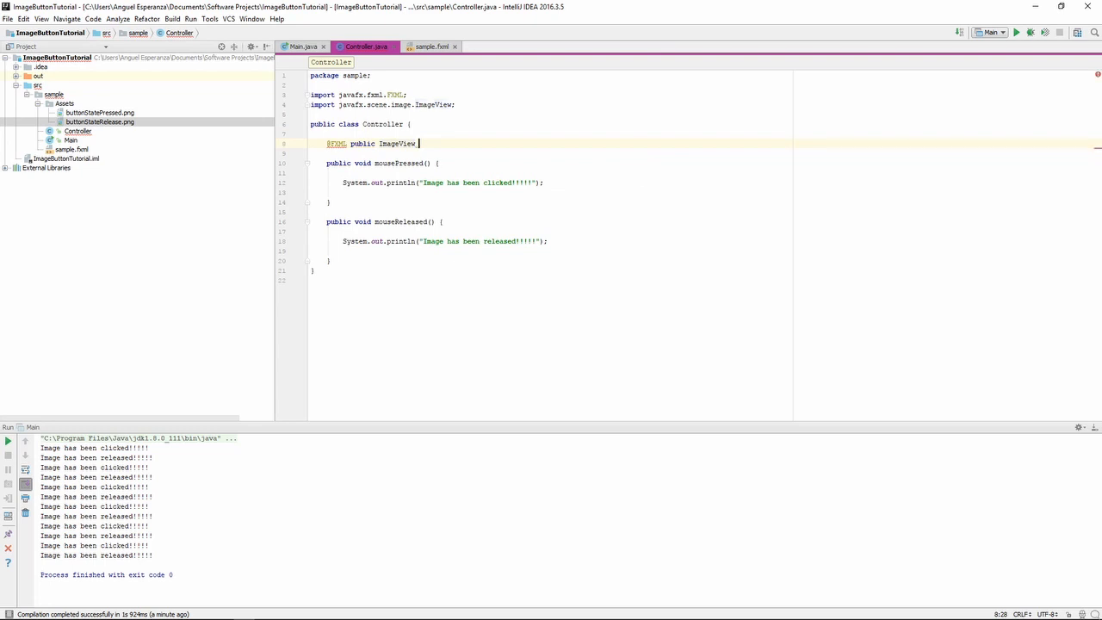
pyautogui.write('_imageView;')
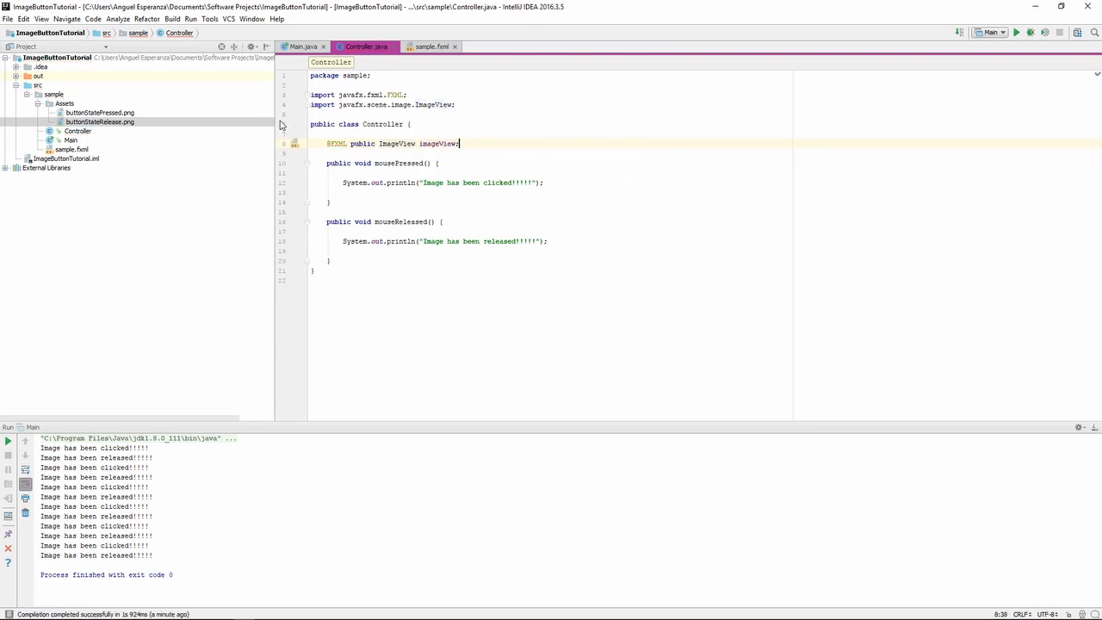
pyautogui.click(431, 47)
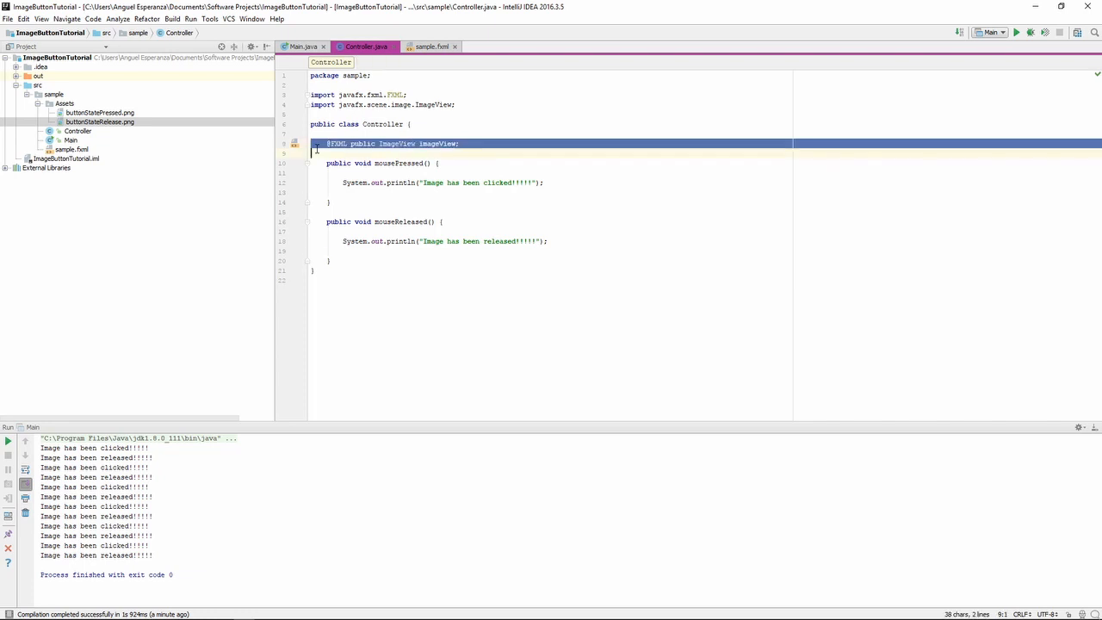
pyautogui.click(431, 47)
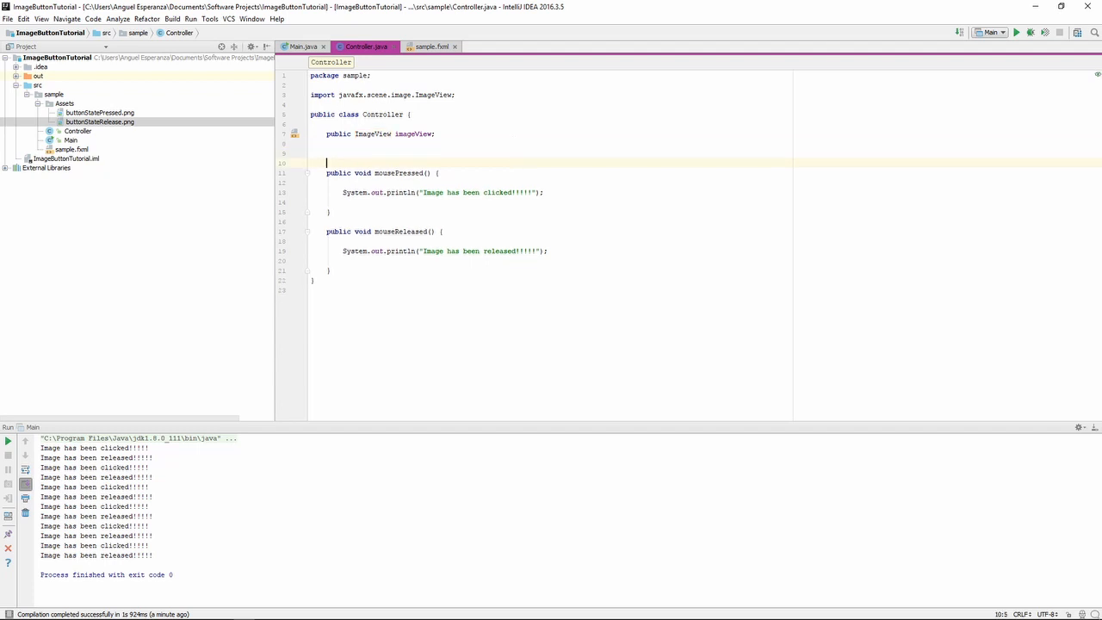
# Declare Image buttonPressed = new Image() in Controller and check the button asset file names.
pyautogui.write('I')
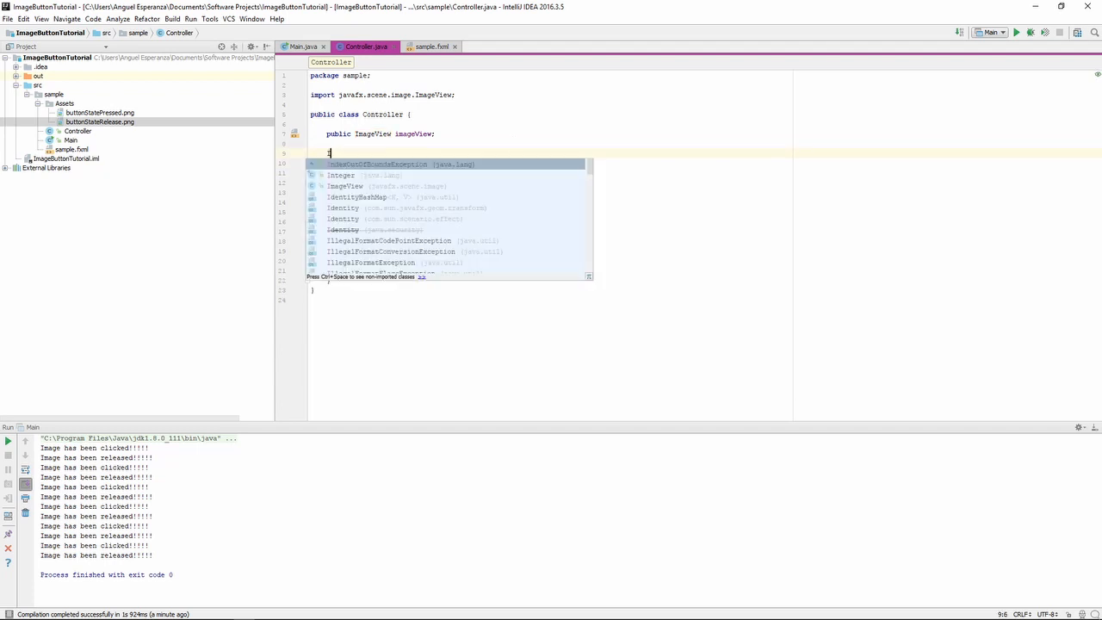
pyautogui.write('Image')
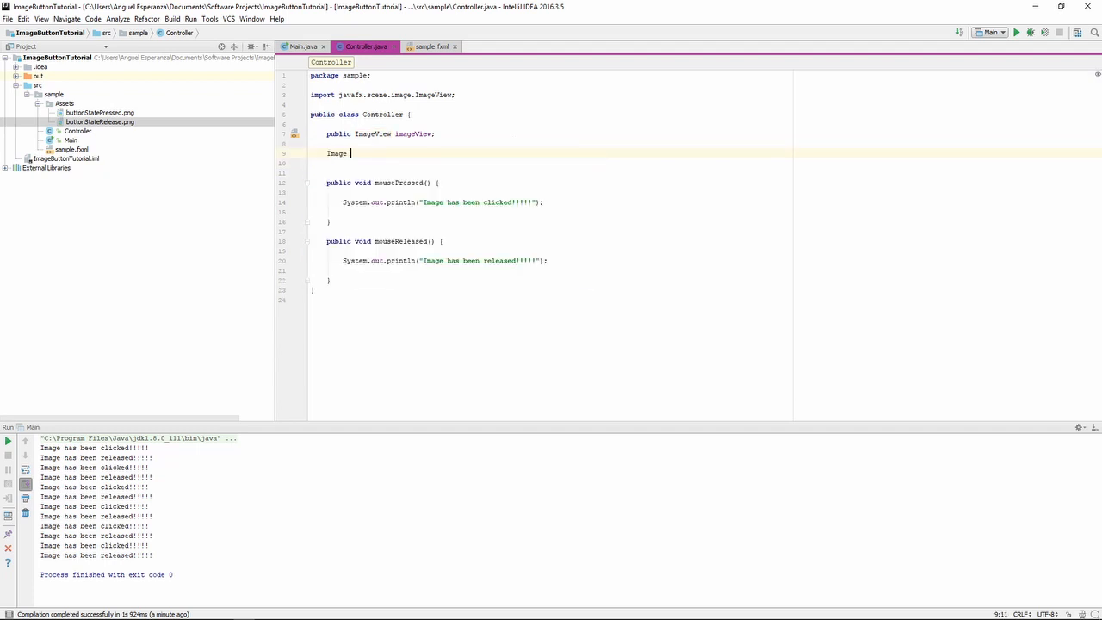
pyautogui.write('button')
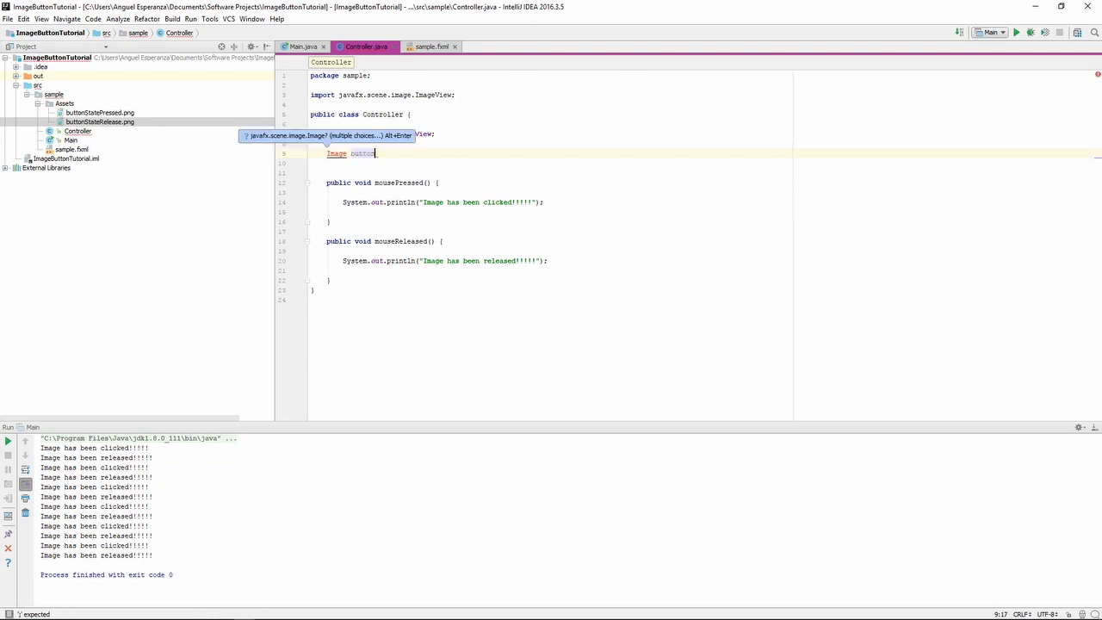
pyautogui.write('Pressed')
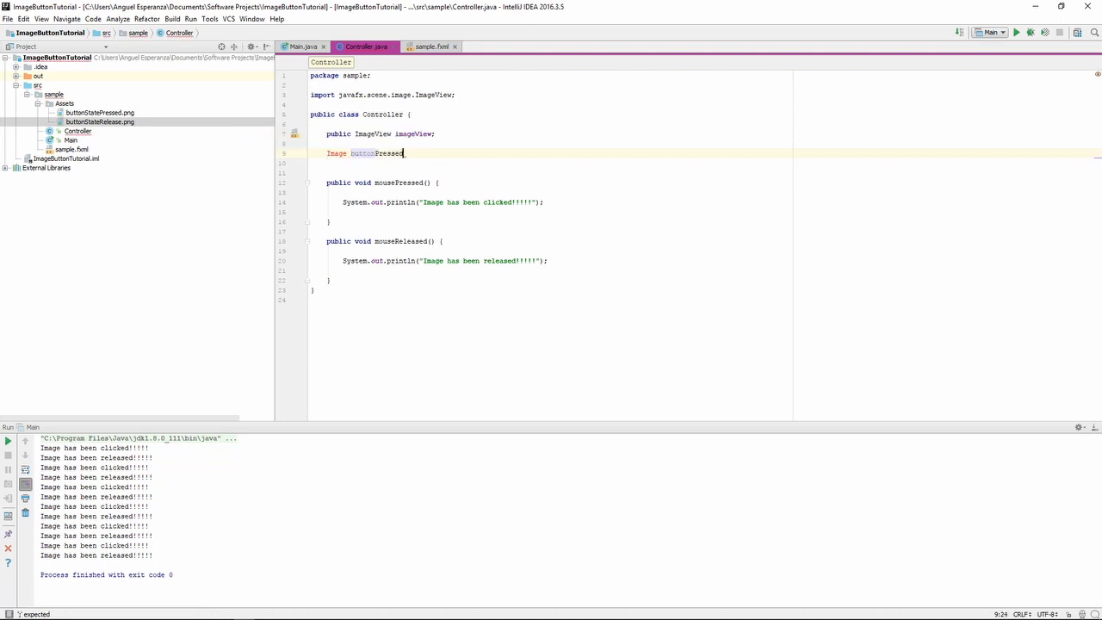
pyautogui.write('= new Image();')
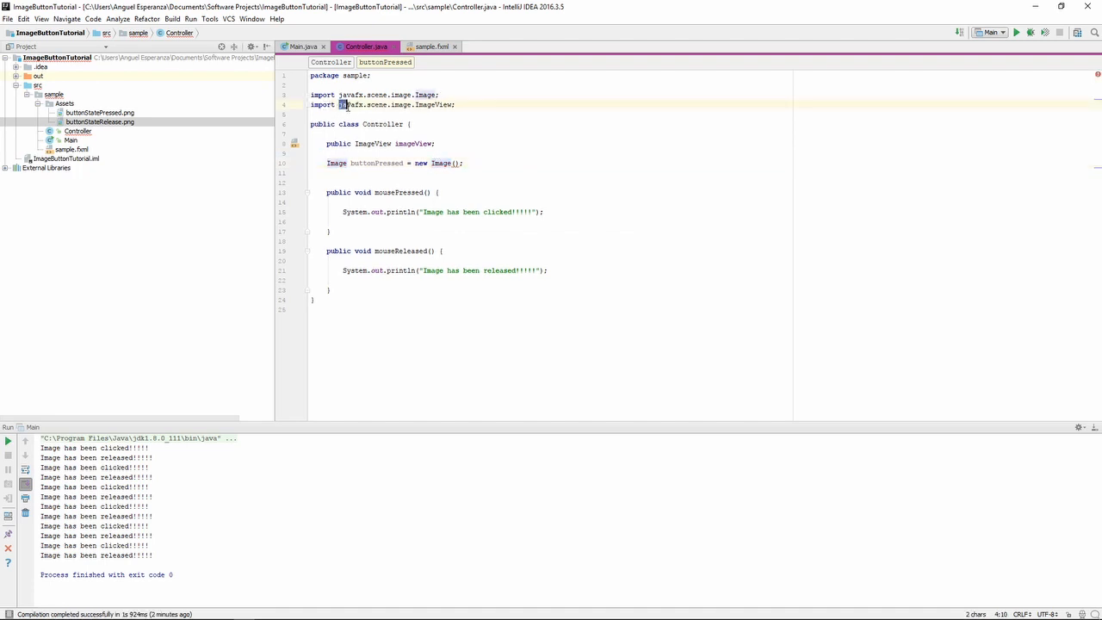
pyautogui.doubleClick(348, 105)
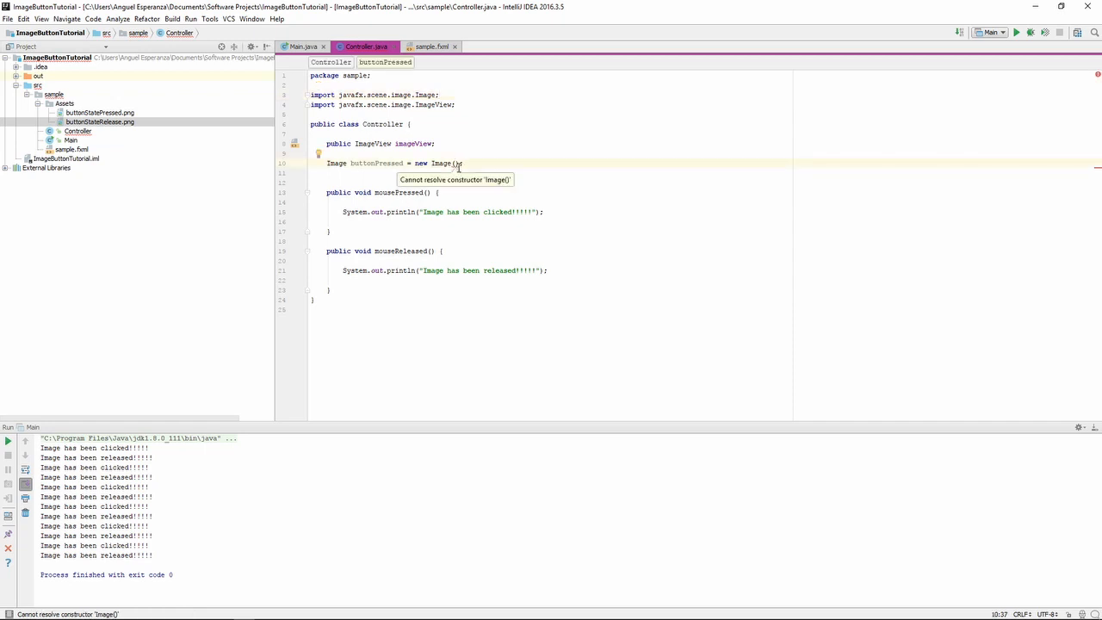
pyautogui.click(100, 114)
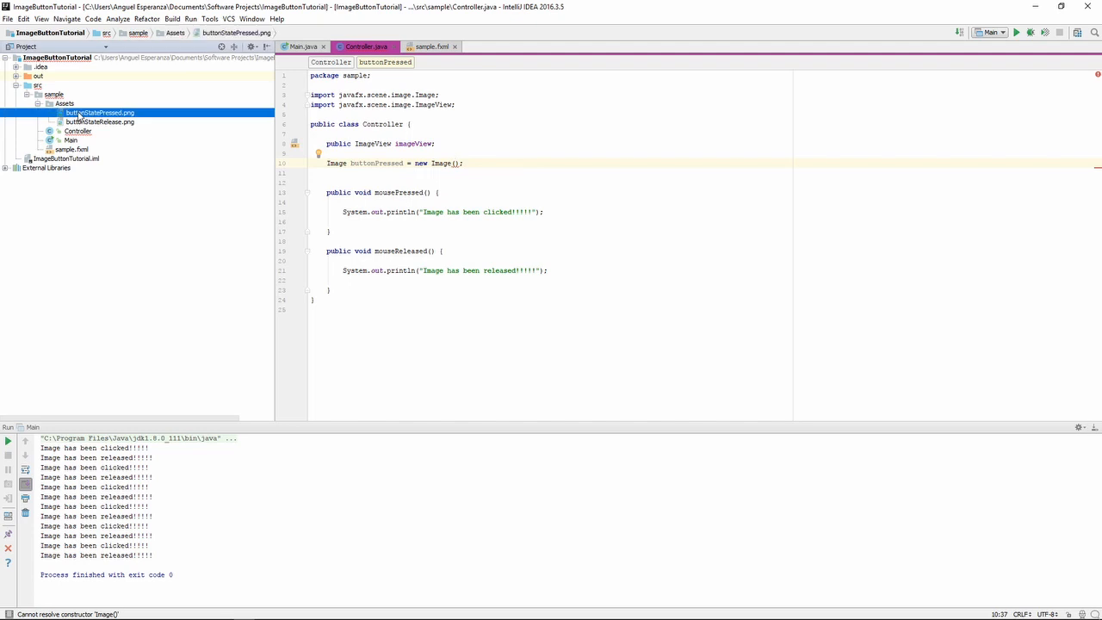
pyautogui.click(100, 120)
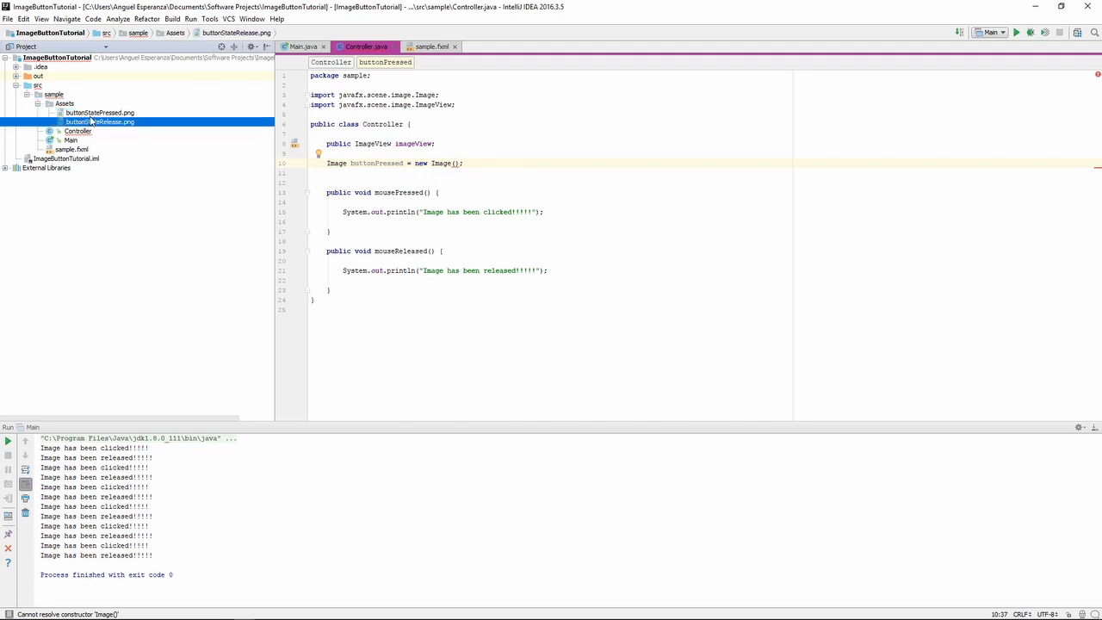
pyautogui.click(100, 114)
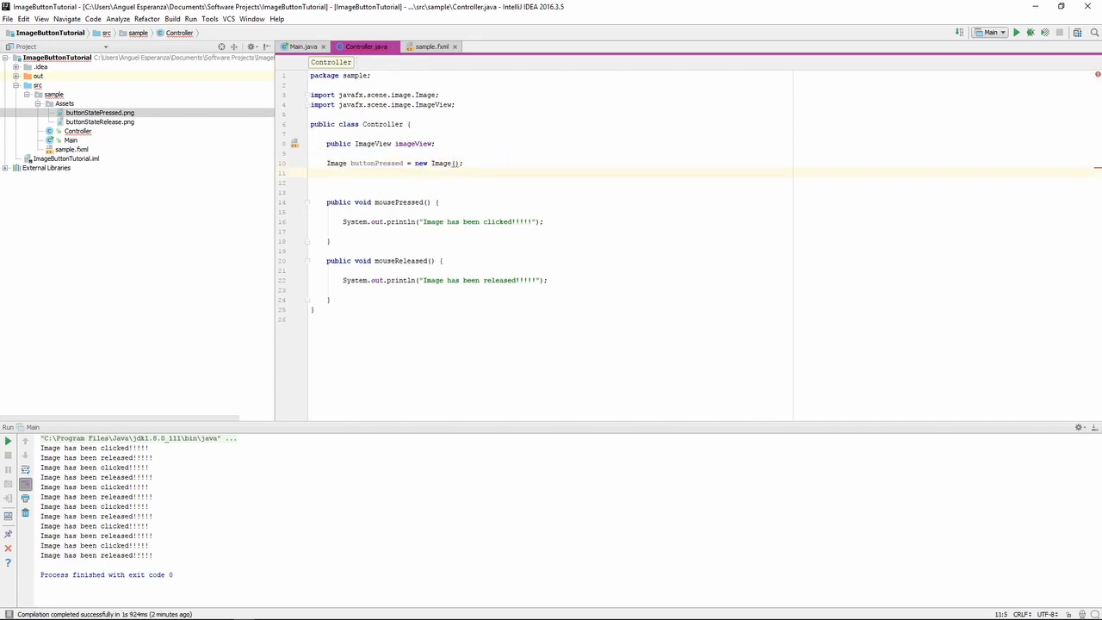
# Declare Image buttonReleased and fill buttonPressed's path with "sample/Assets/buttonStatePressed.png".
pyautogui.write('Image buttonReleased = new Image();')
pyautogui.click(551, 163)
pyautogui.write('"sample/')
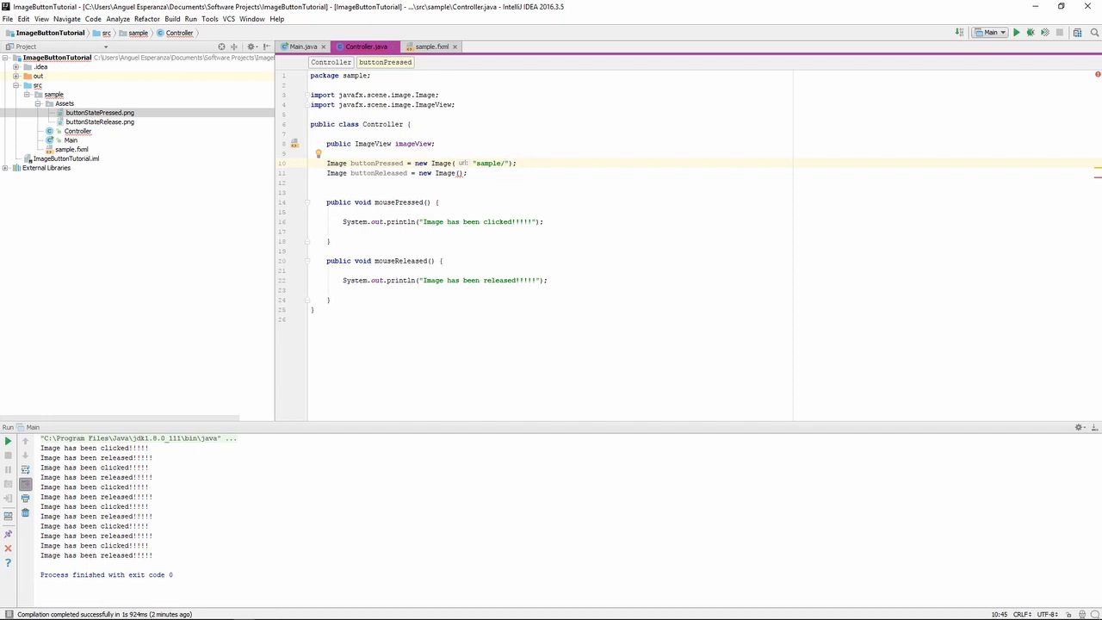
pyautogui.write('Assets/buttonStatePre')
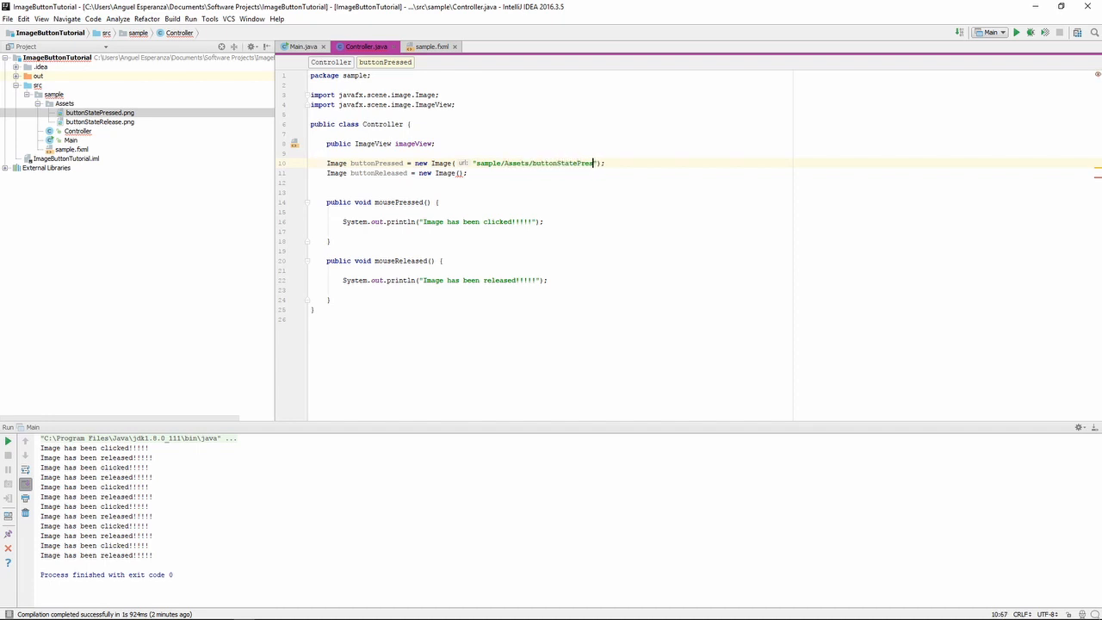
pyautogui.write('sed.png')
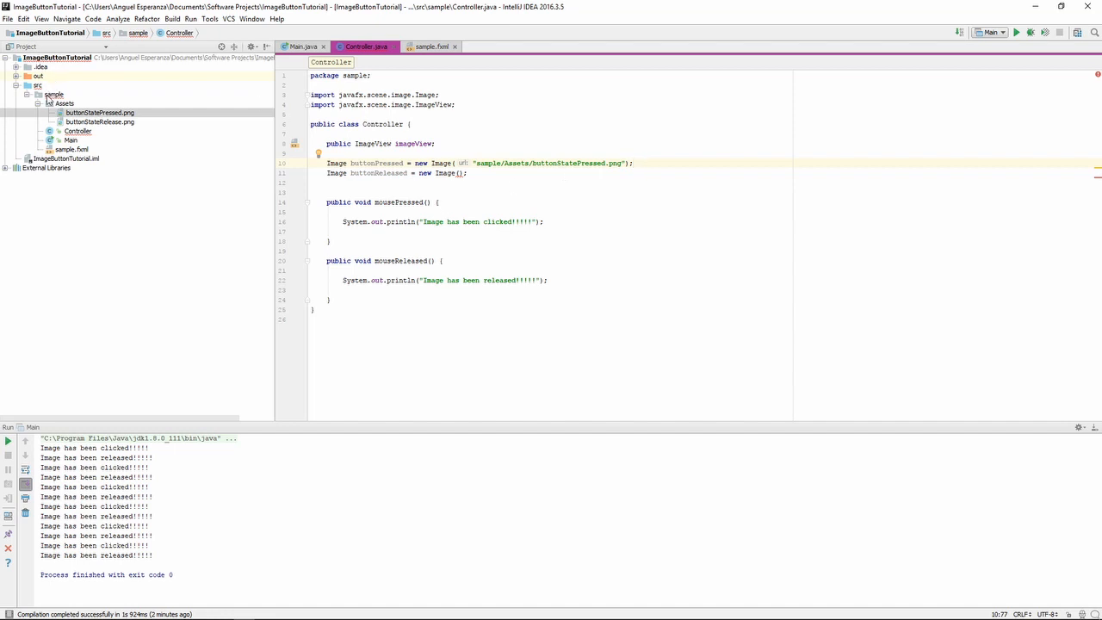
# Expand src > sample > Assets to show buttonStatePressed.png and buttonStateRelease.png, then enter buttonReleased's Image constructor.
pyautogui.click(54, 93)
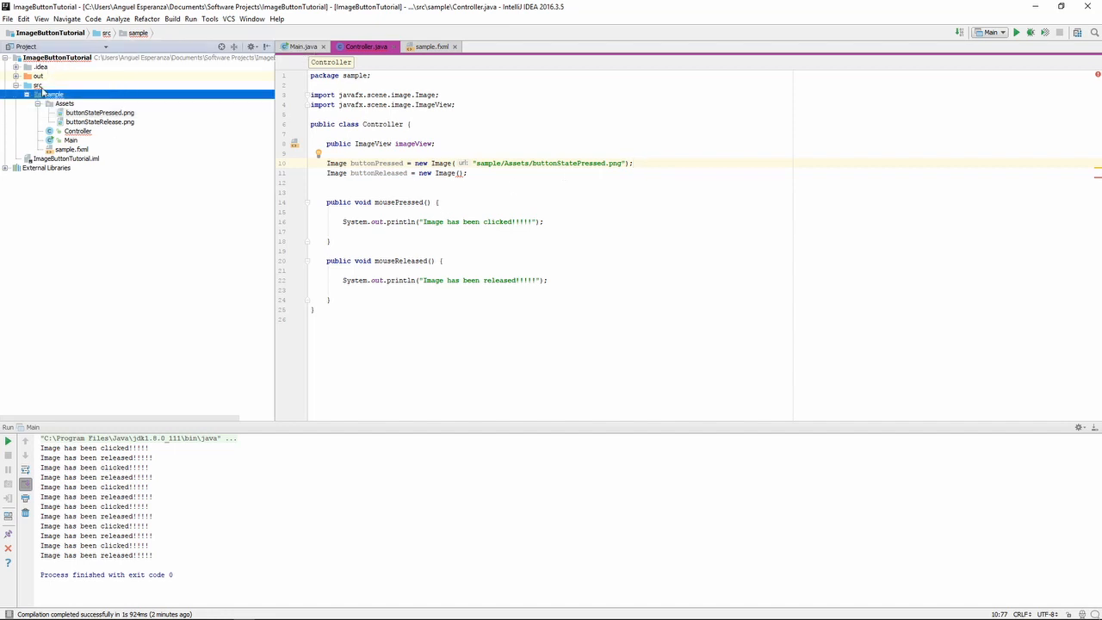
pyautogui.click(38, 86)
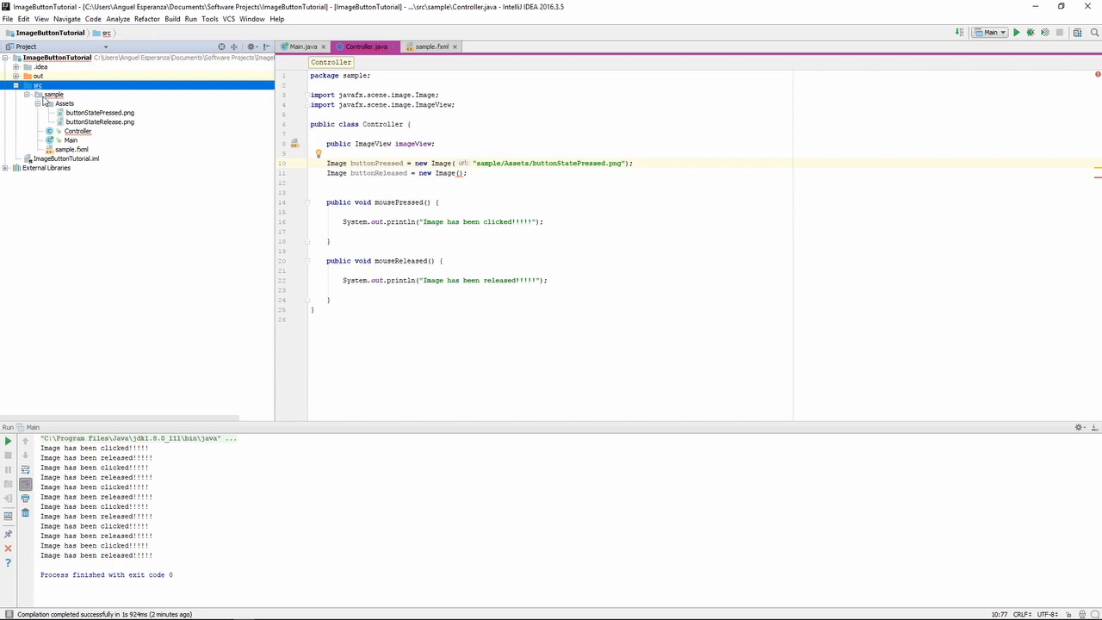
pyautogui.click(54, 95)
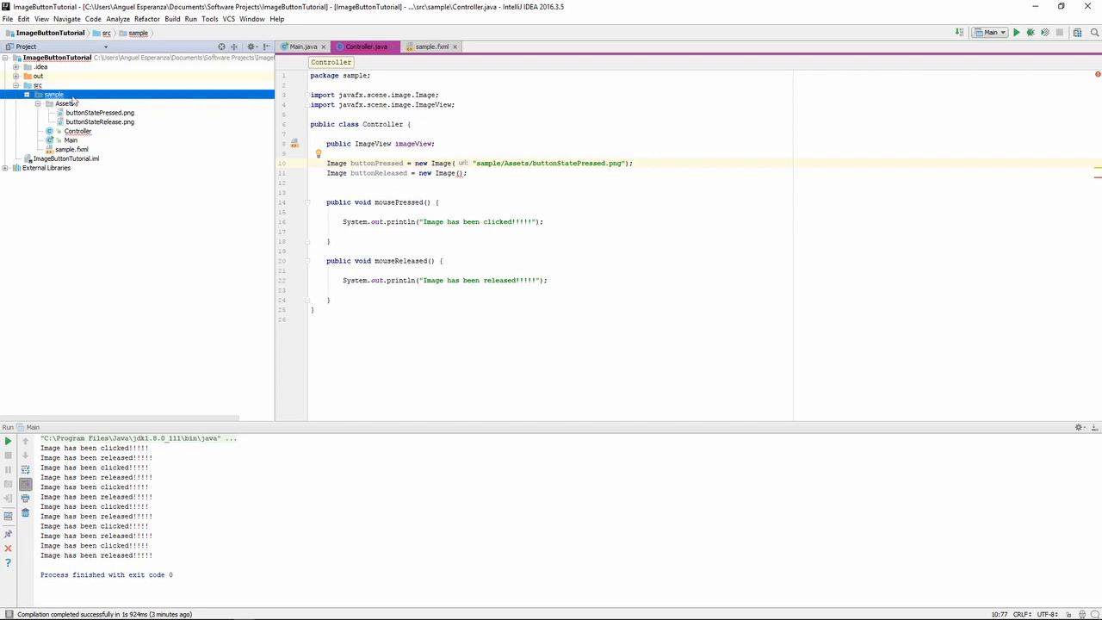
pyautogui.click(65, 103)
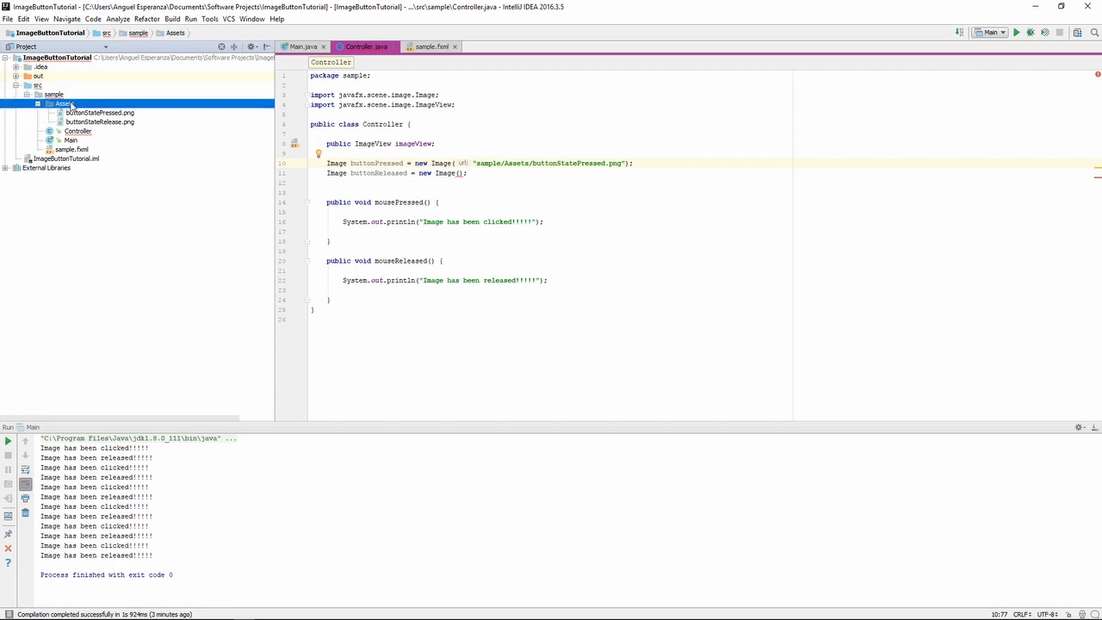
pyautogui.click(100, 113)
pyautogui.write('"')
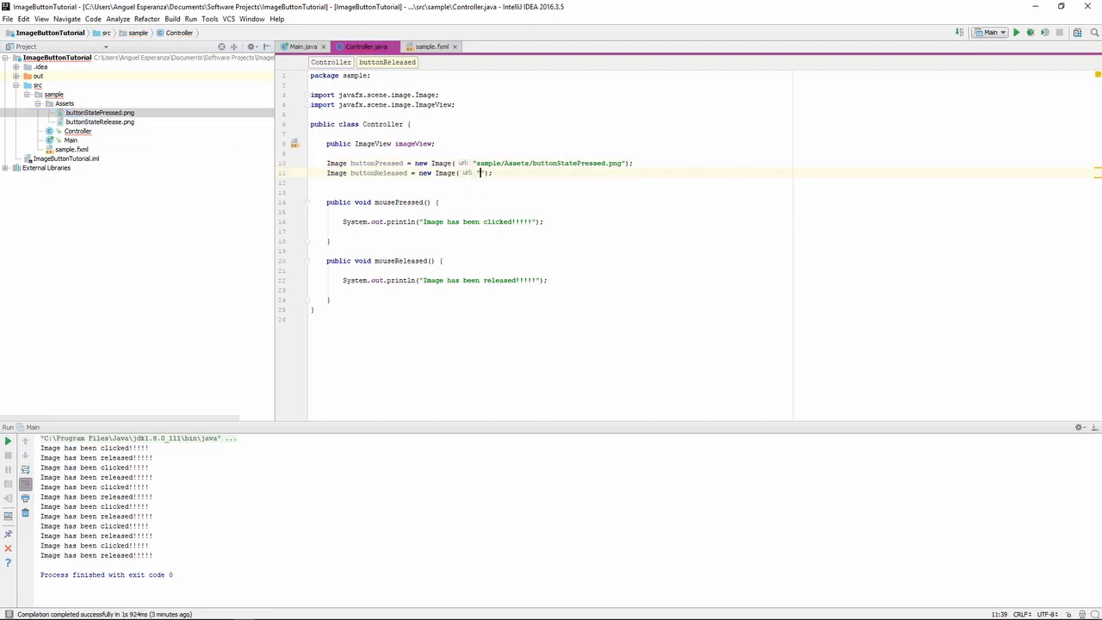
# Load buttonReleased from "sample/Assets/buttonStateRelease.png".
pyautogui.write('sample/Assets/buttonStateRelease.png')
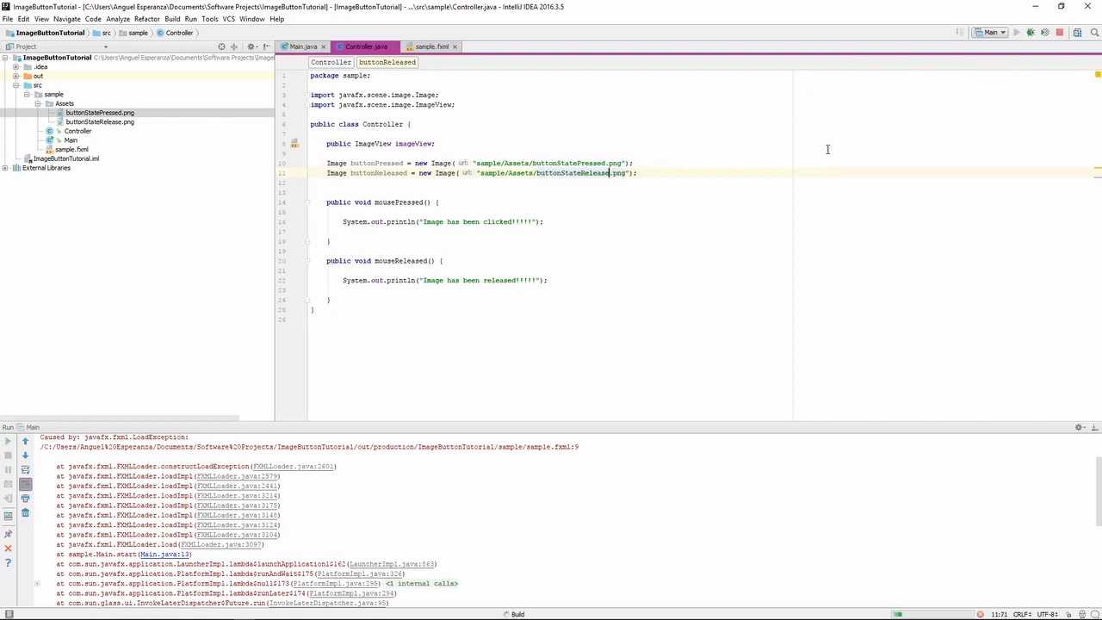
# Run the app and click the green image twice to confirm press messages are logged.
pyautogui.click(1016, 31)
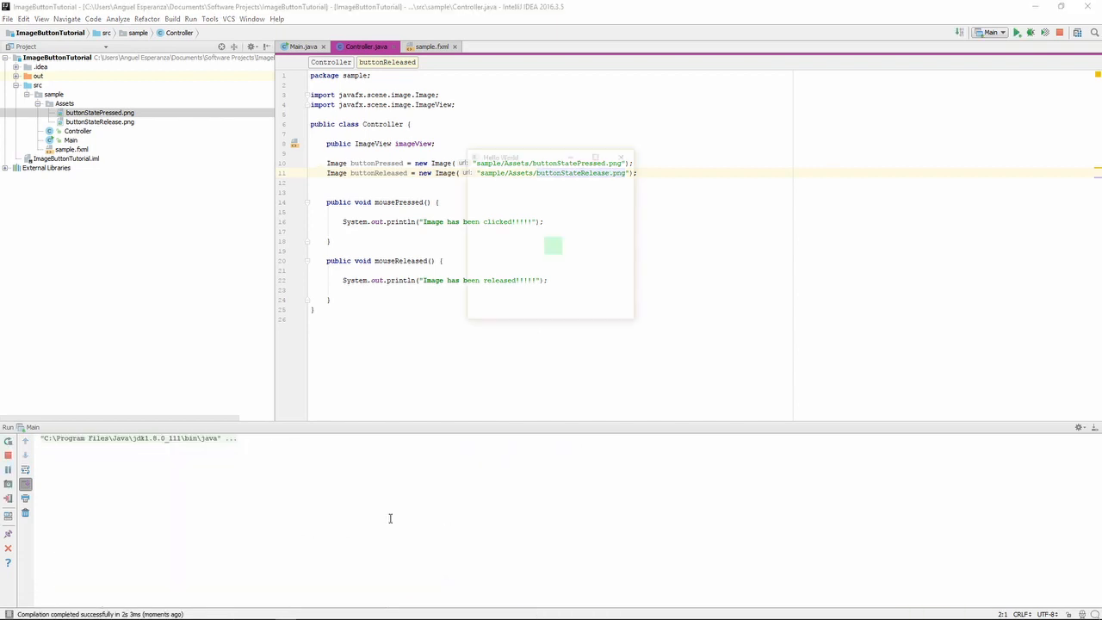
pyautogui.click(555, 248)
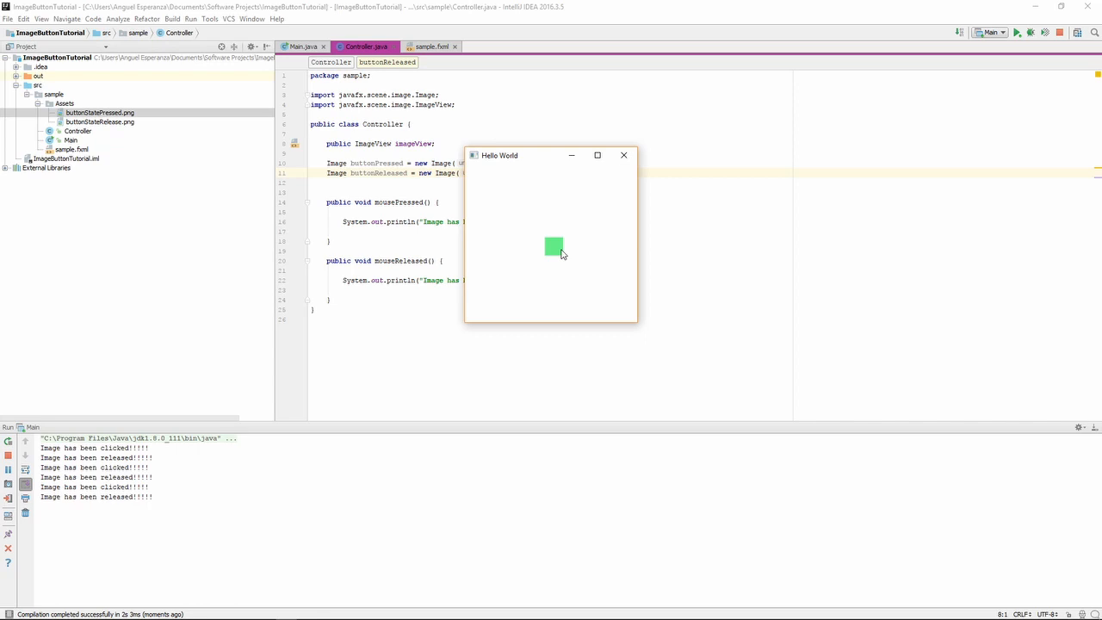
pyautogui.click(623, 155)
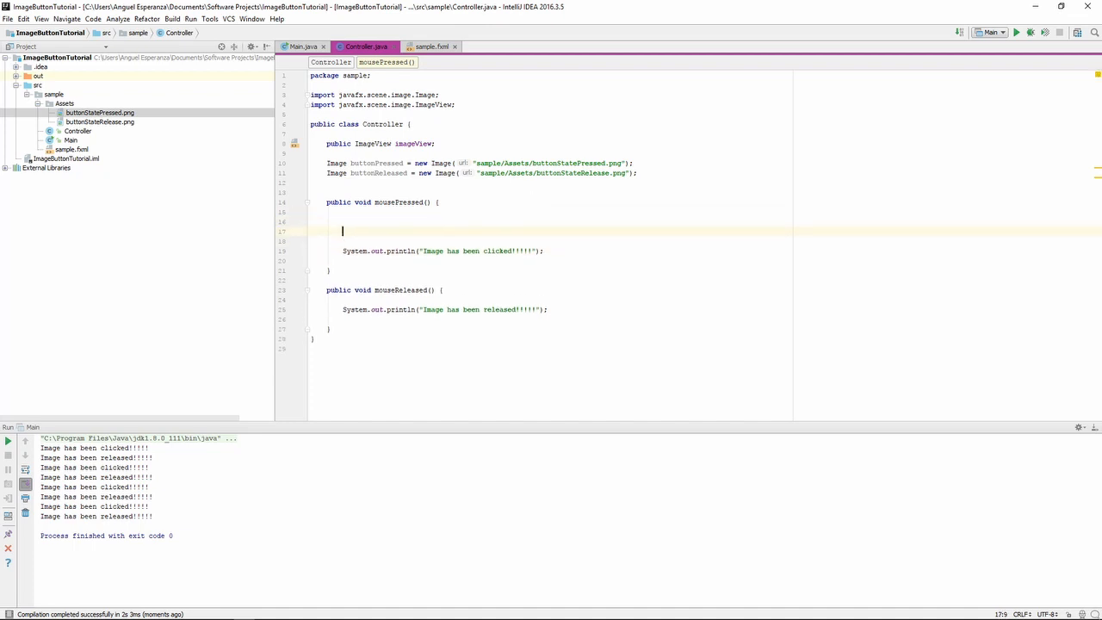
# Have mousePressed call imageView.setImage(buttonPressed).
pyautogui.write('imageView')
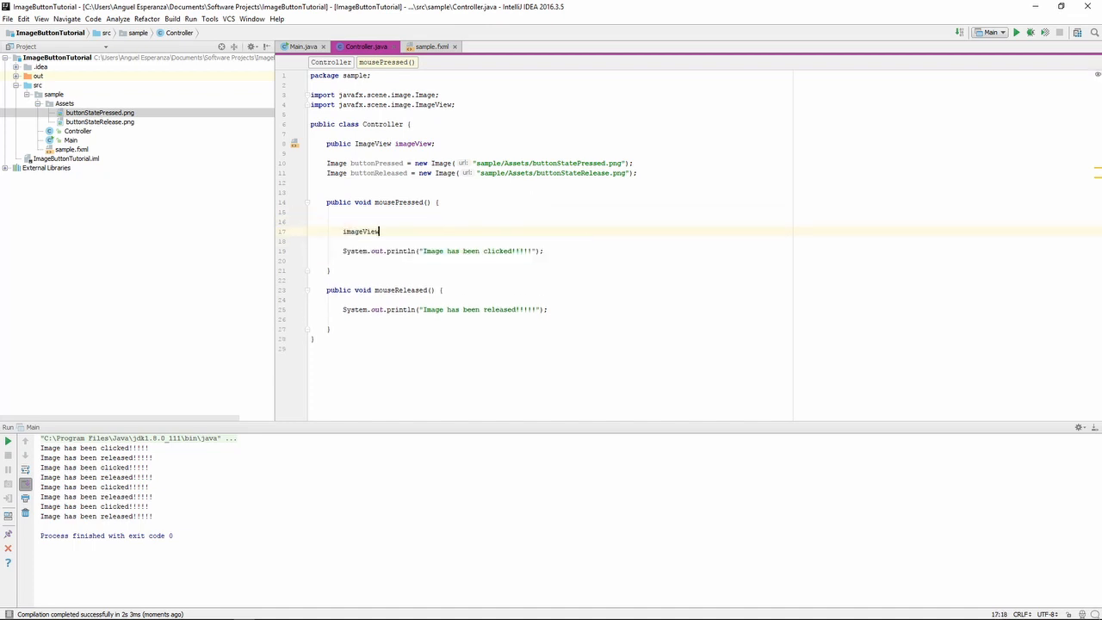
pyautogui.write('.setImage();')
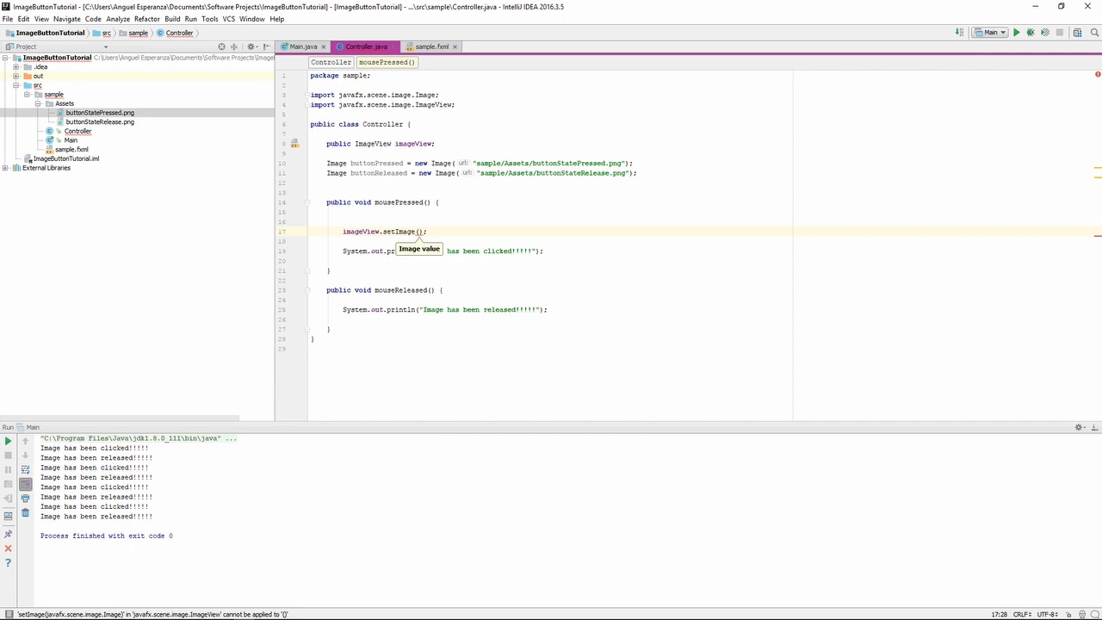
pyautogui.write('buttonPressed')
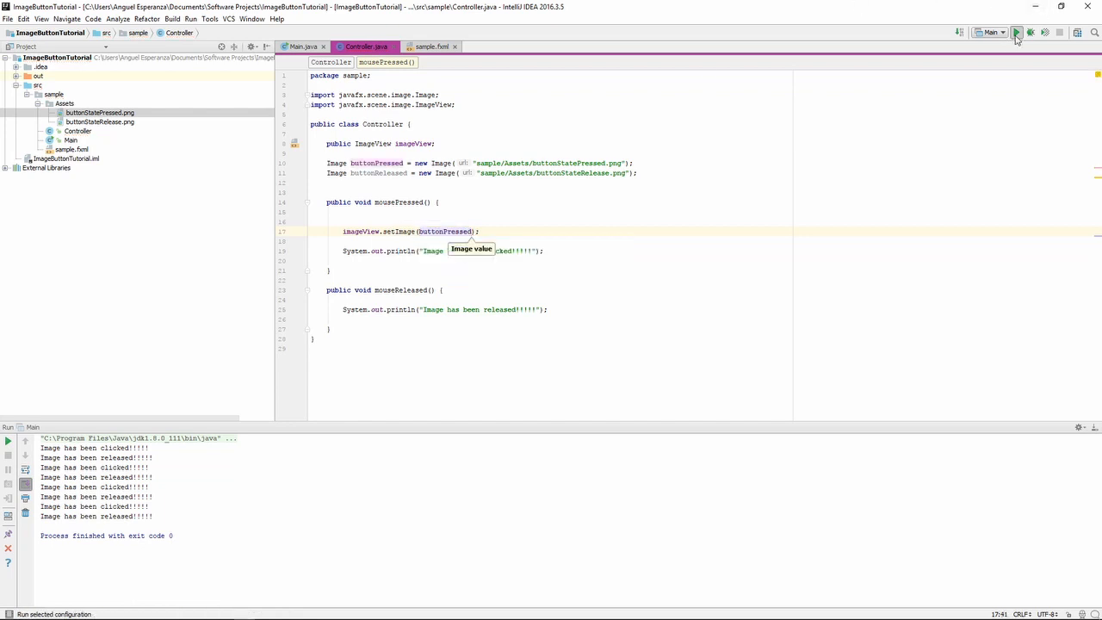
# Run the app and click the image to see it switch to the pressed state.
pyautogui.click(1016, 32)
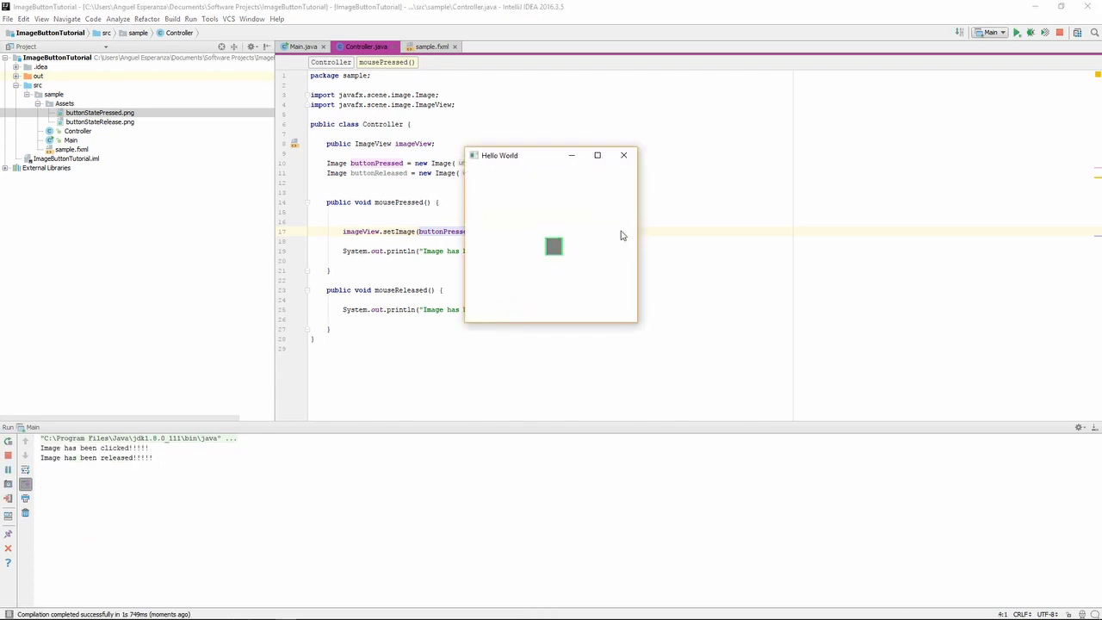
pyautogui.click(554, 248)
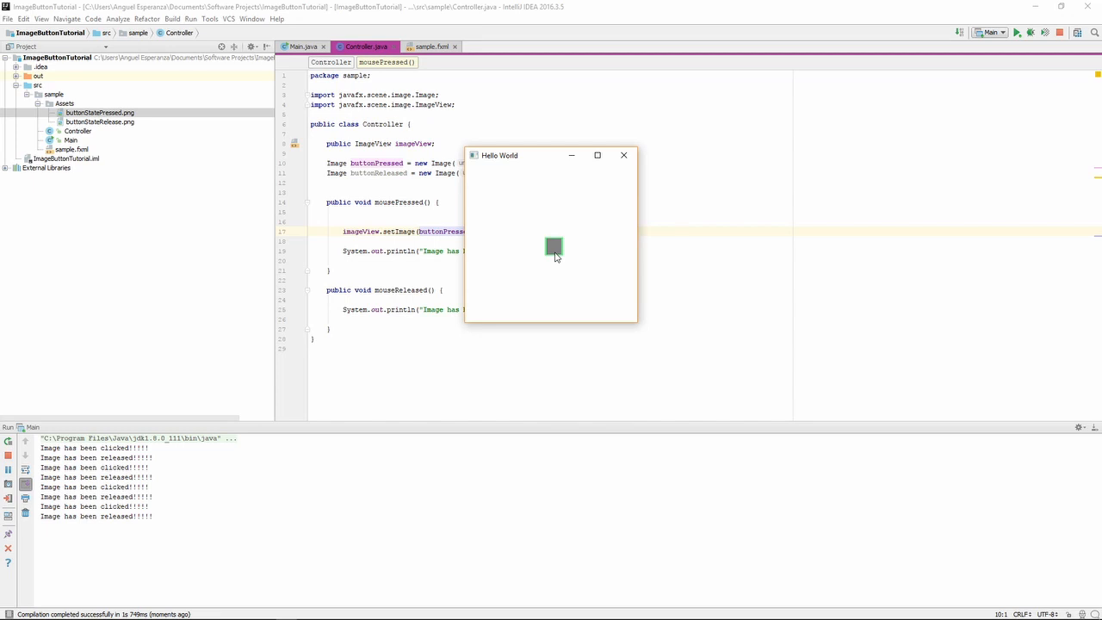
pyautogui.click(554, 248)
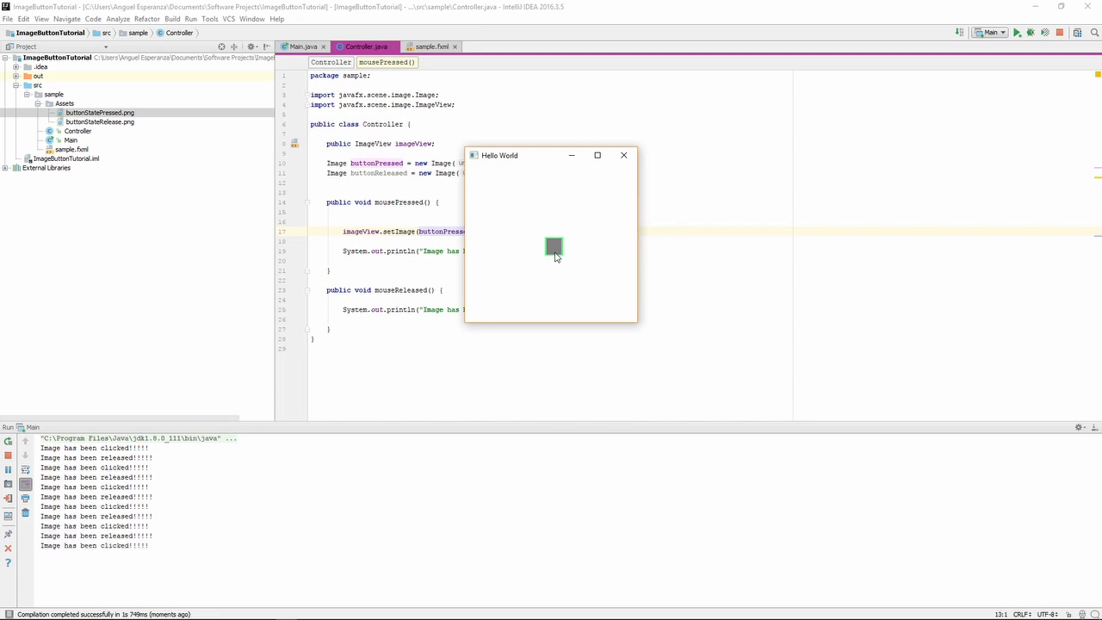
pyautogui.click(624, 155)
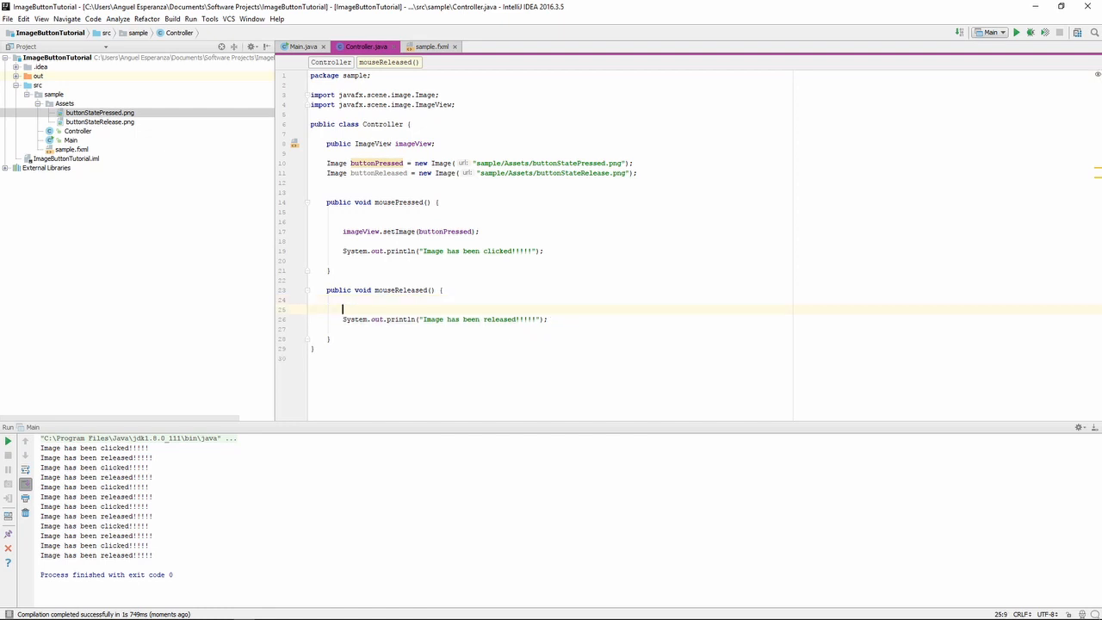
# Have mouseReleased call imageView.setImage(buttonReleased).
pyautogui.write('imageView')
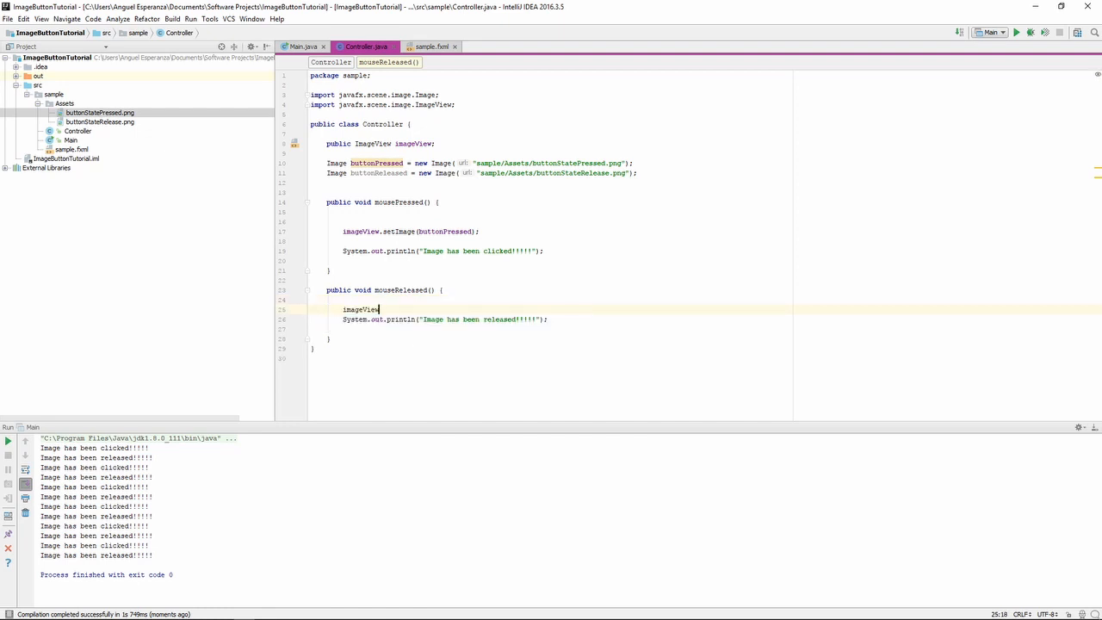
pyautogui.write('.setImage();')
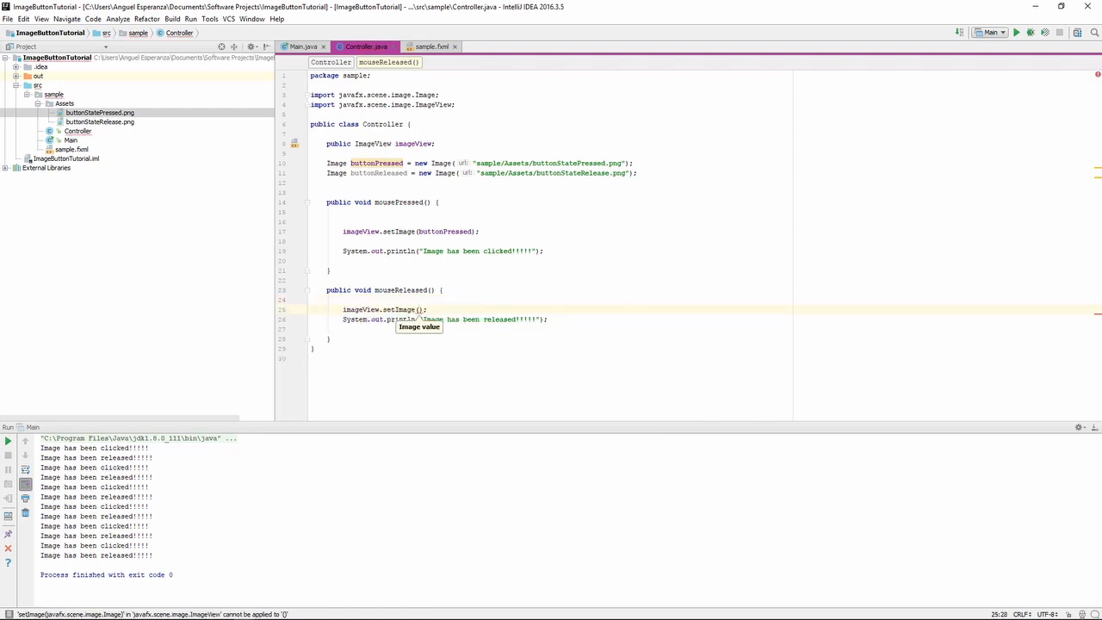
pyautogui.write('buttonReleas')
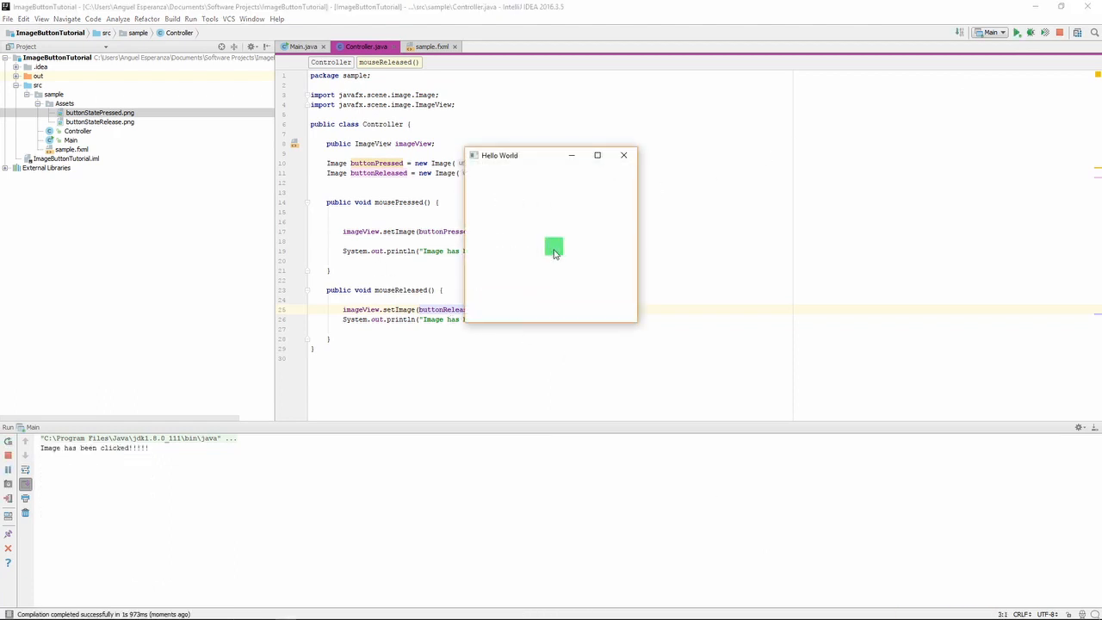
# Click the app's image repeatedly to confirm it toggles between pressed and released, then close it.
pyautogui.click(554, 248)
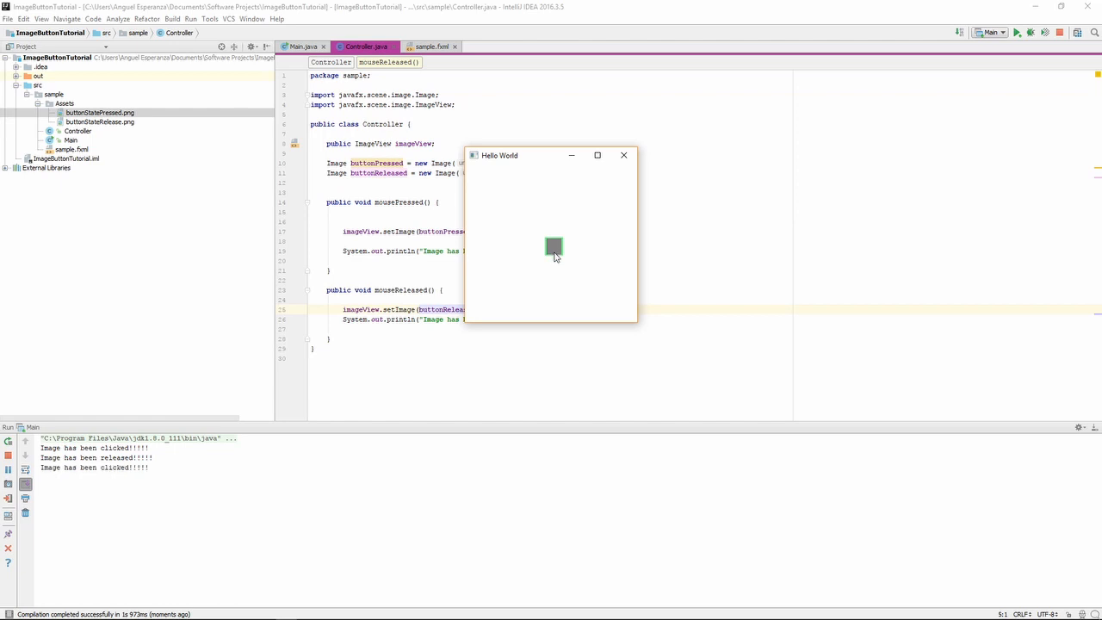
pyautogui.click(554, 248)
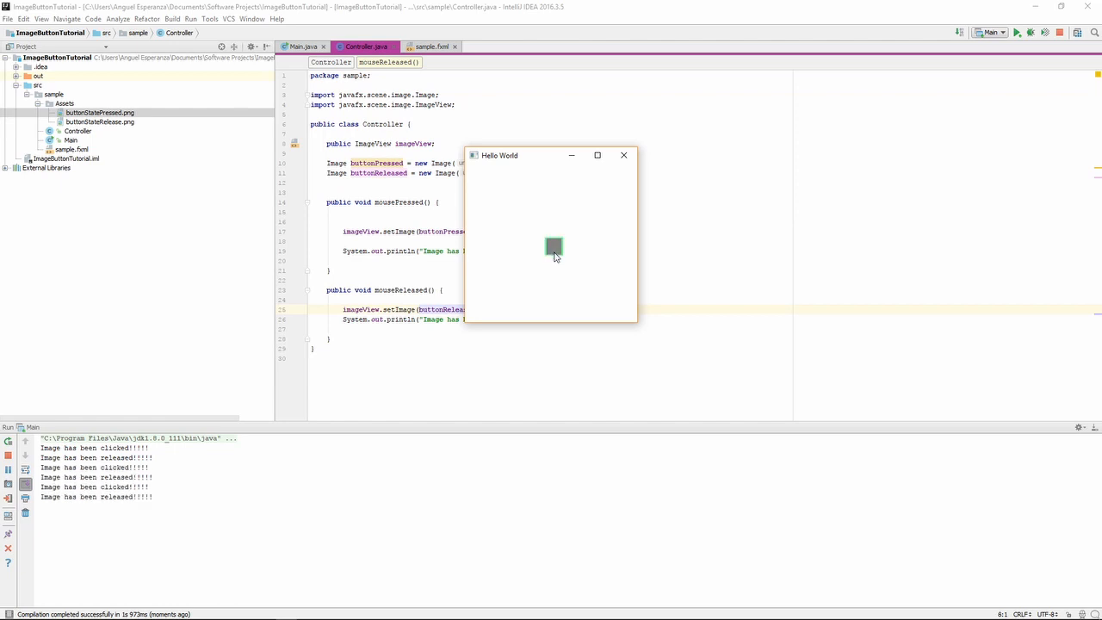
pyautogui.click(555, 248)
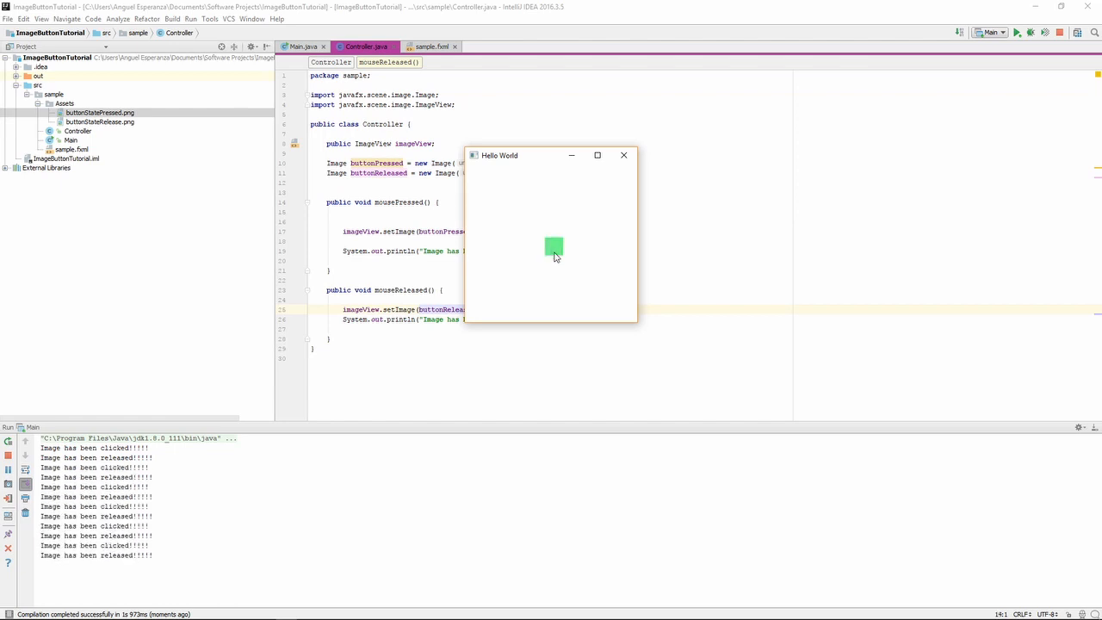
pyautogui.click(555, 248)
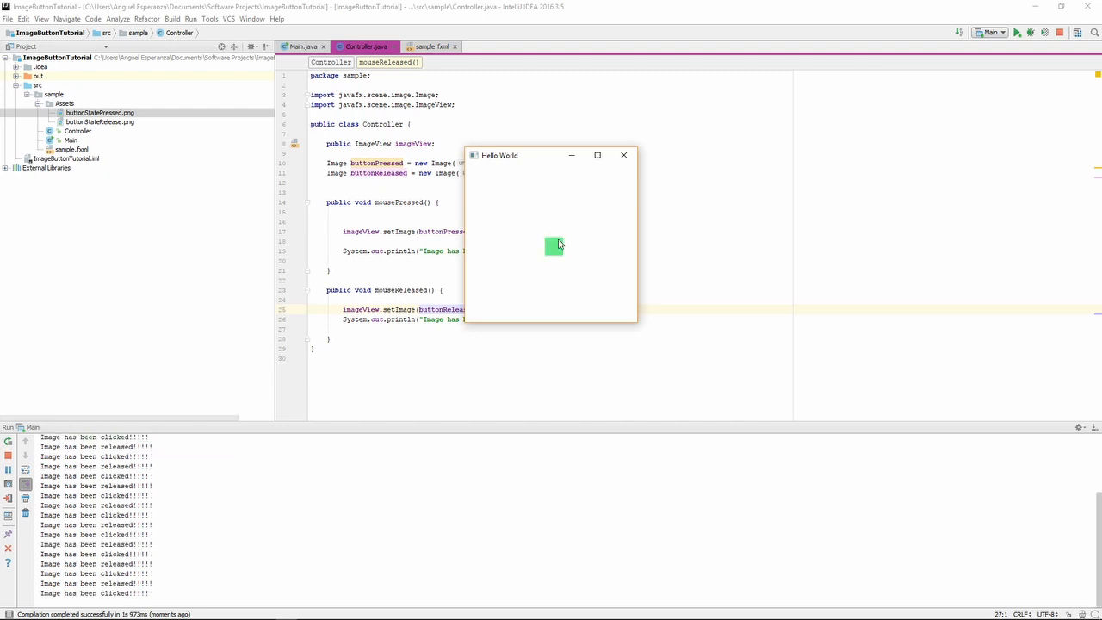
pyautogui.click(623, 155)
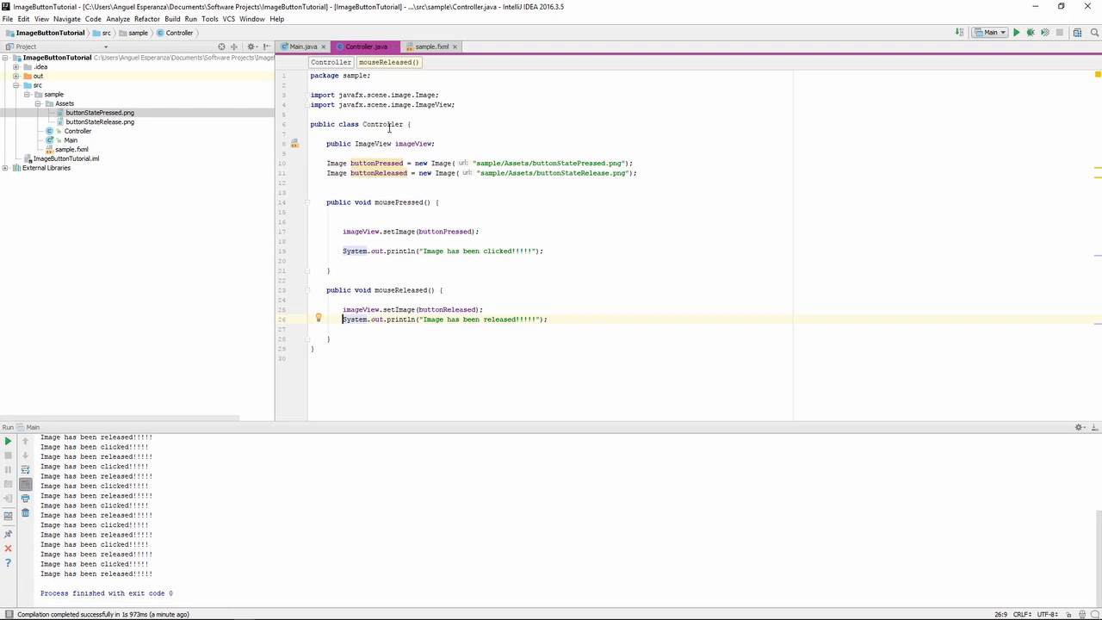
pyautogui.moveTo(348, 6)
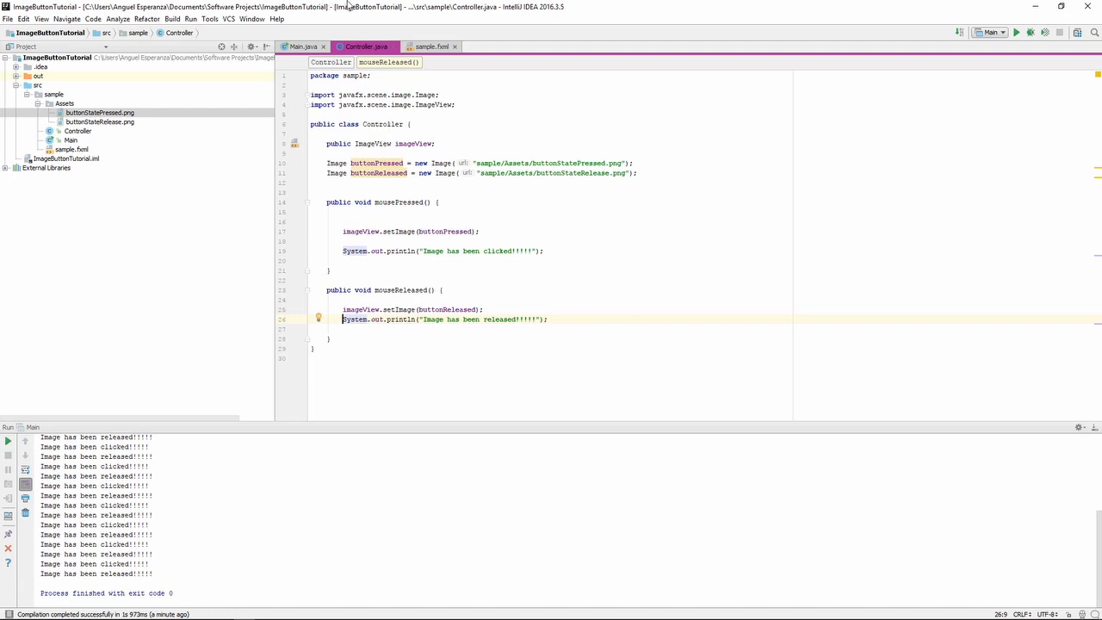
pyautogui.click(432, 46)
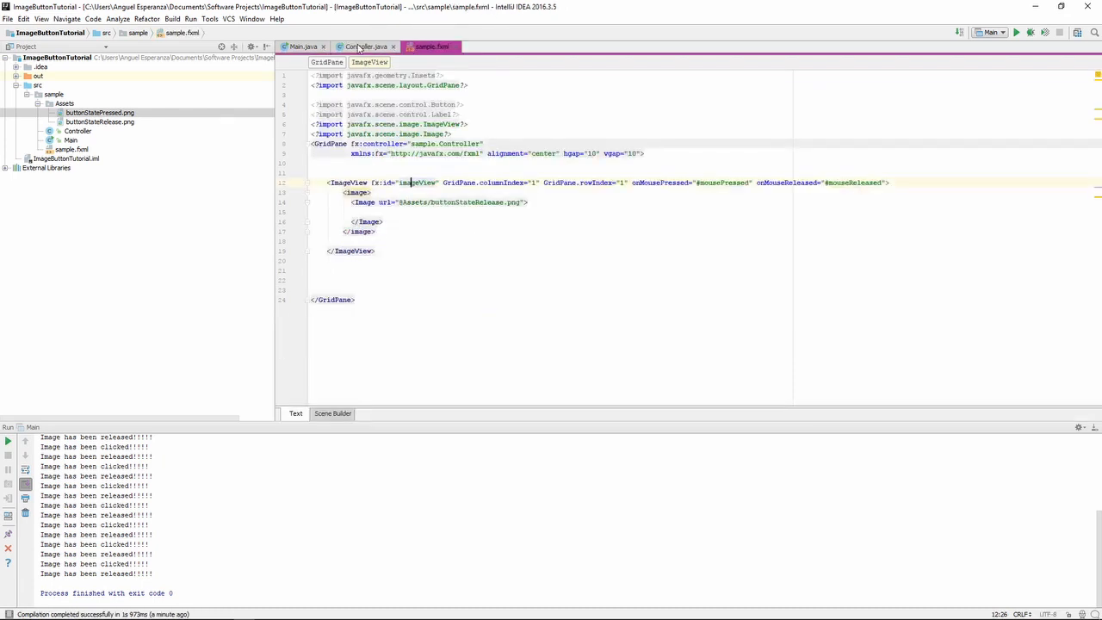
pyautogui.click(365, 47)
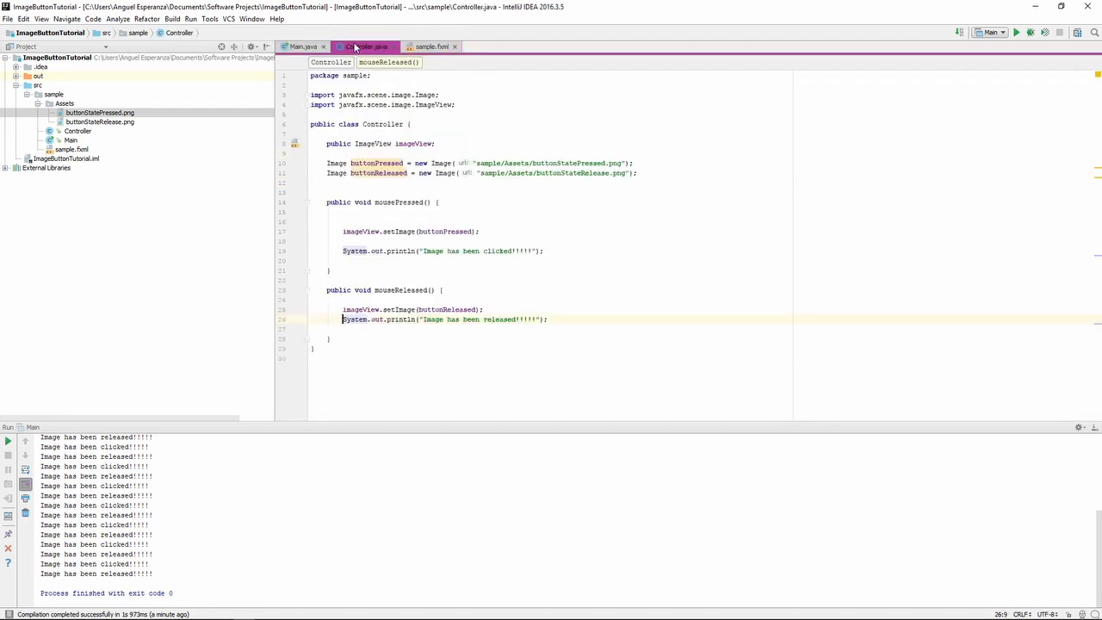